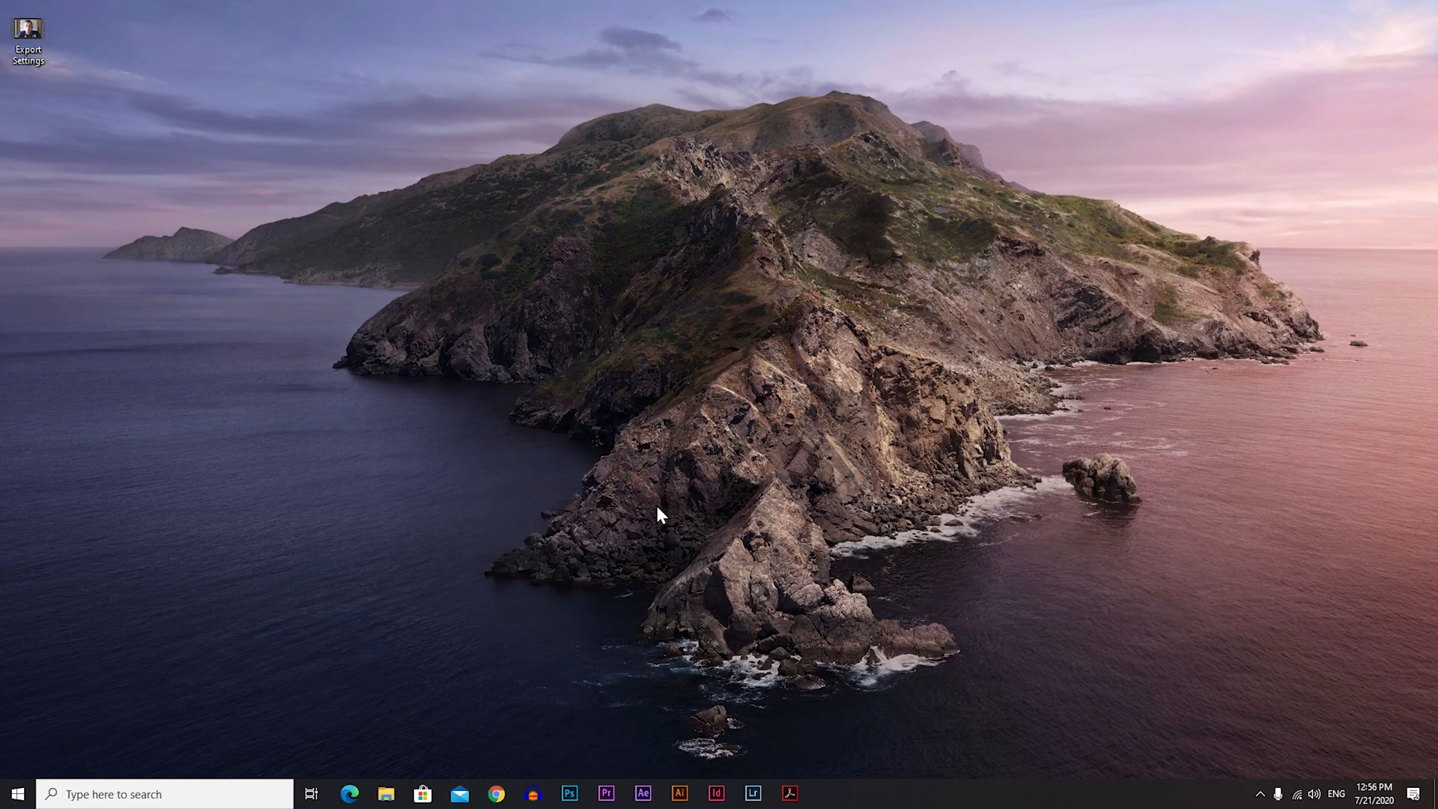
Step: Launch Chrome and search Google for 'handbrake download'
left_click(494, 794)
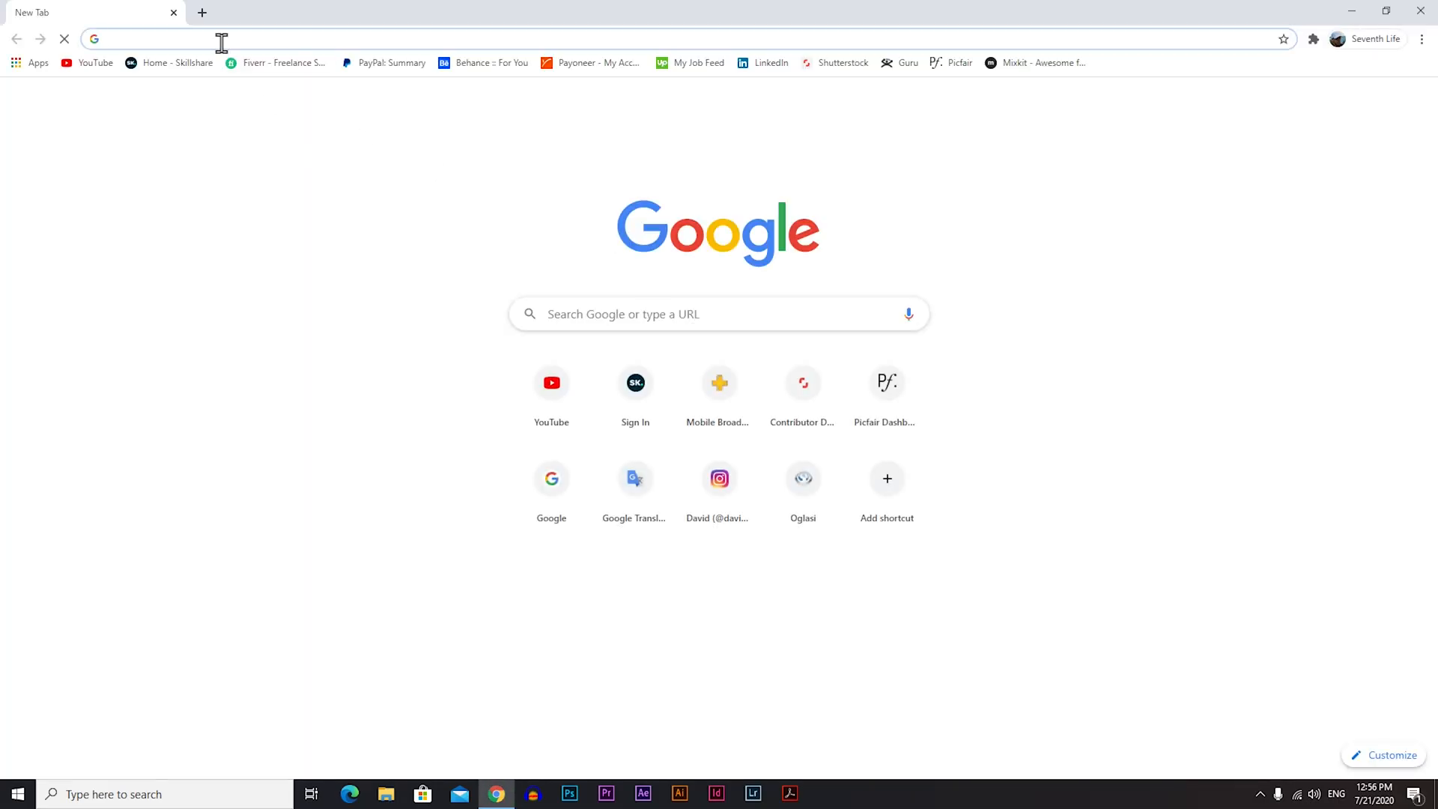
type("handbrake")
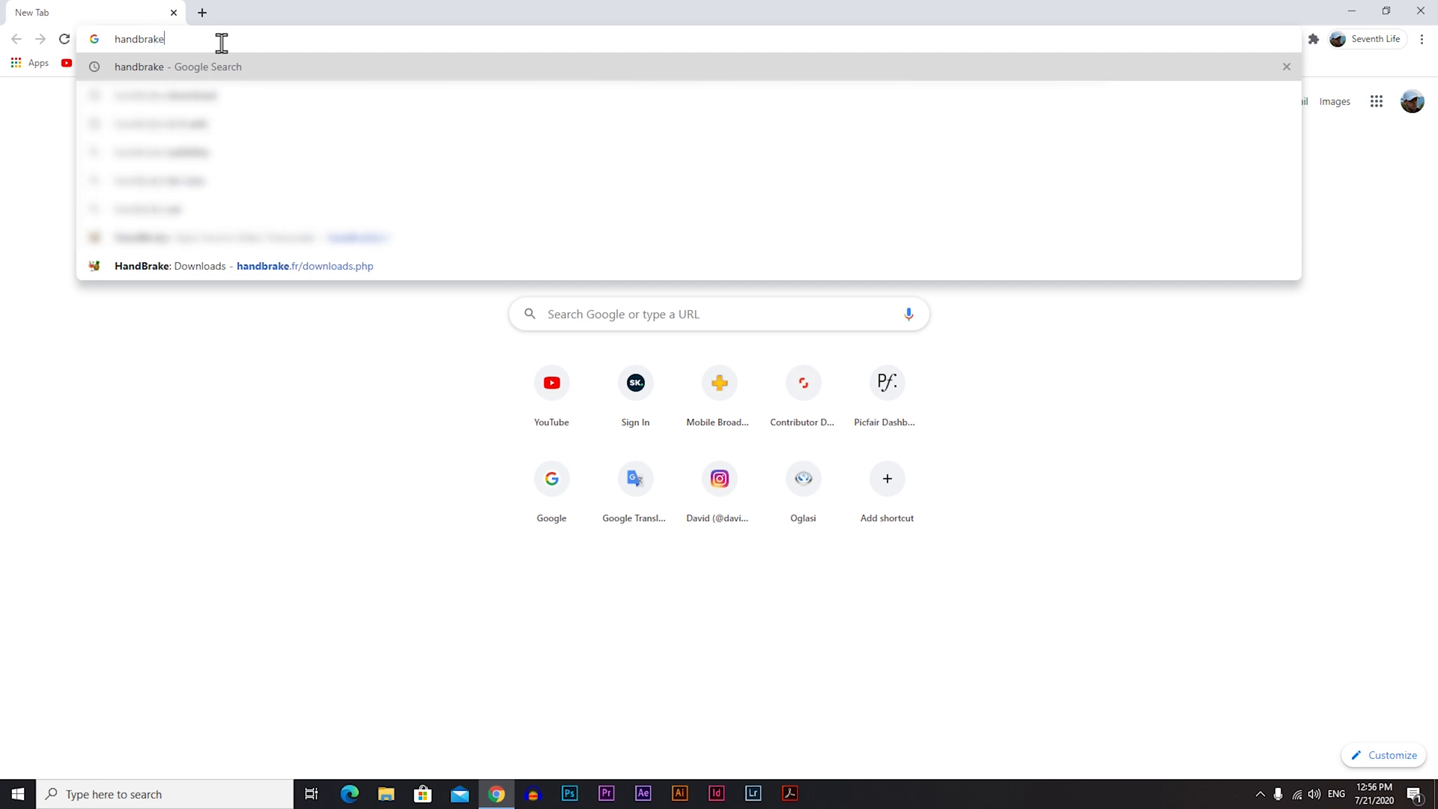
key("Return")
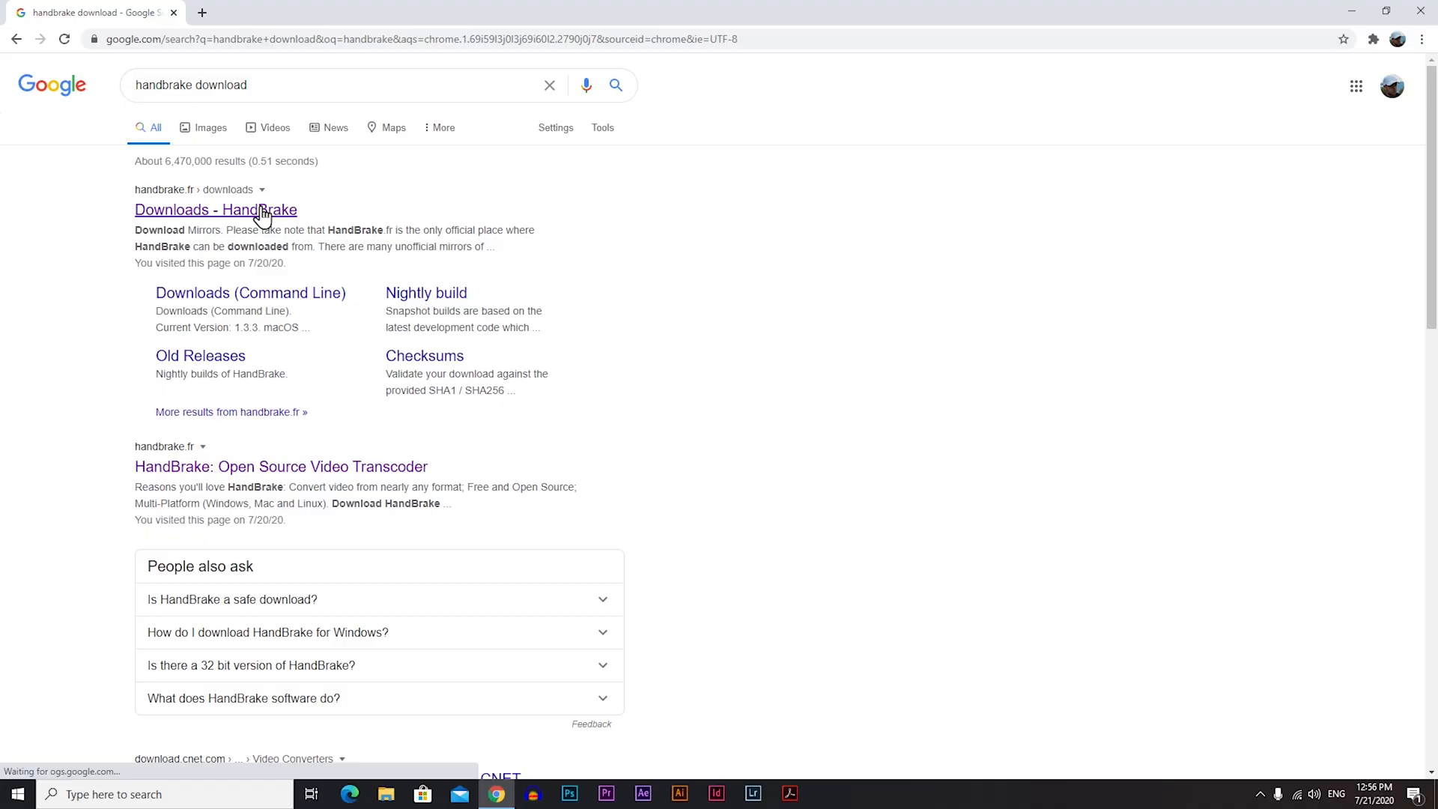
Step: From the official HandBrake downloads page, start the 64-bit Windows 1.3.3 installer download
left_click(216, 210)
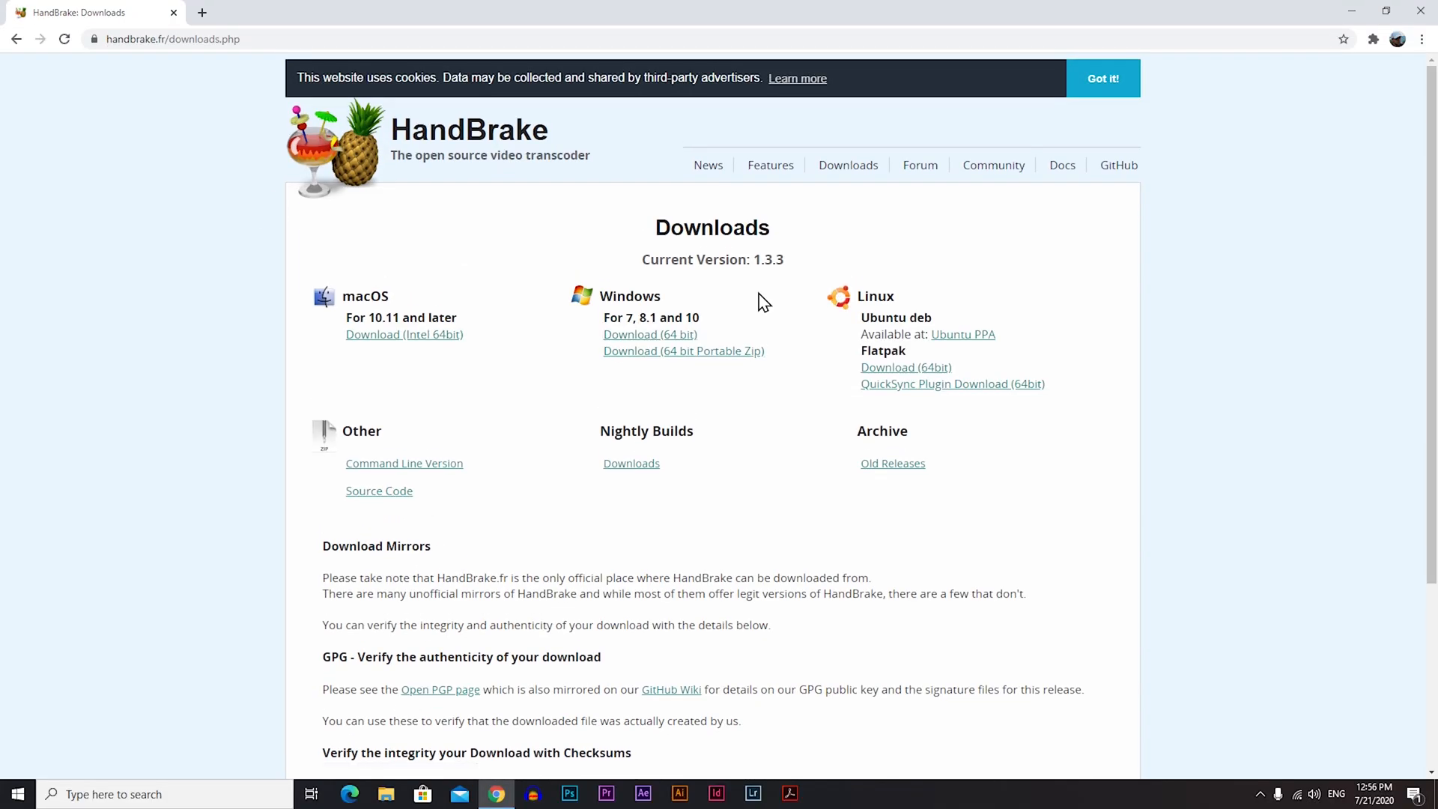
mouse_move(648, 334)
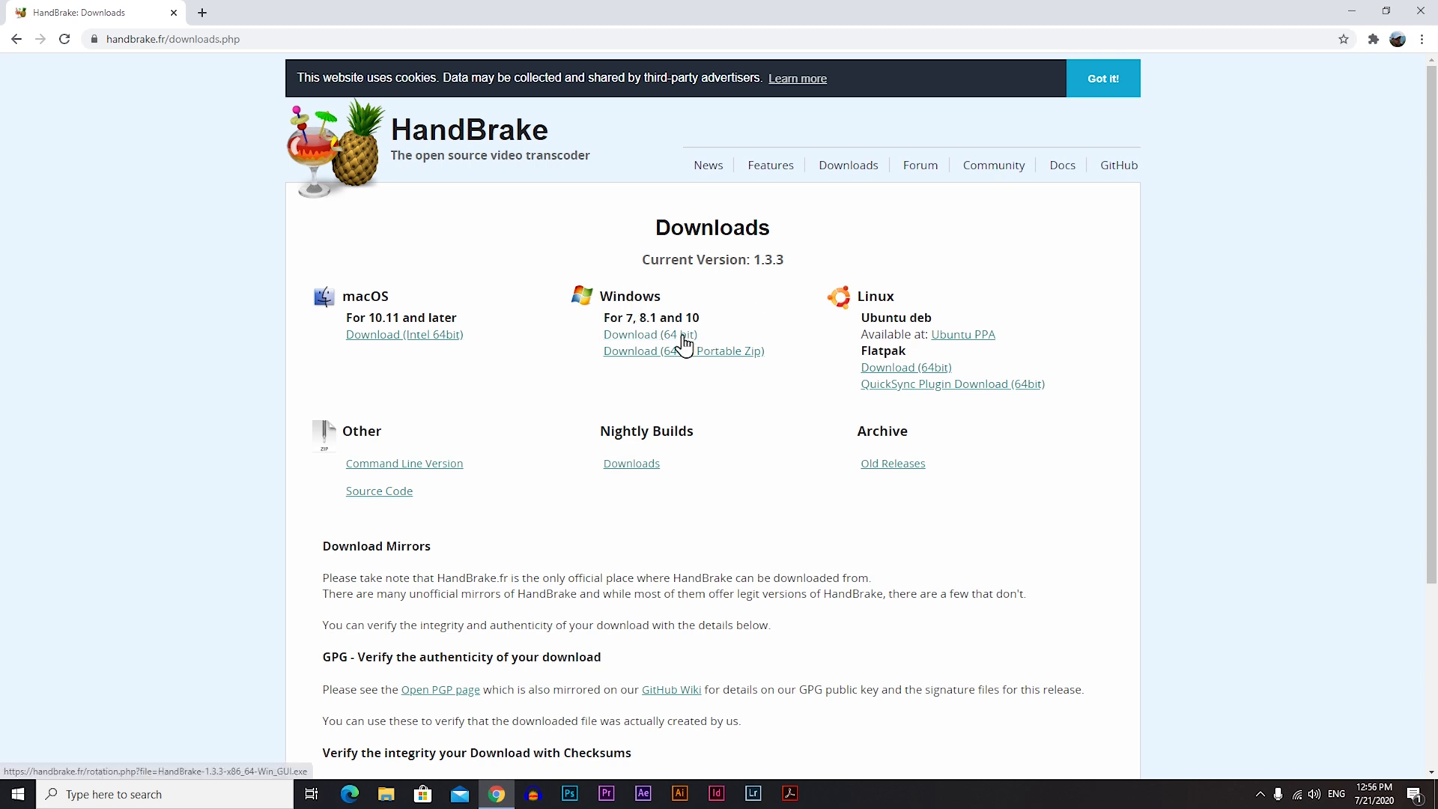
left_click(650, 334)
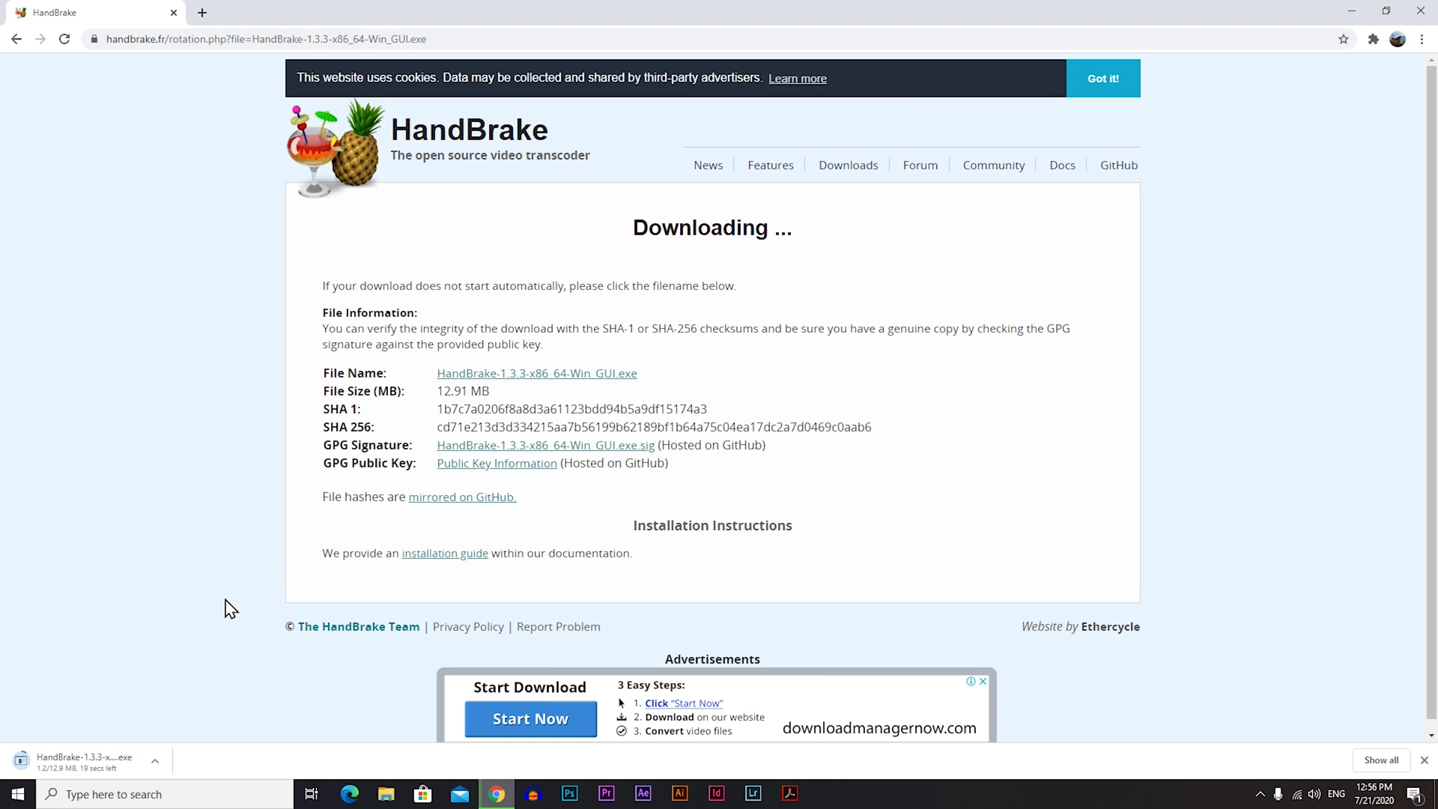
mouse_move(92, 762)
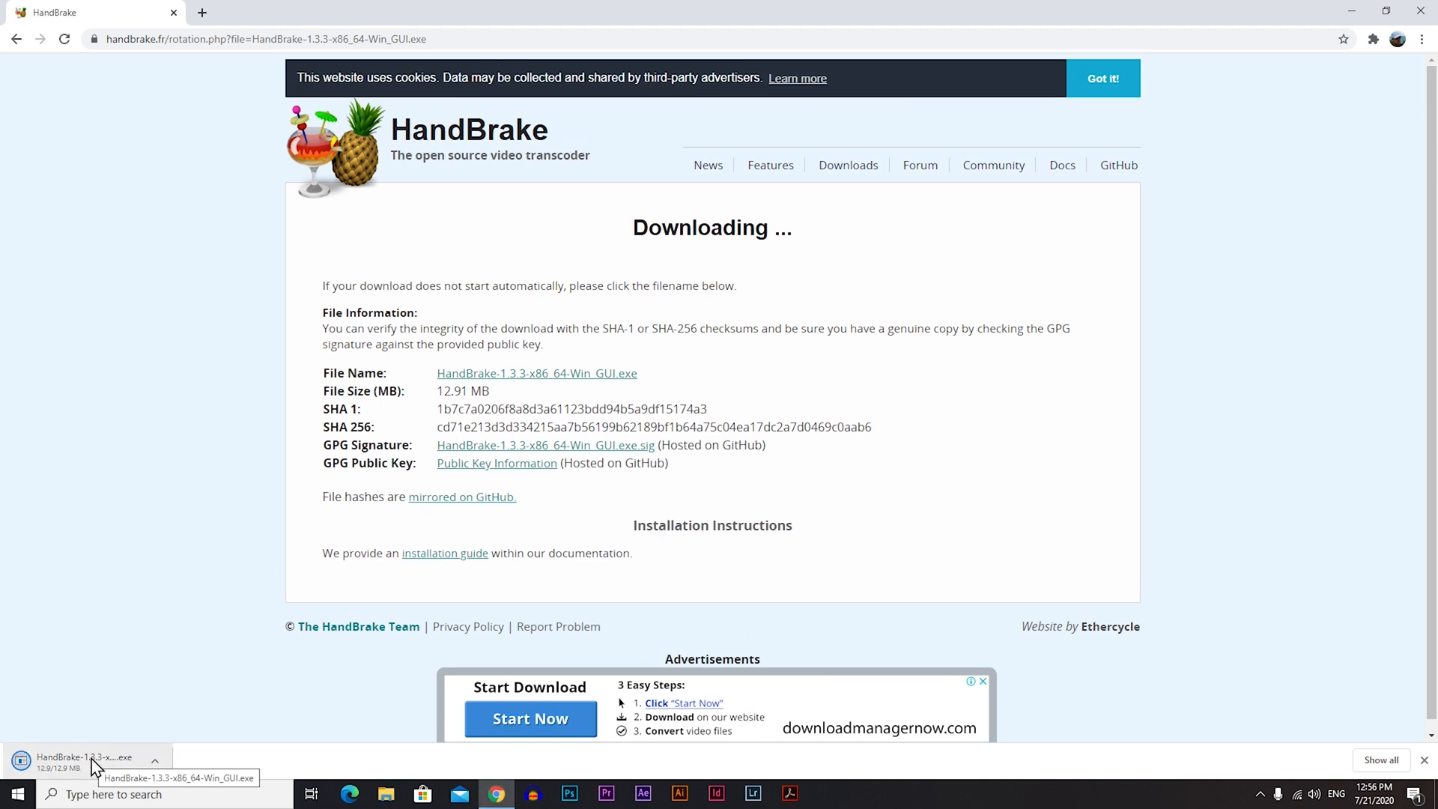
mouse_move(201, 708)
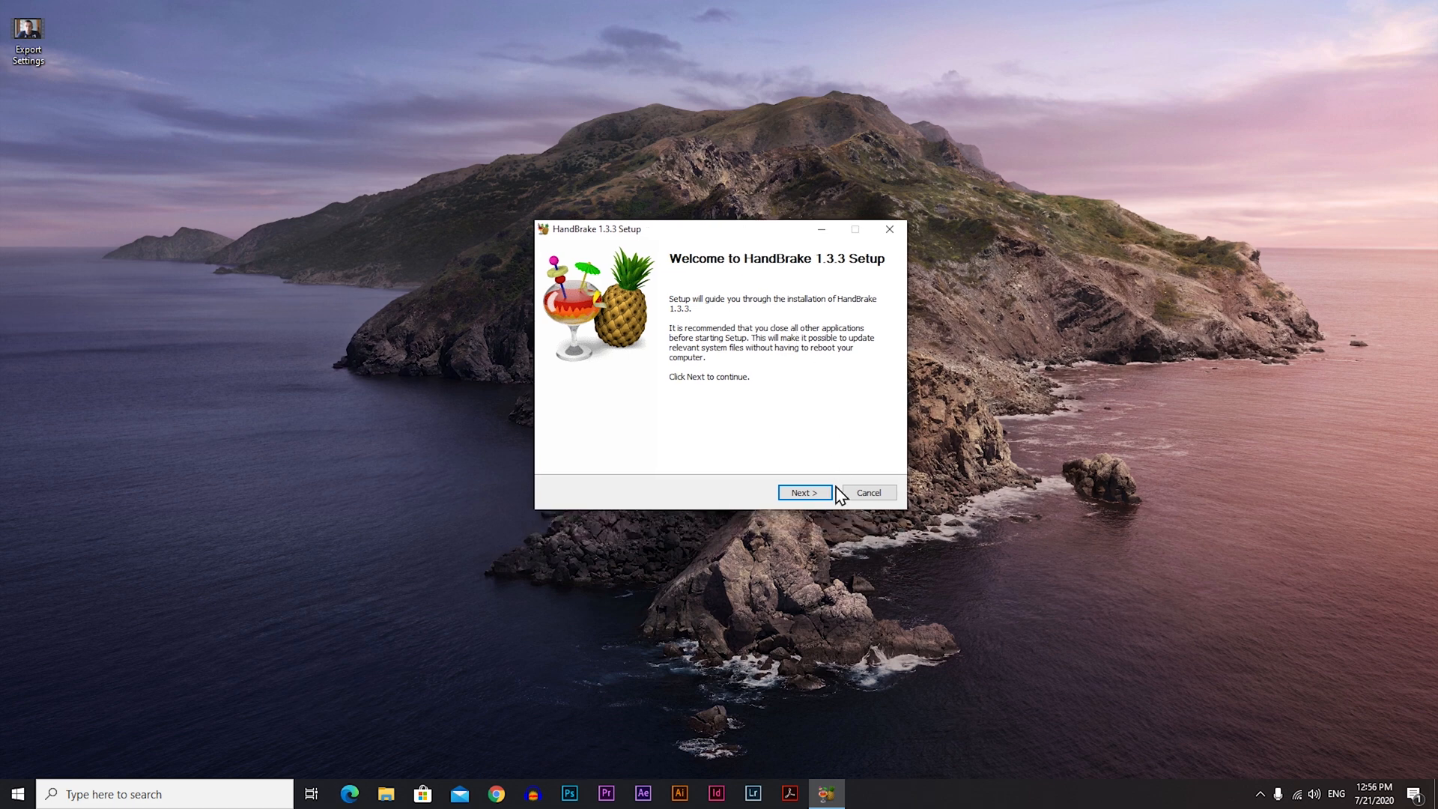
Step: Install HandBrake 1.3.3 to C:\Program Files\HandBrake and finish the setup
left_click(803, 493)
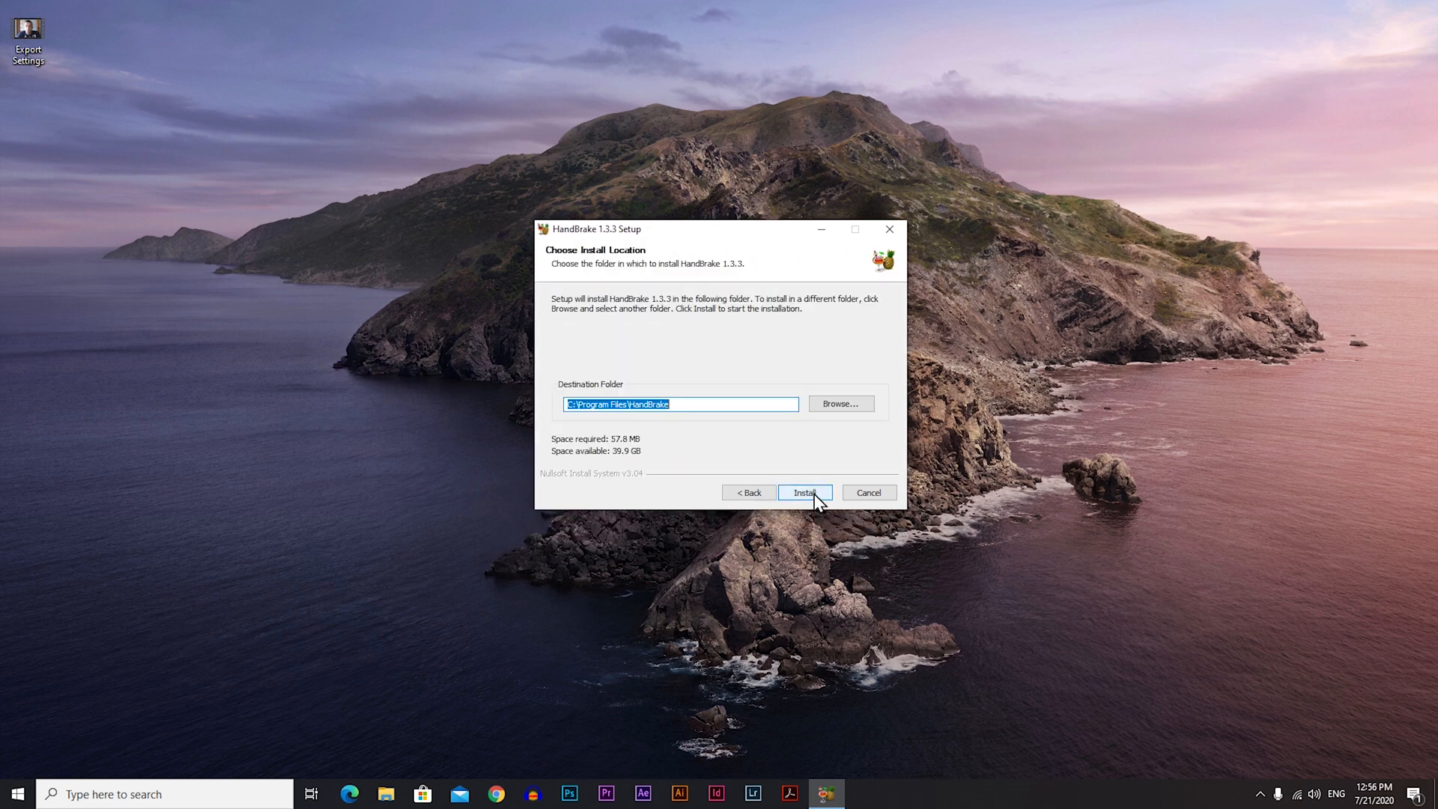
mouse_move(860, 419)
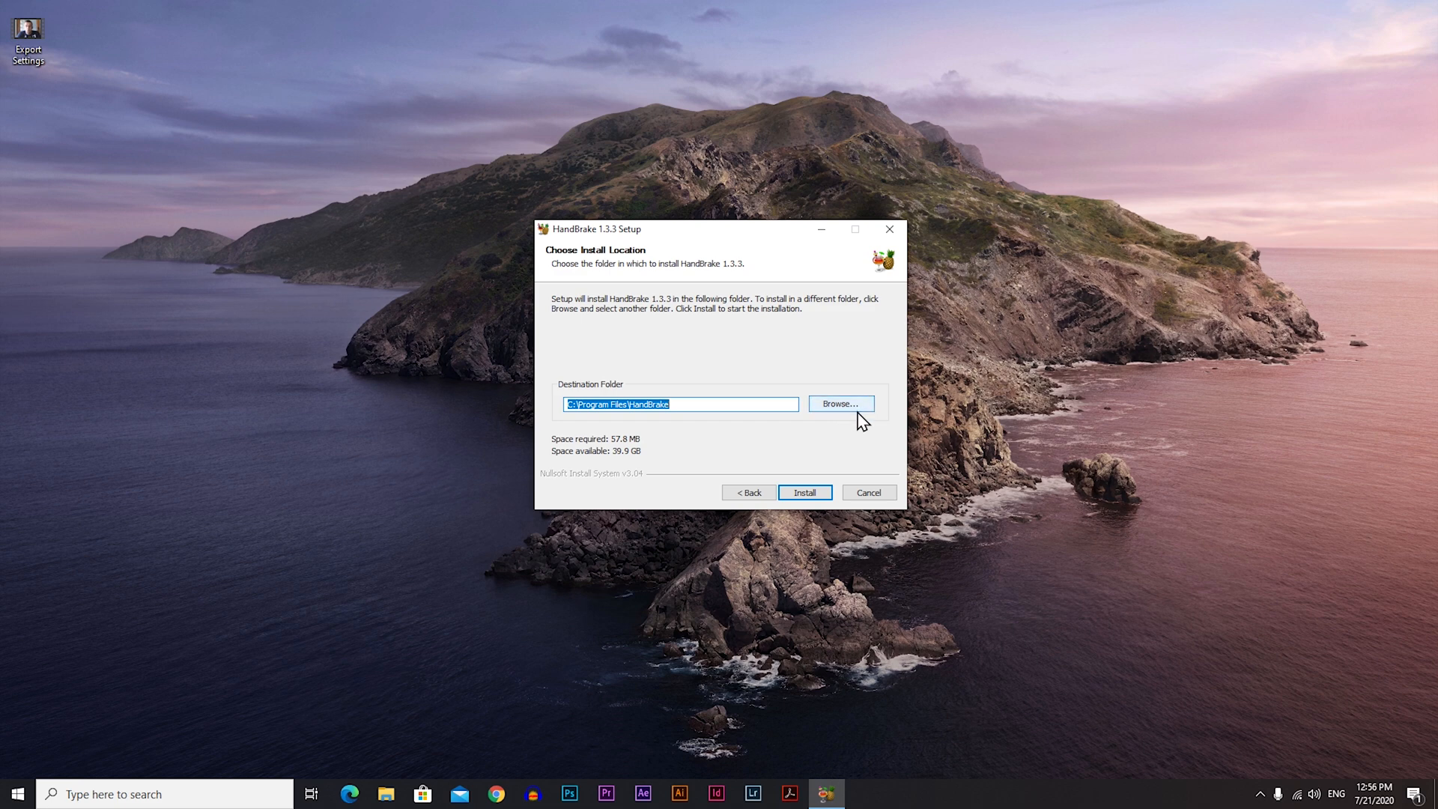
mouse_move(811, 484)
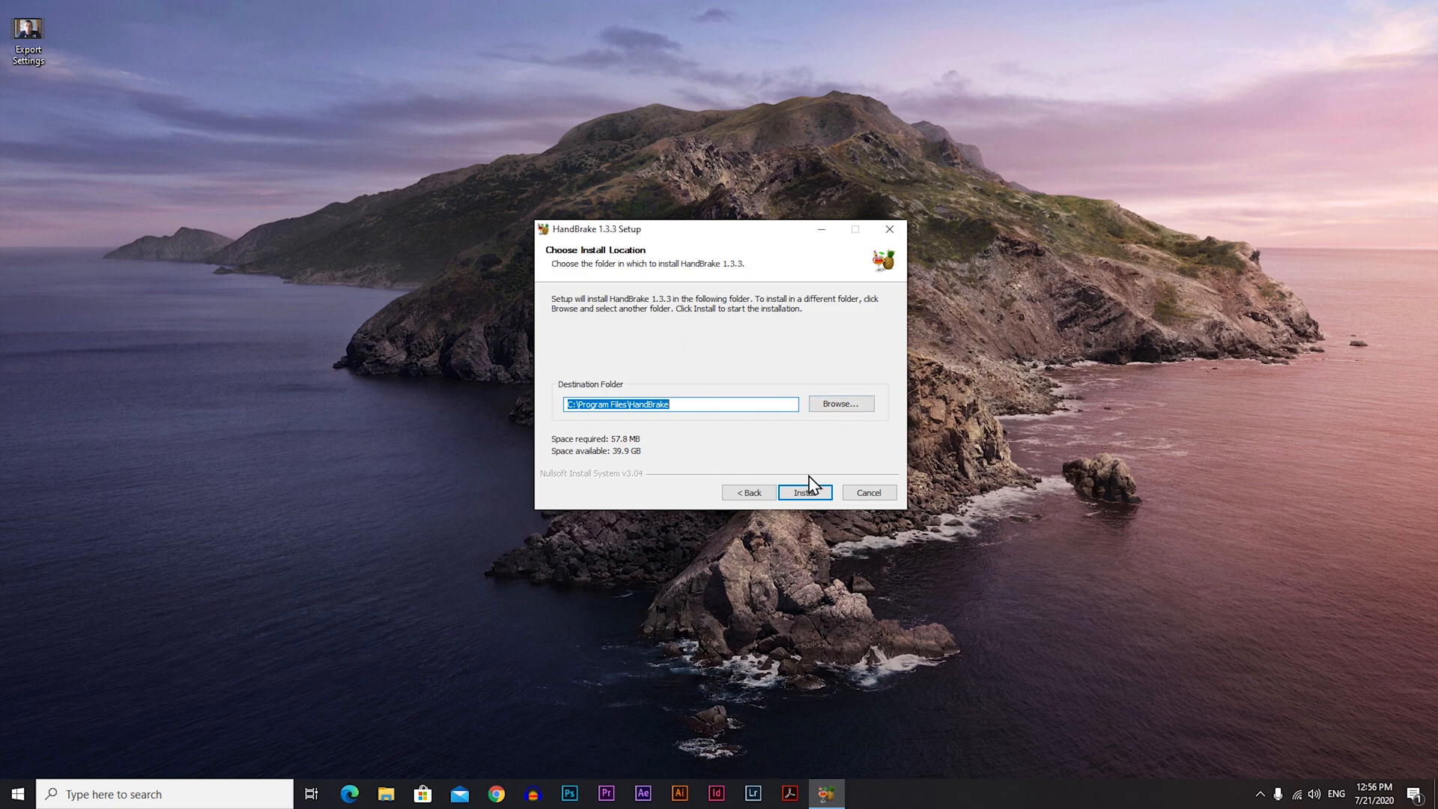
mouse_move(820, 505)
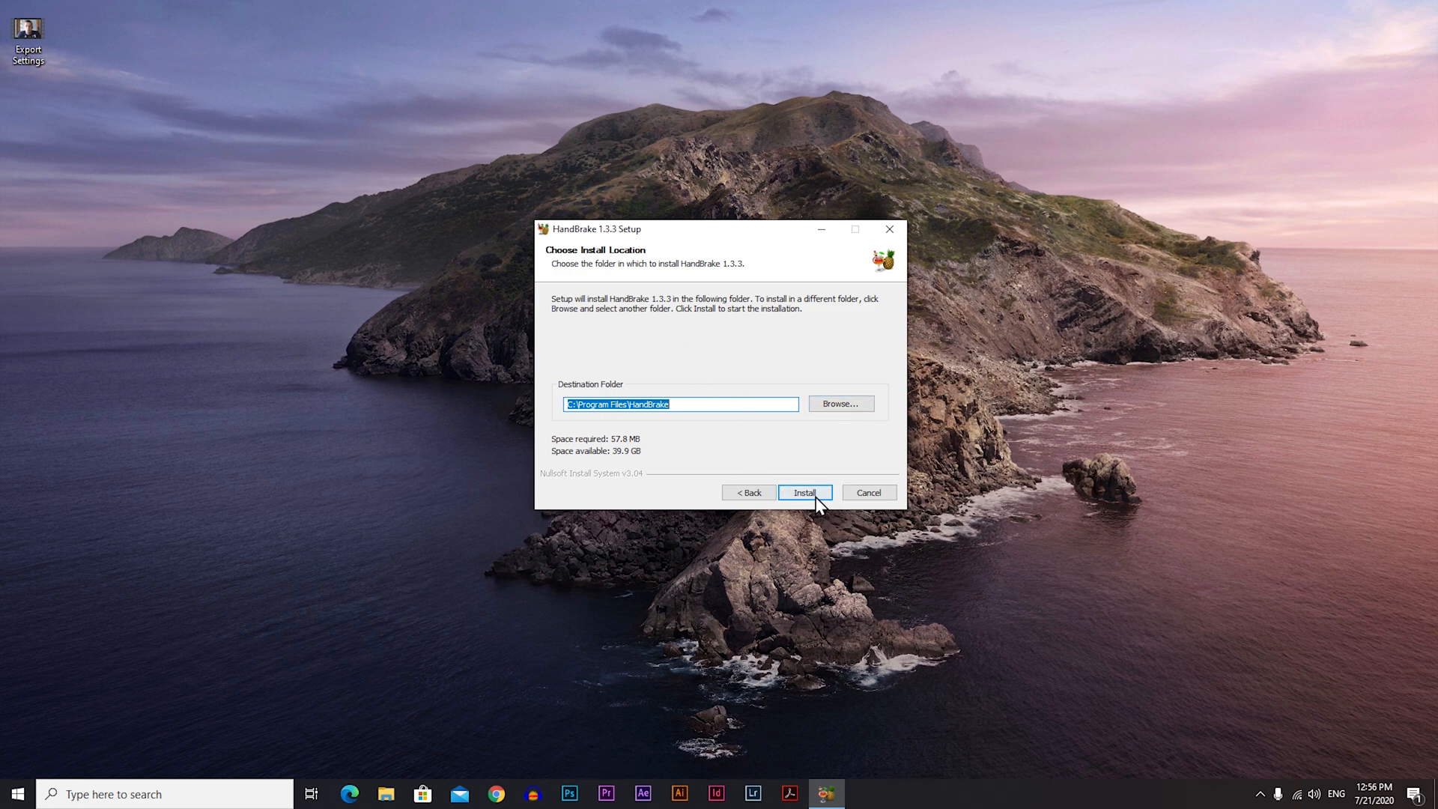
left_click(804, 492)
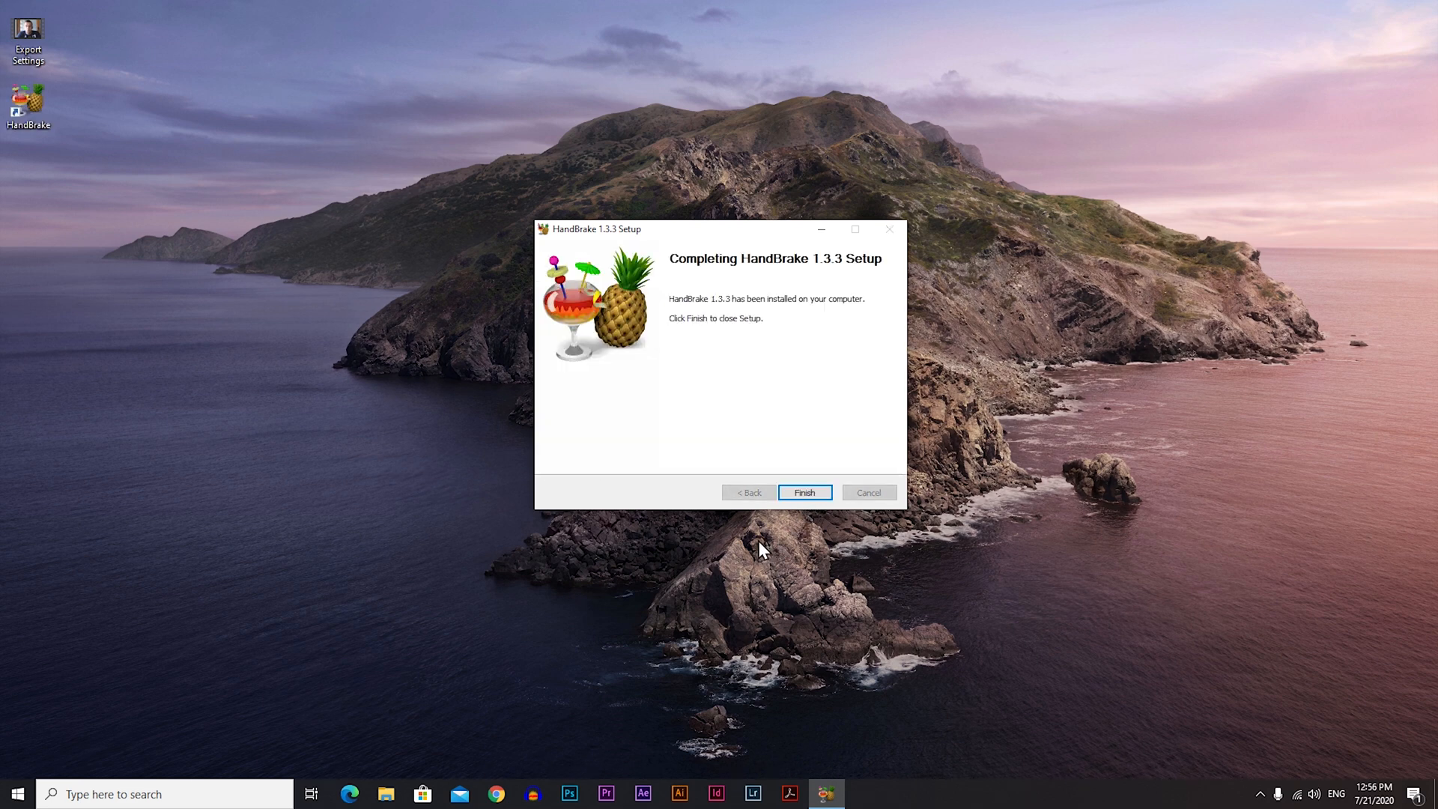
left_click(803, 493)
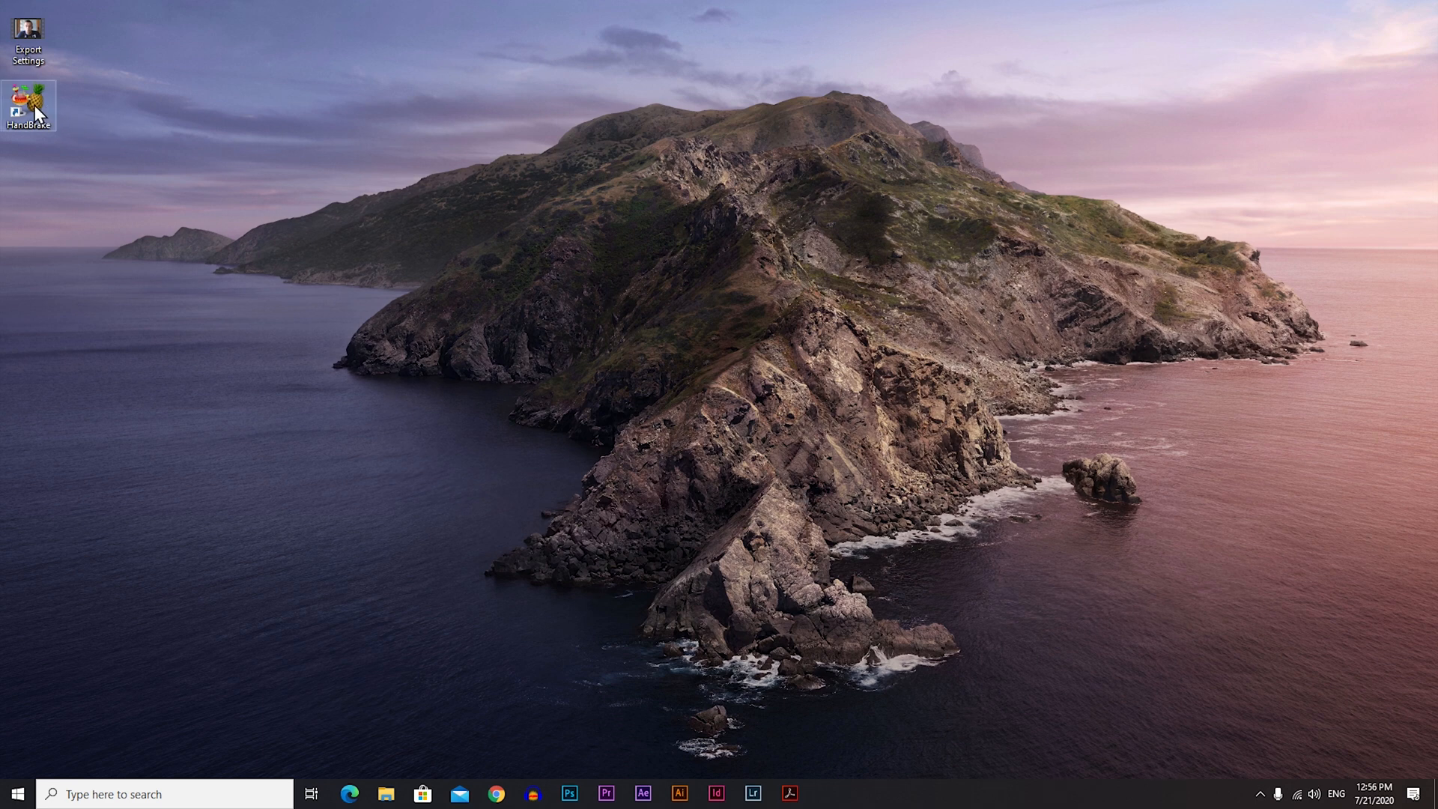
Step: Move the HandBrake desktop shortcut and launch HandBrake to its Source Selection
left_click_drag(27, 103, 199, 31)
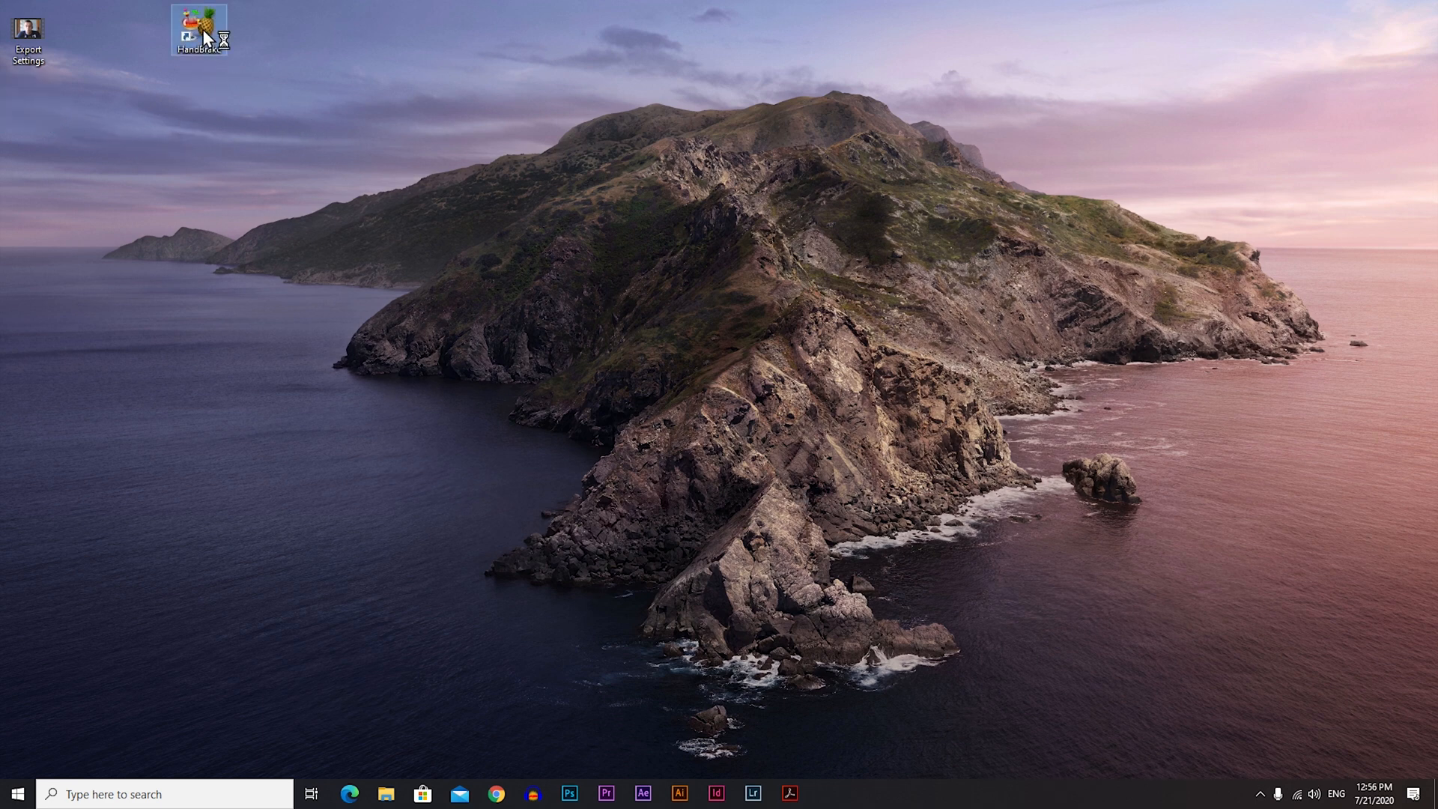
double_click(199, 30)
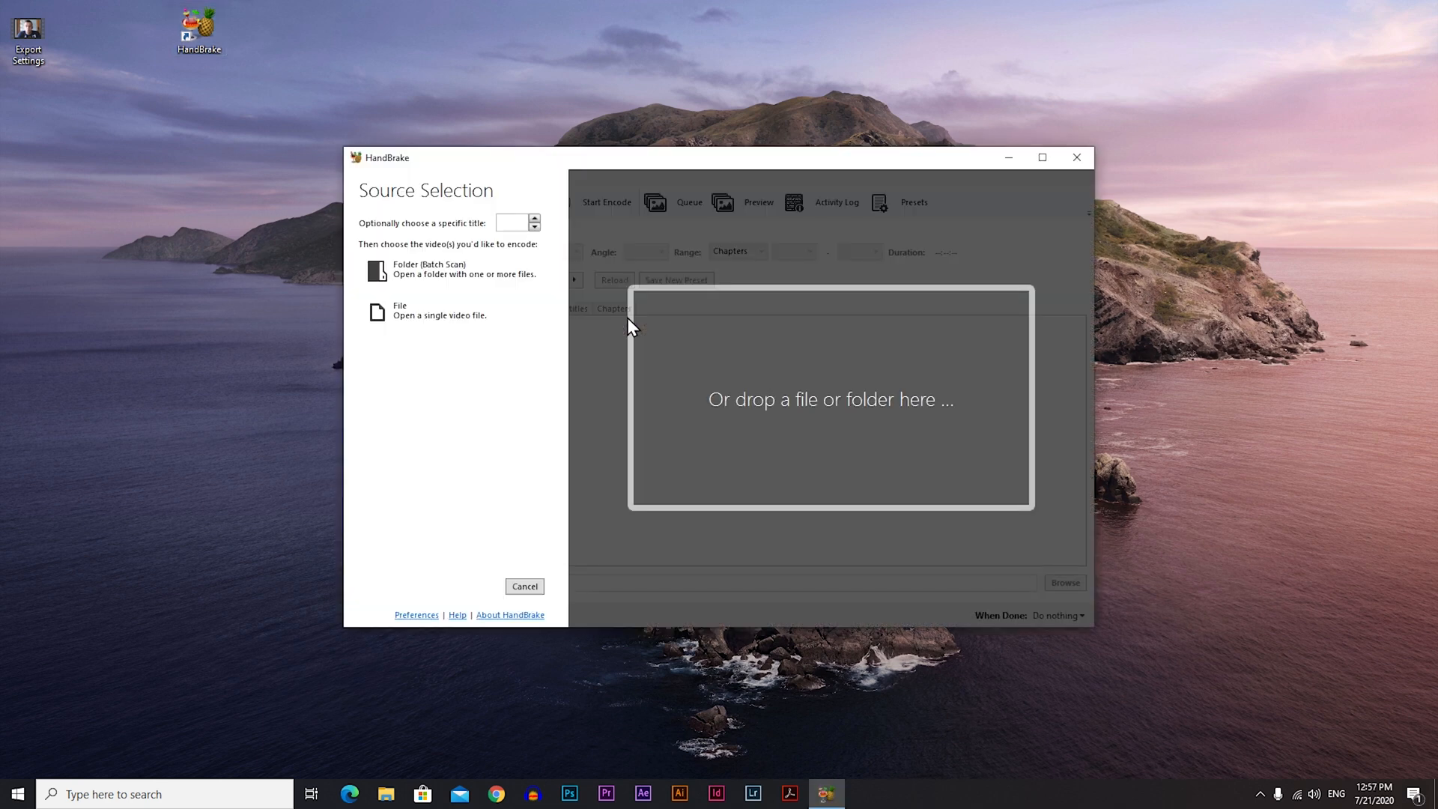
mouse_move(890, 431)
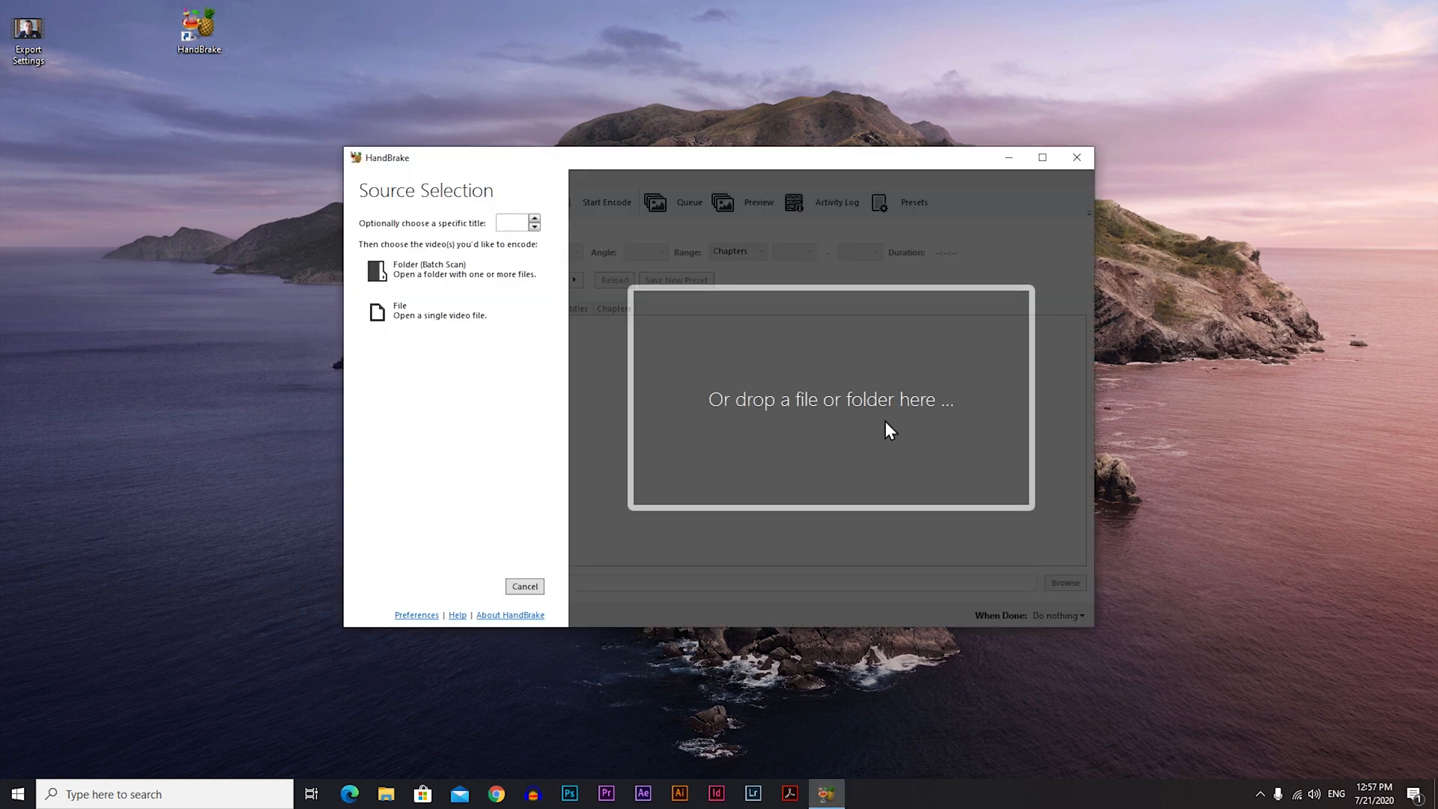
mouse_move(93, 183)
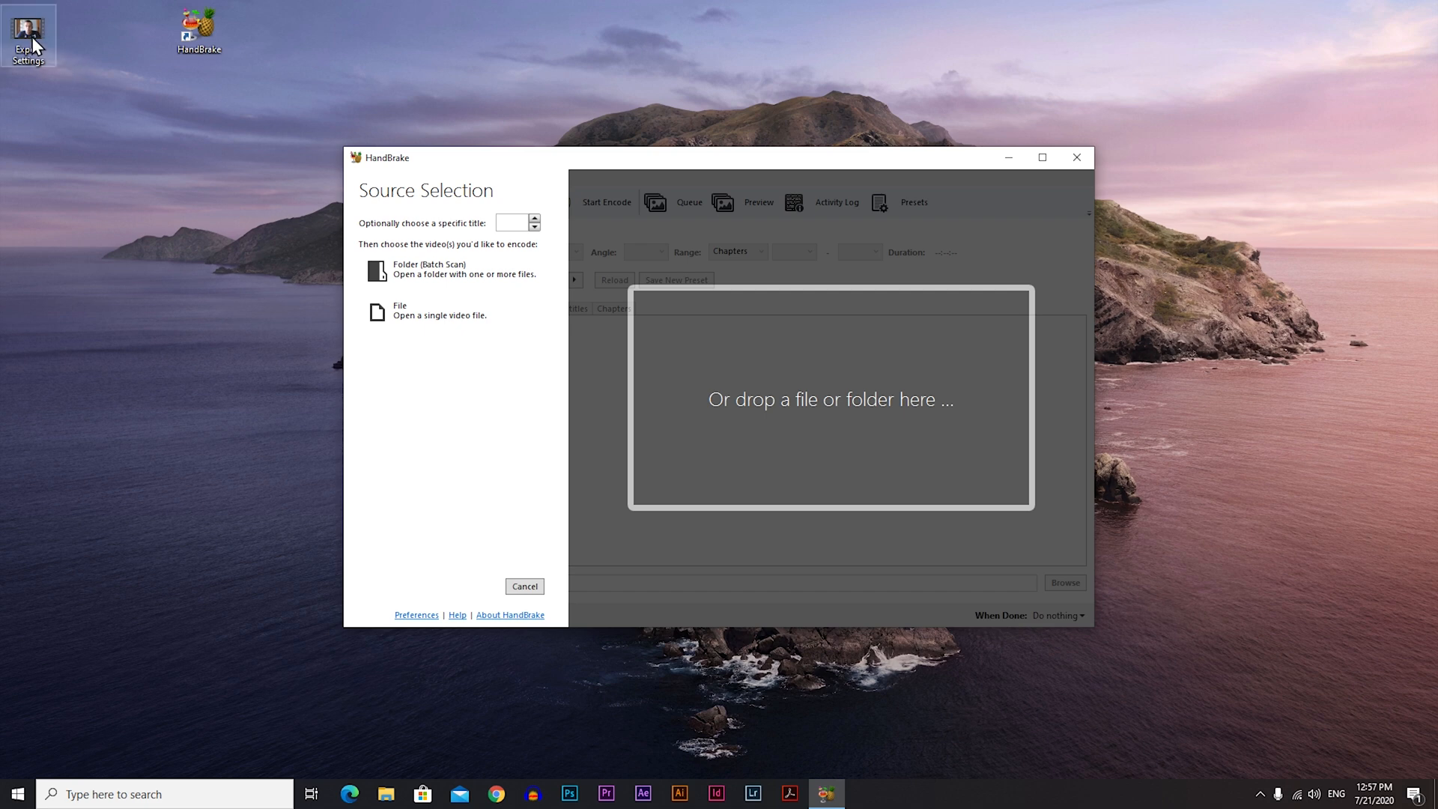
mouse_move(193, 247)
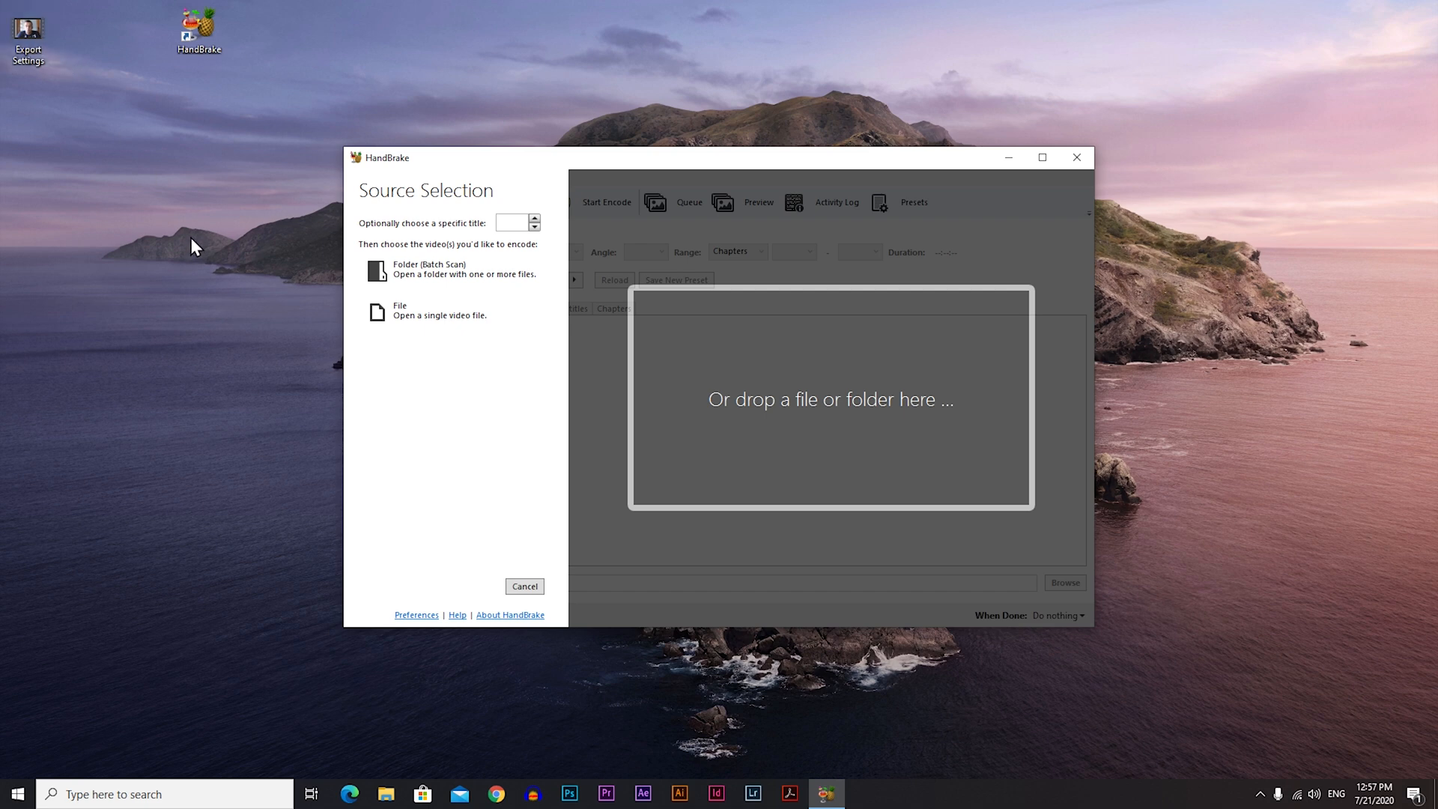
right_click(27, 39)
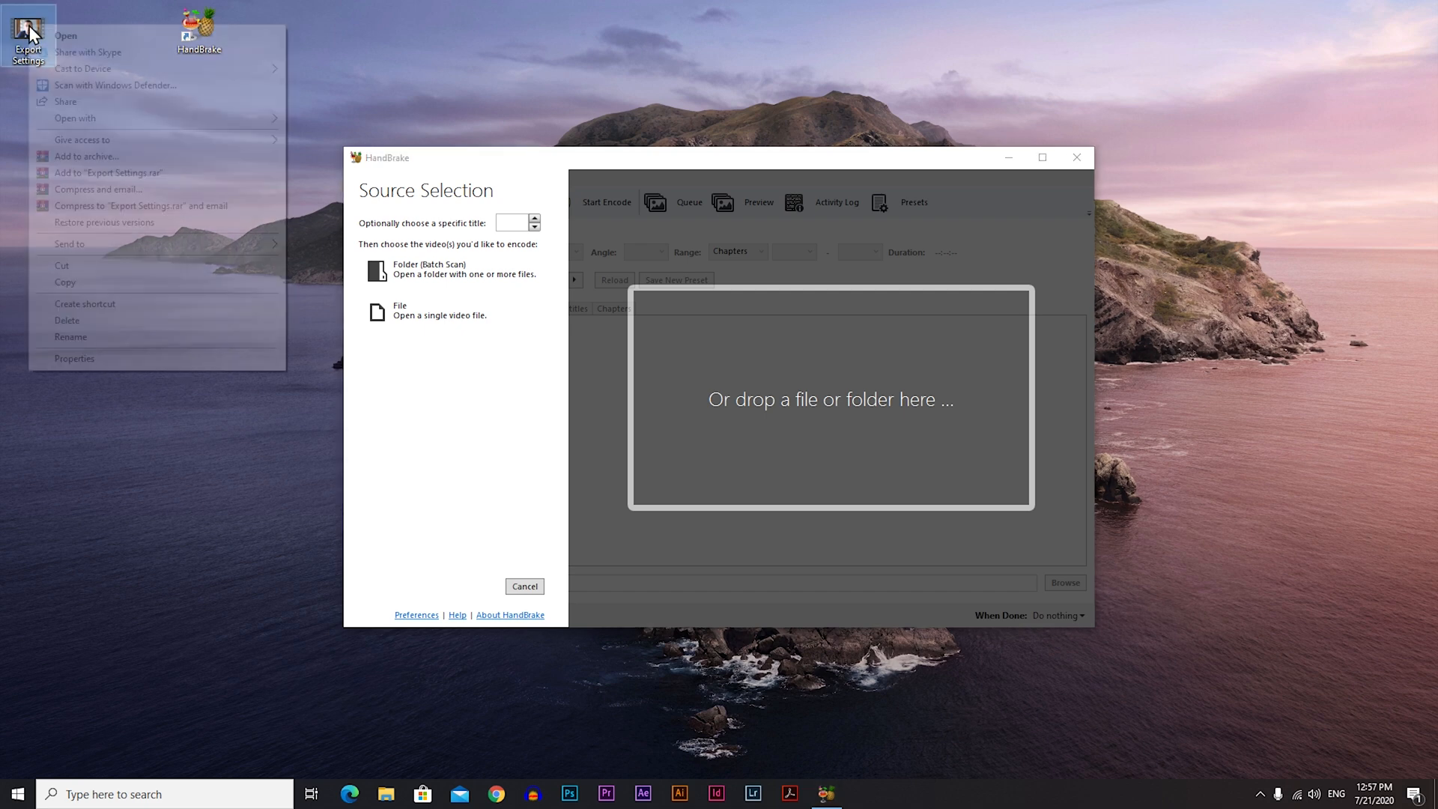
left_click(75, 358)
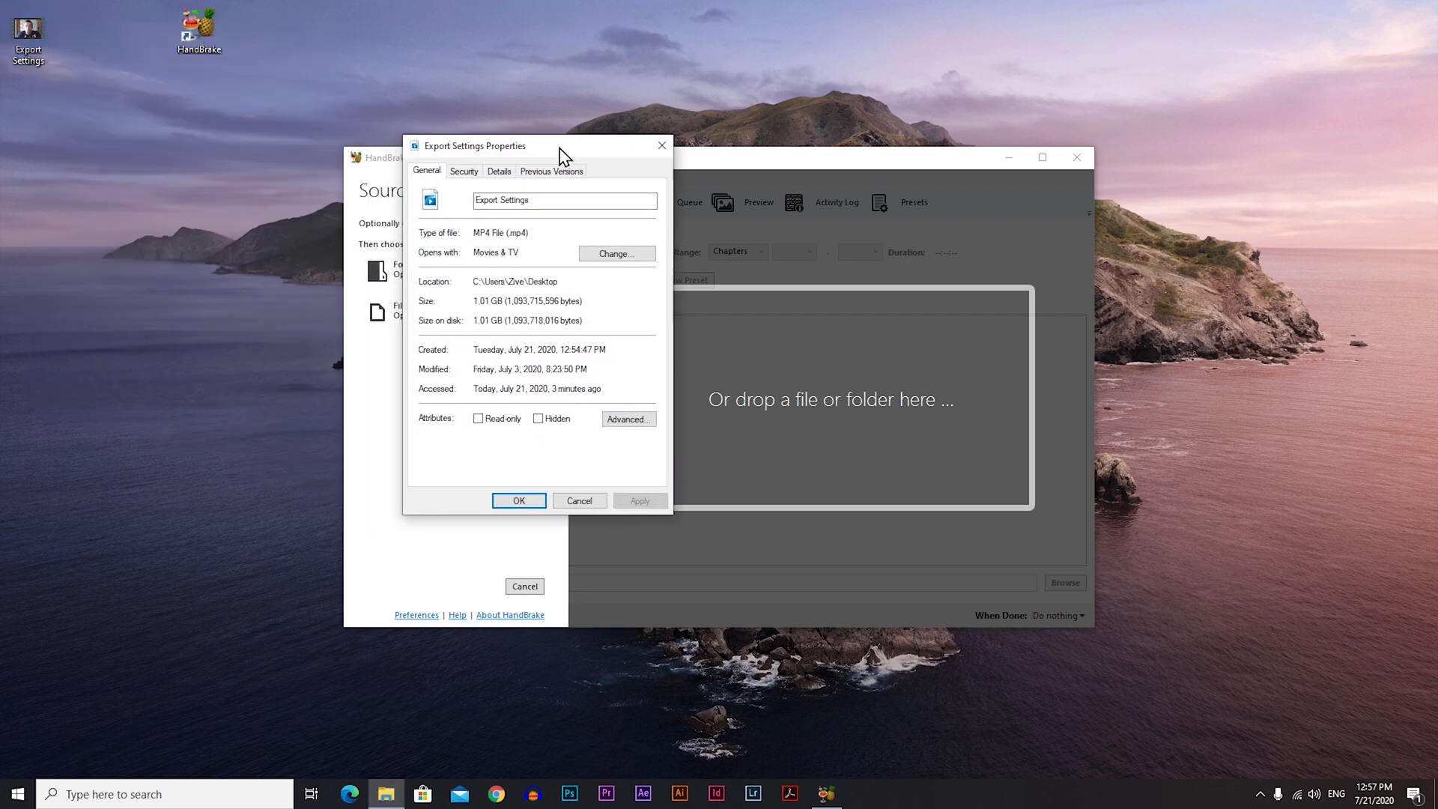
mouse_move(515, 327)
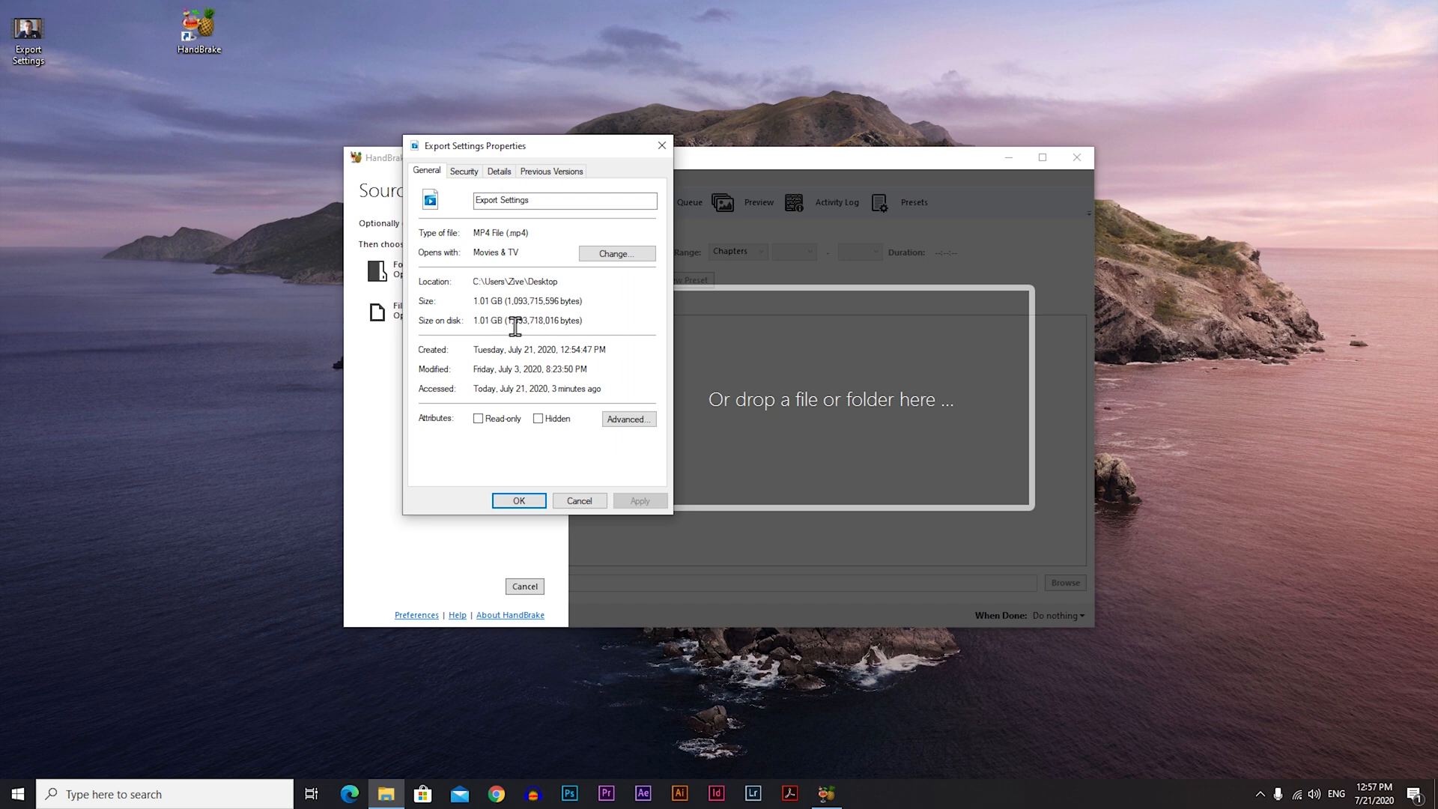
mouse_move(656, 188)
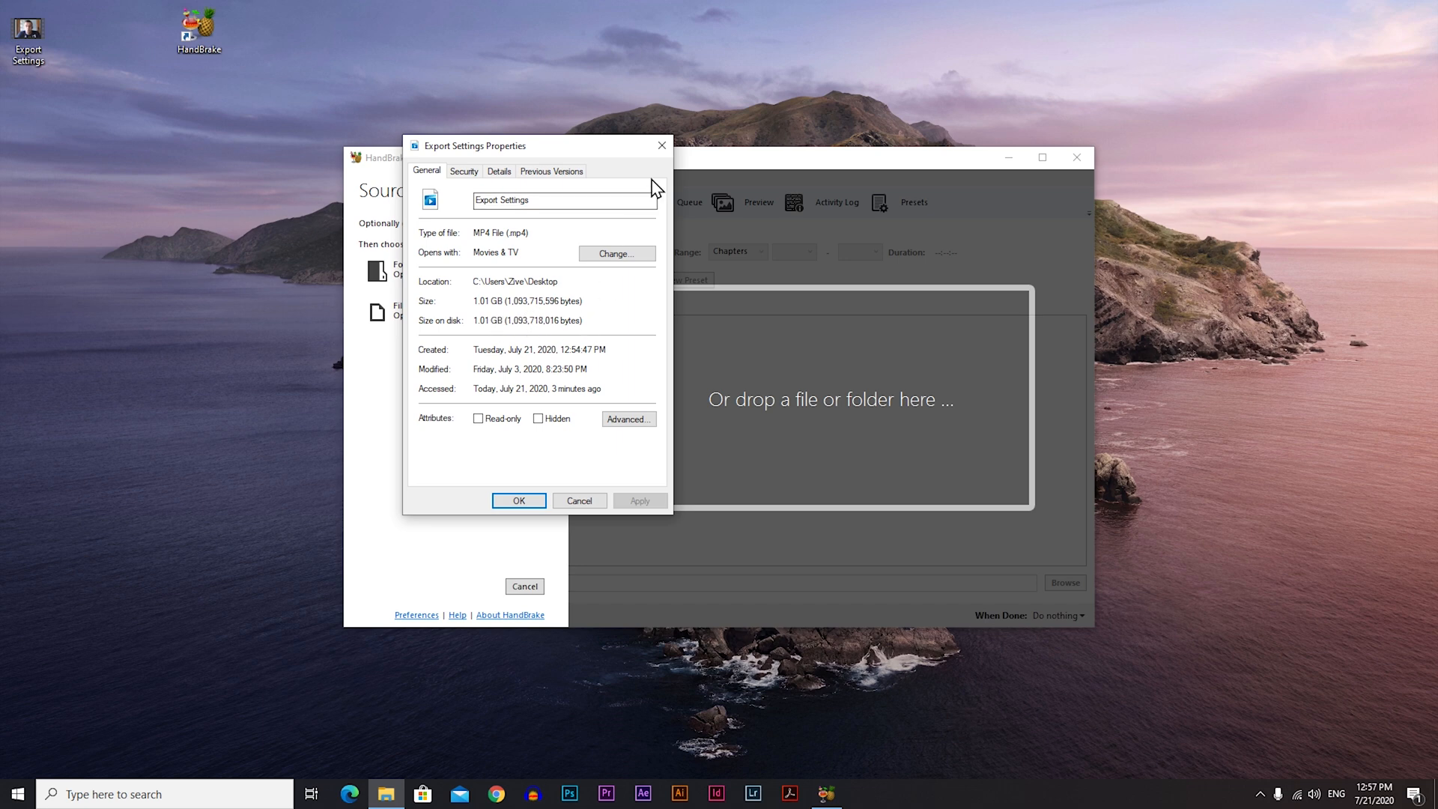
left_click(518, 500)
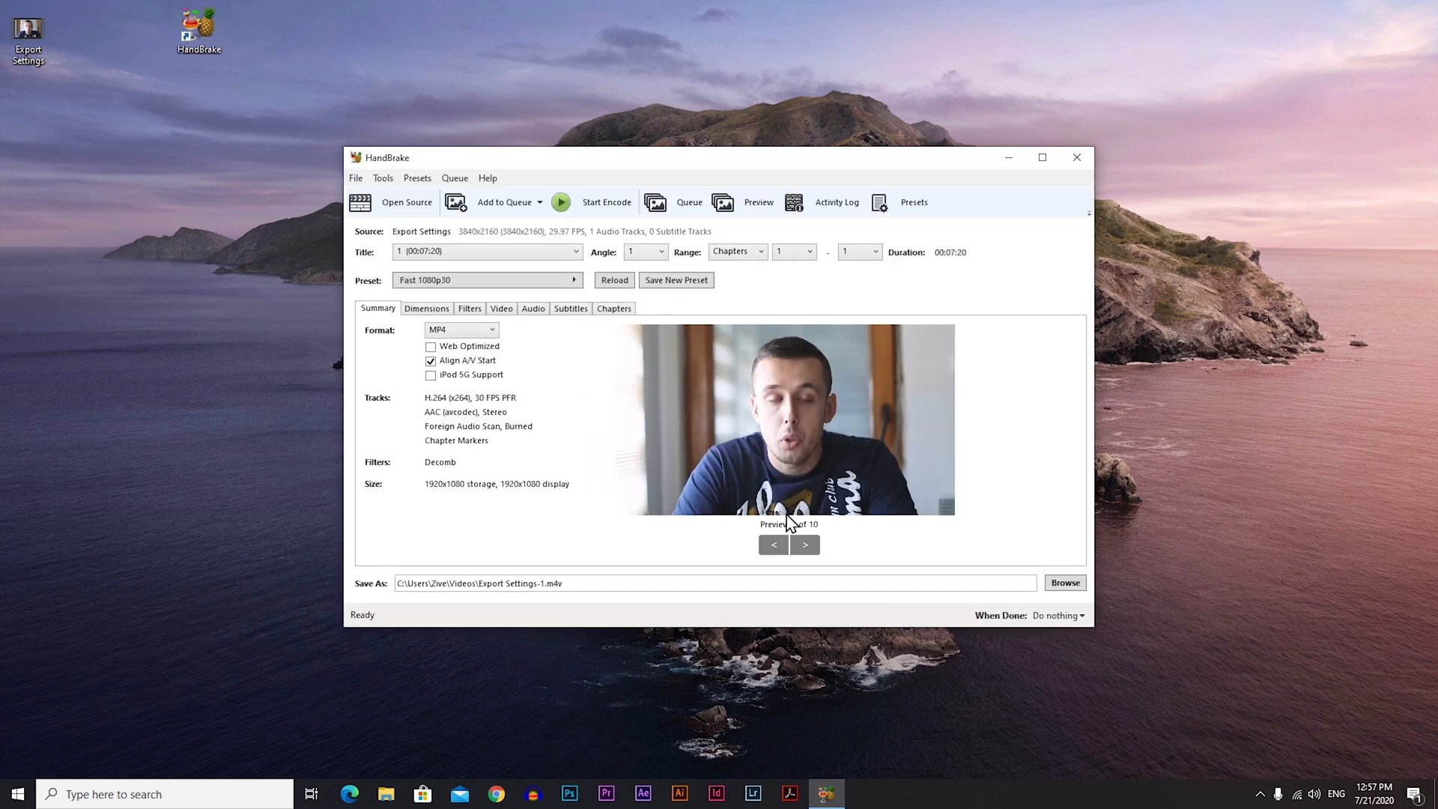
Step: Step through preview frames, then set the Save As destination for Export Settings-1.m4v to the Desktop
left_click(804, 543)
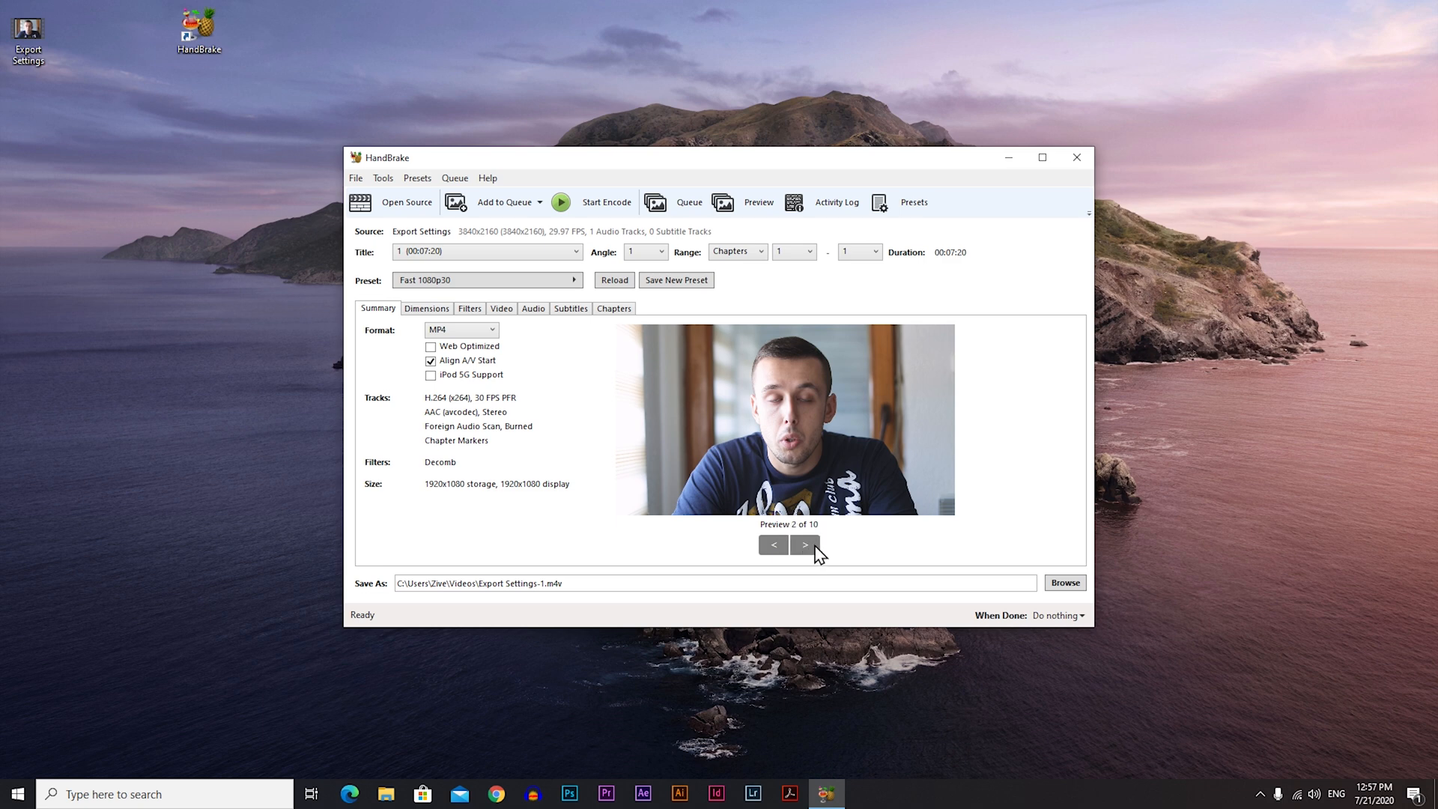
left_click(806, 544)
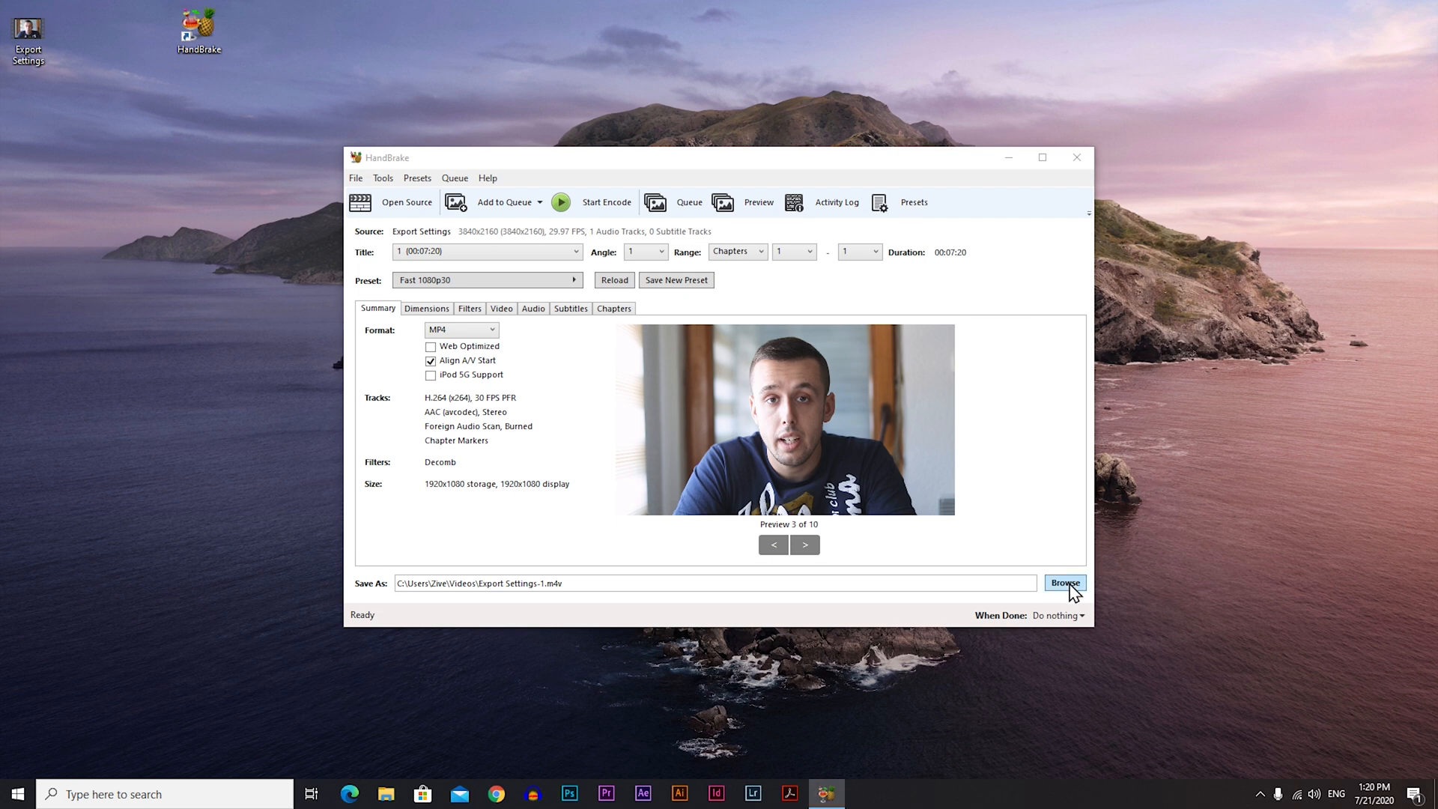
left_click(1063, 583)
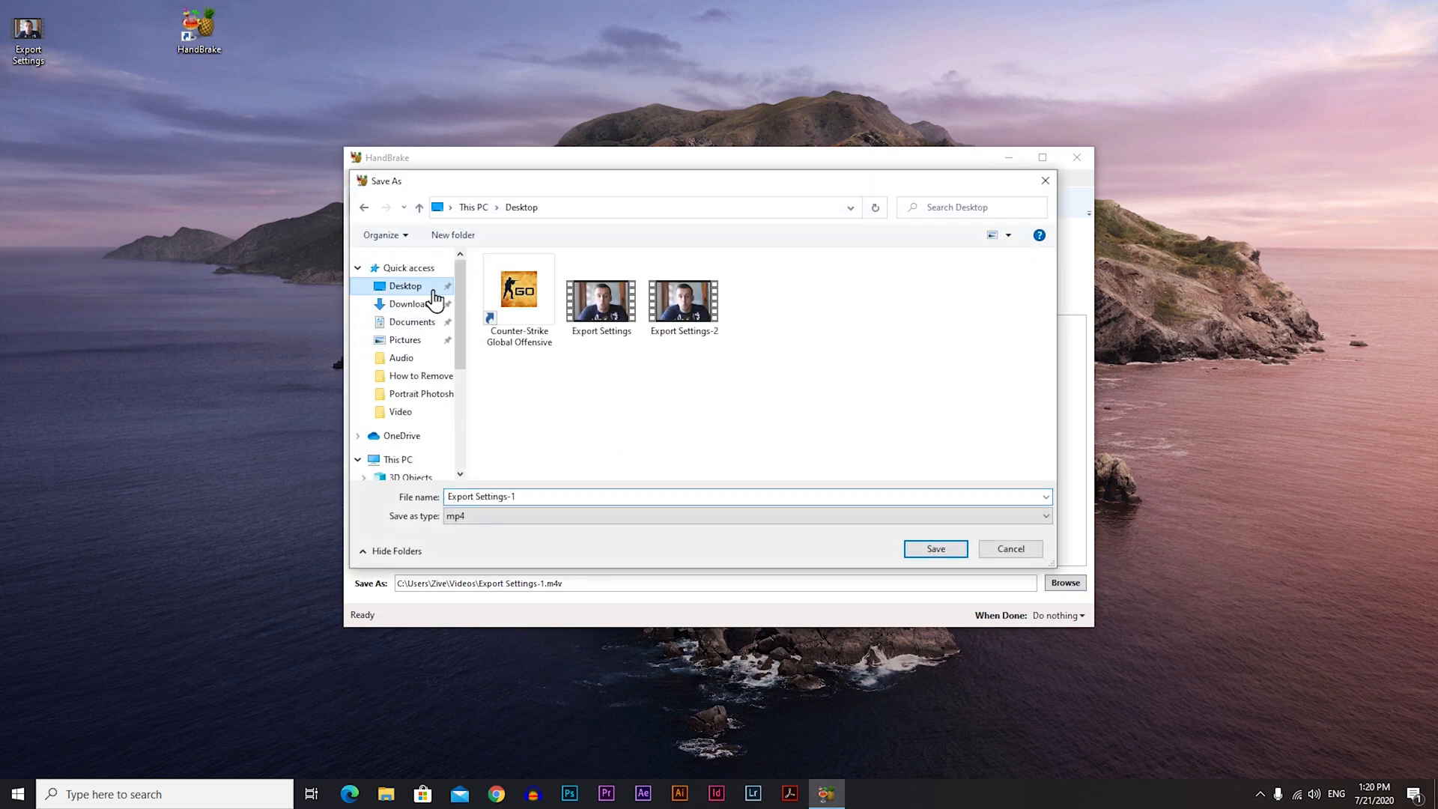
left_click(933, 548)
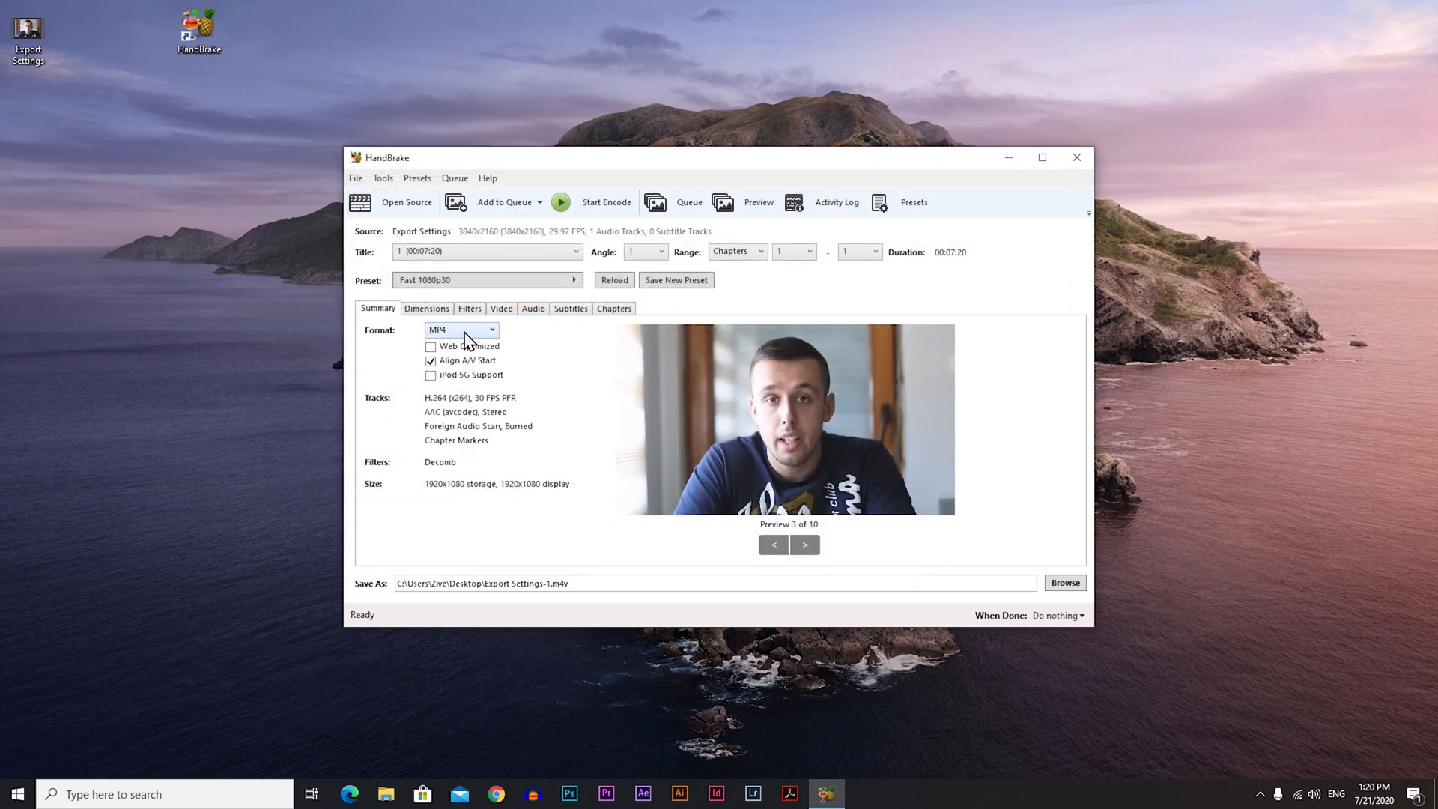
Step: Keep MP4 as the Summary format and enable Web Optimized
left_click(461, 329)
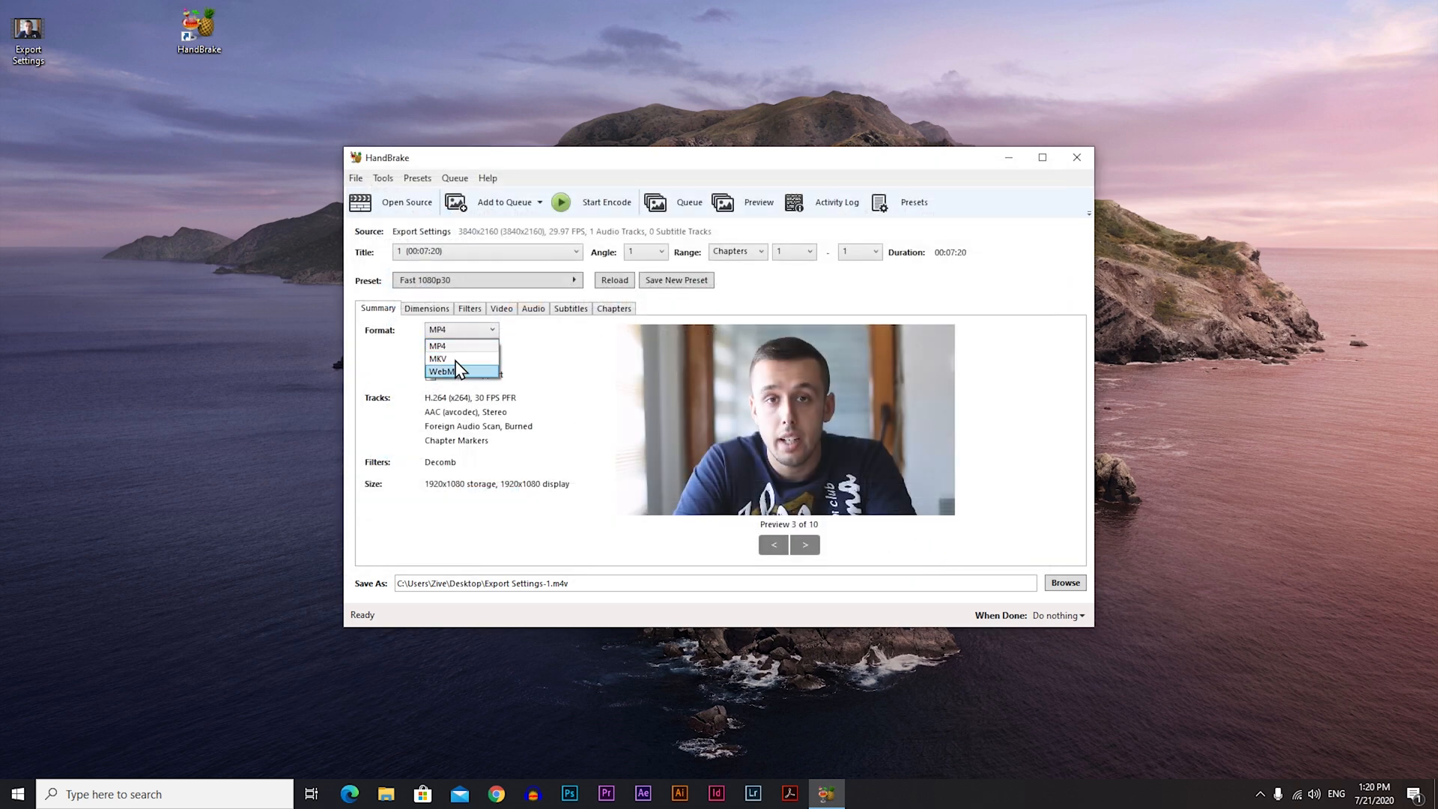
mouse_move(462, 346)
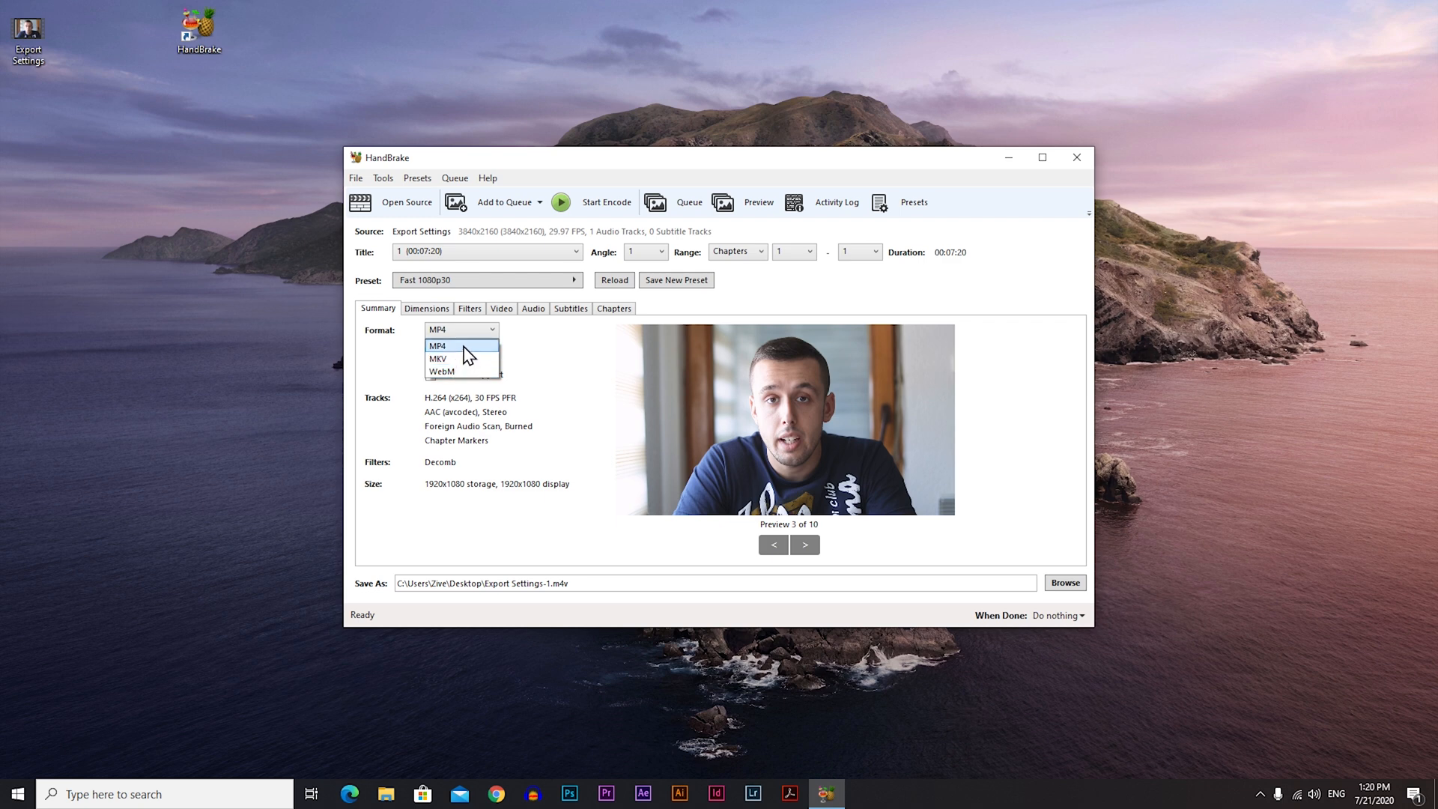
left_click(437, 346)
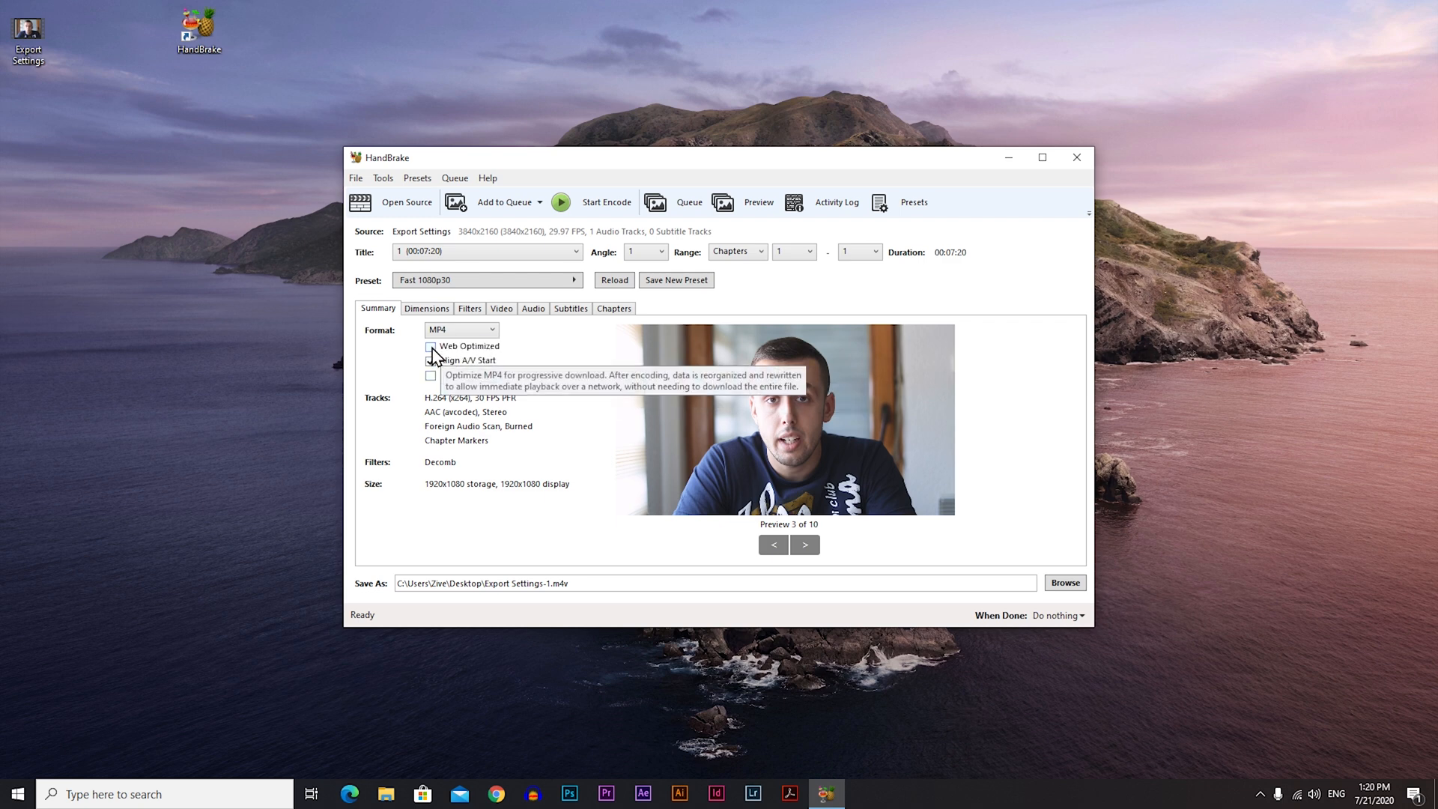
left_click(431, 346)
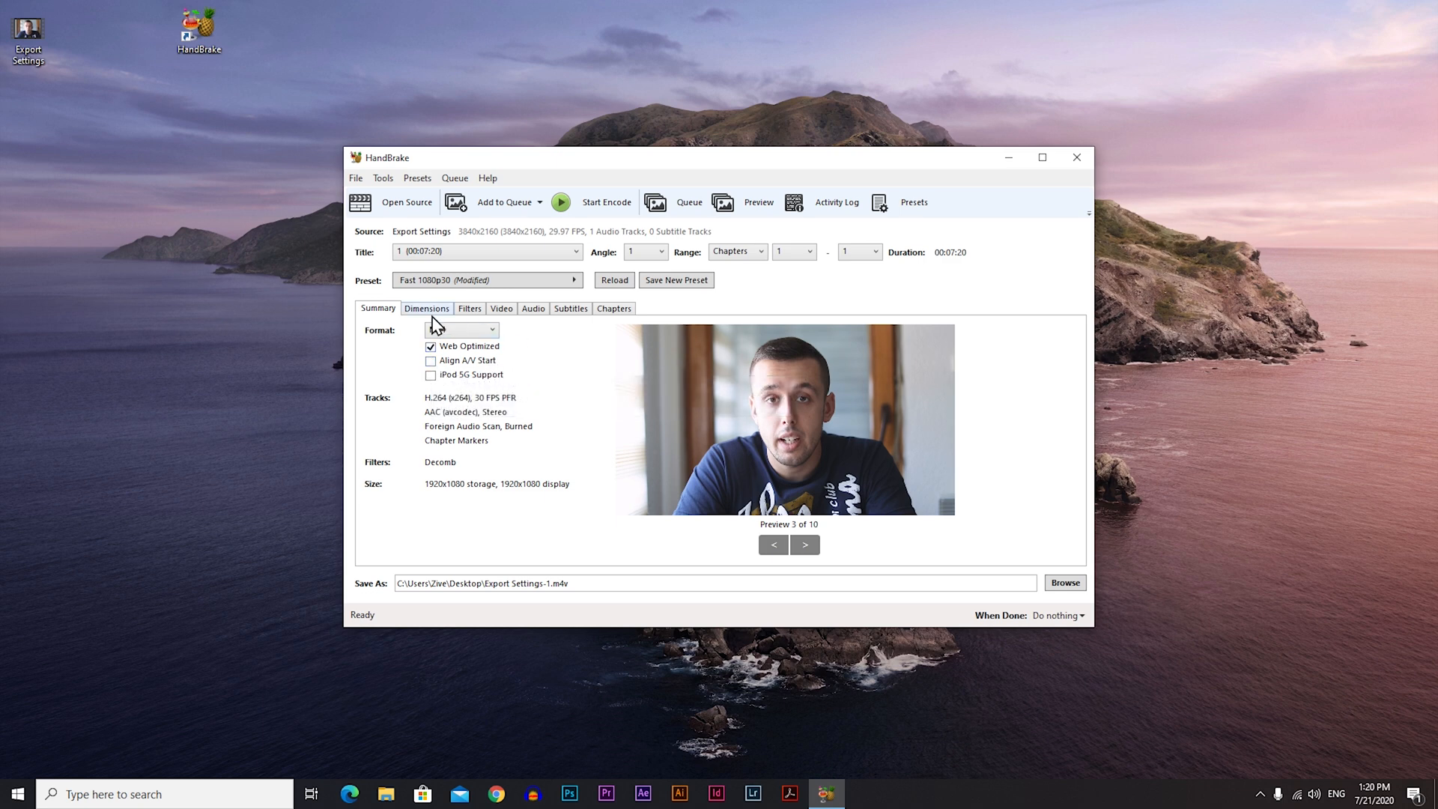
Step: In Dimensions, change Anamorphic from Automatic to Loose, keeping 1920x1080
left_click(425, 309)
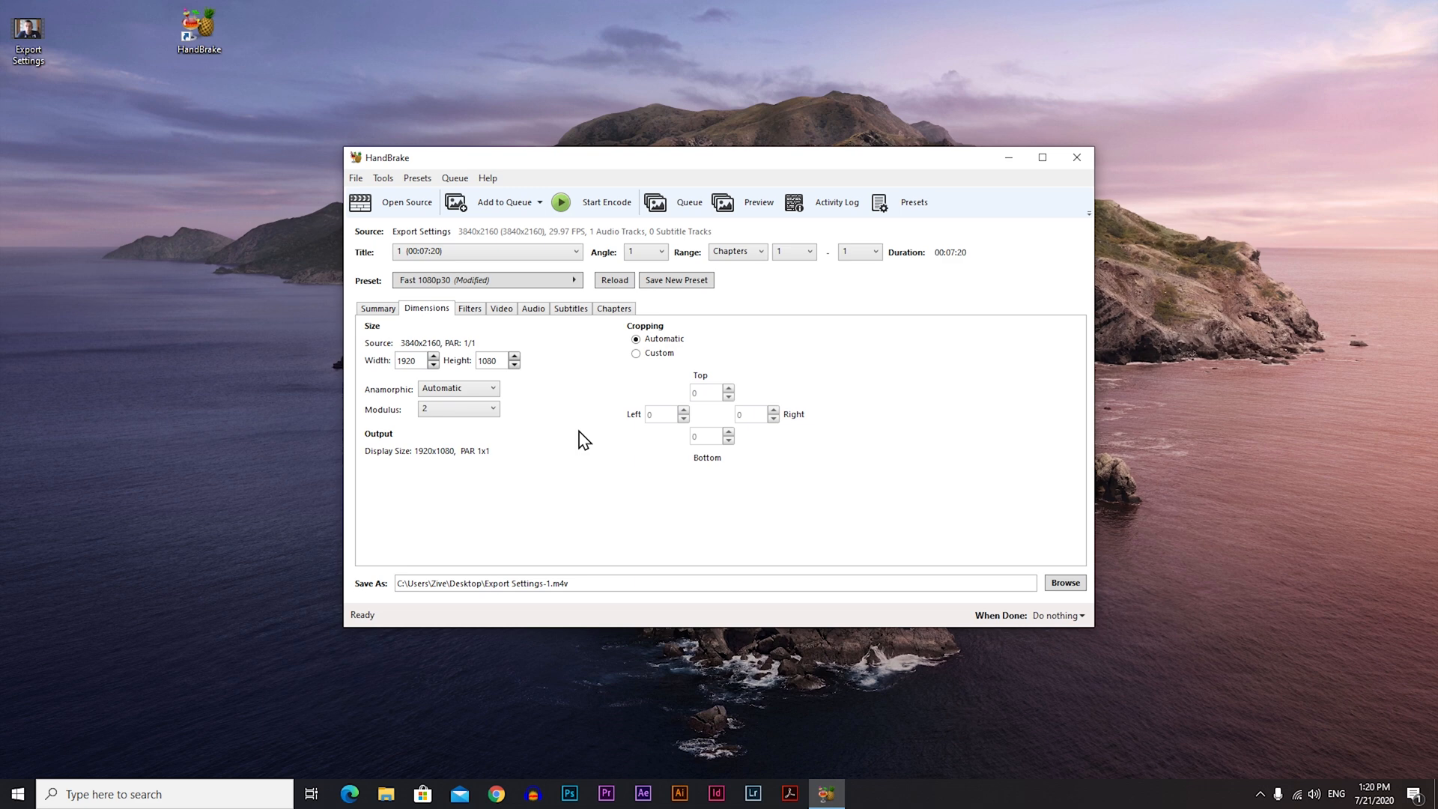
mouse_move(365, 371)
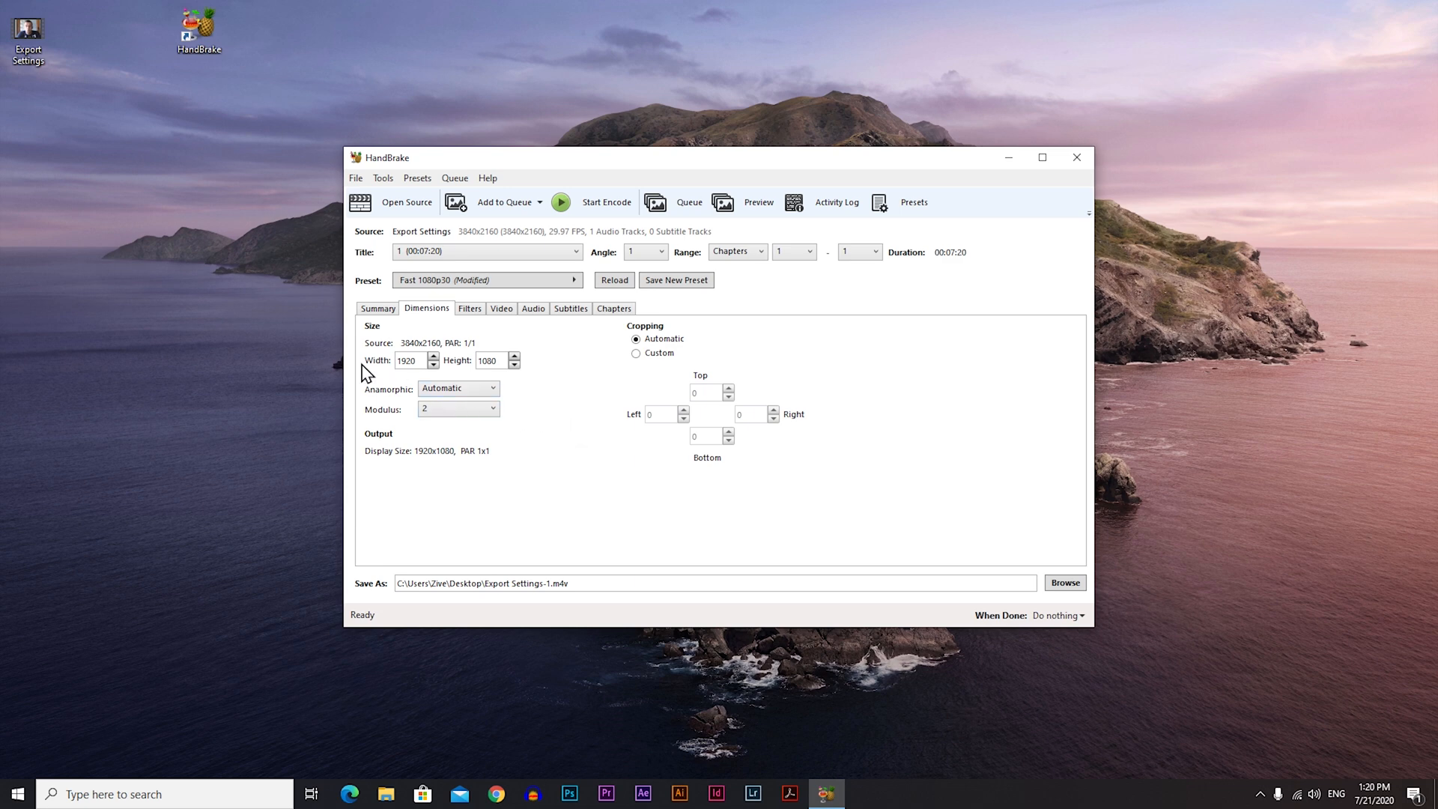
mouse_move(537, 390)
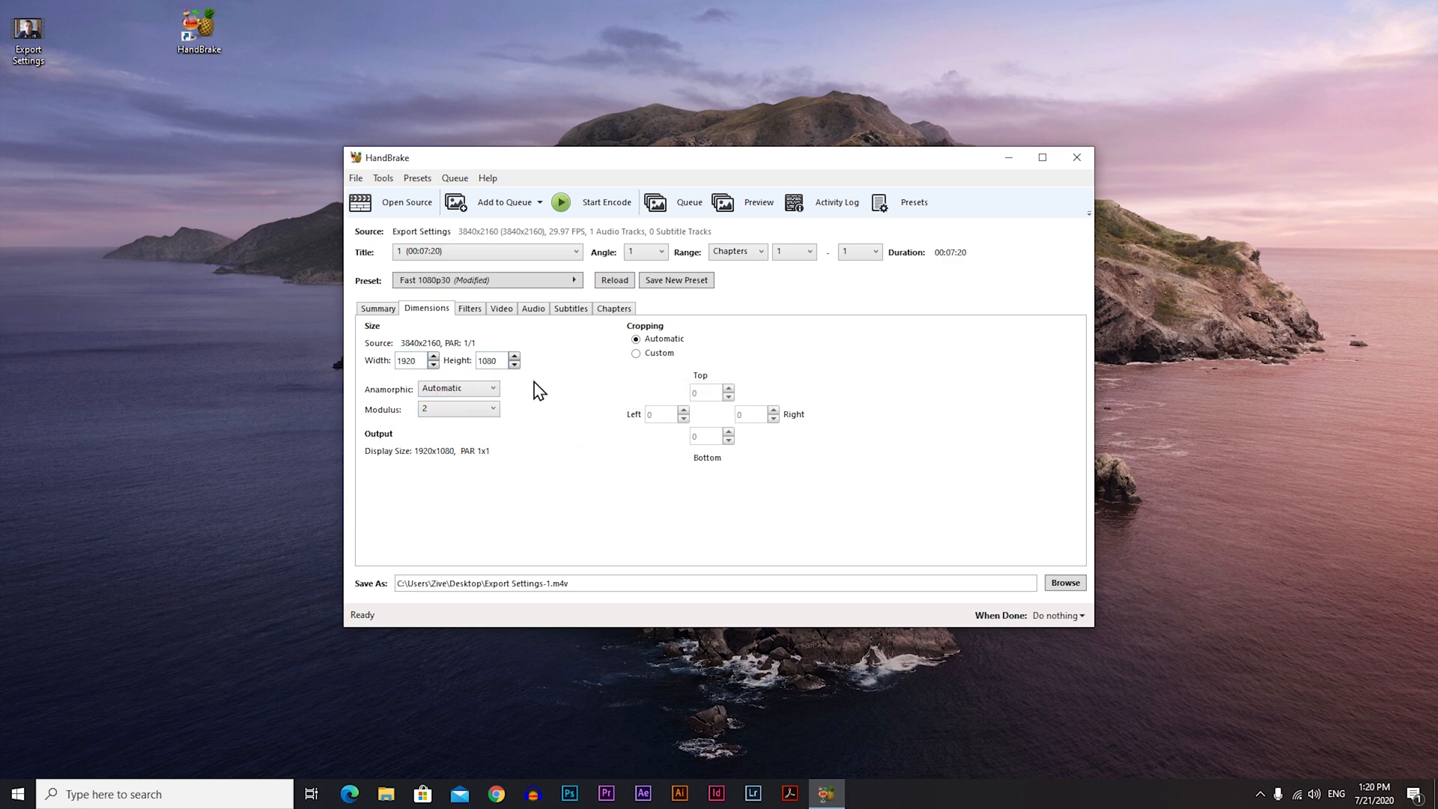
left_click(458, 386)
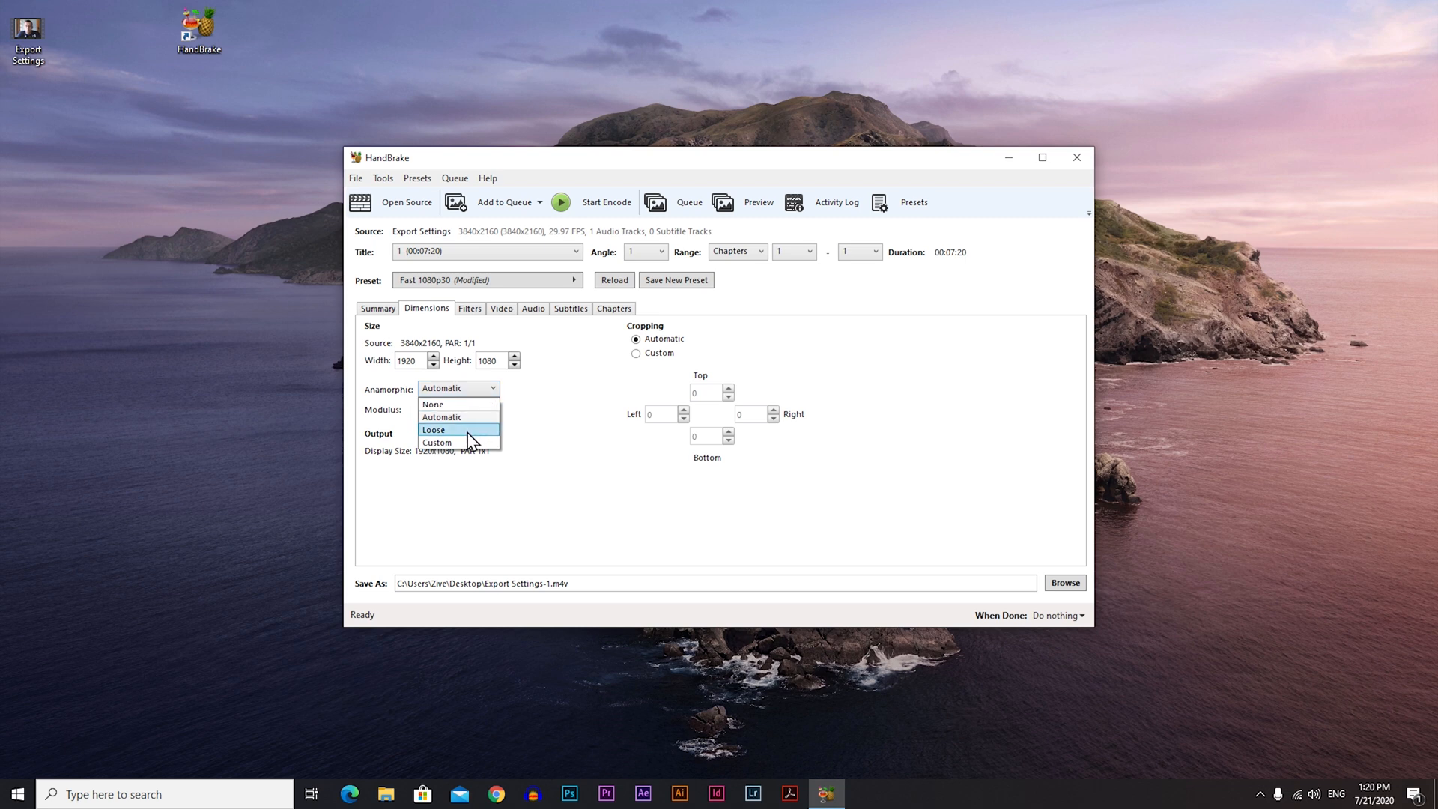
left_click(434, 430)
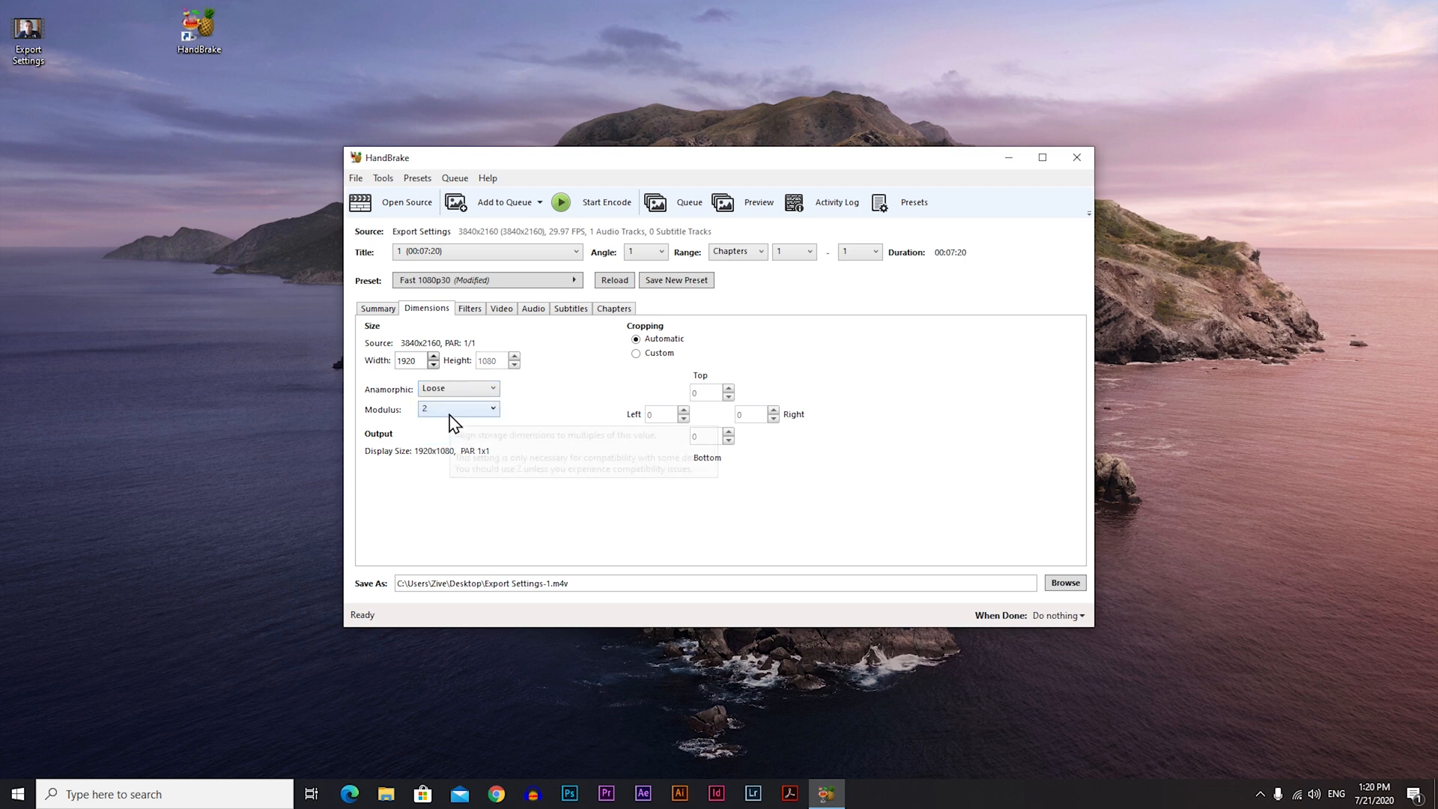
mouse_move(688, 344)
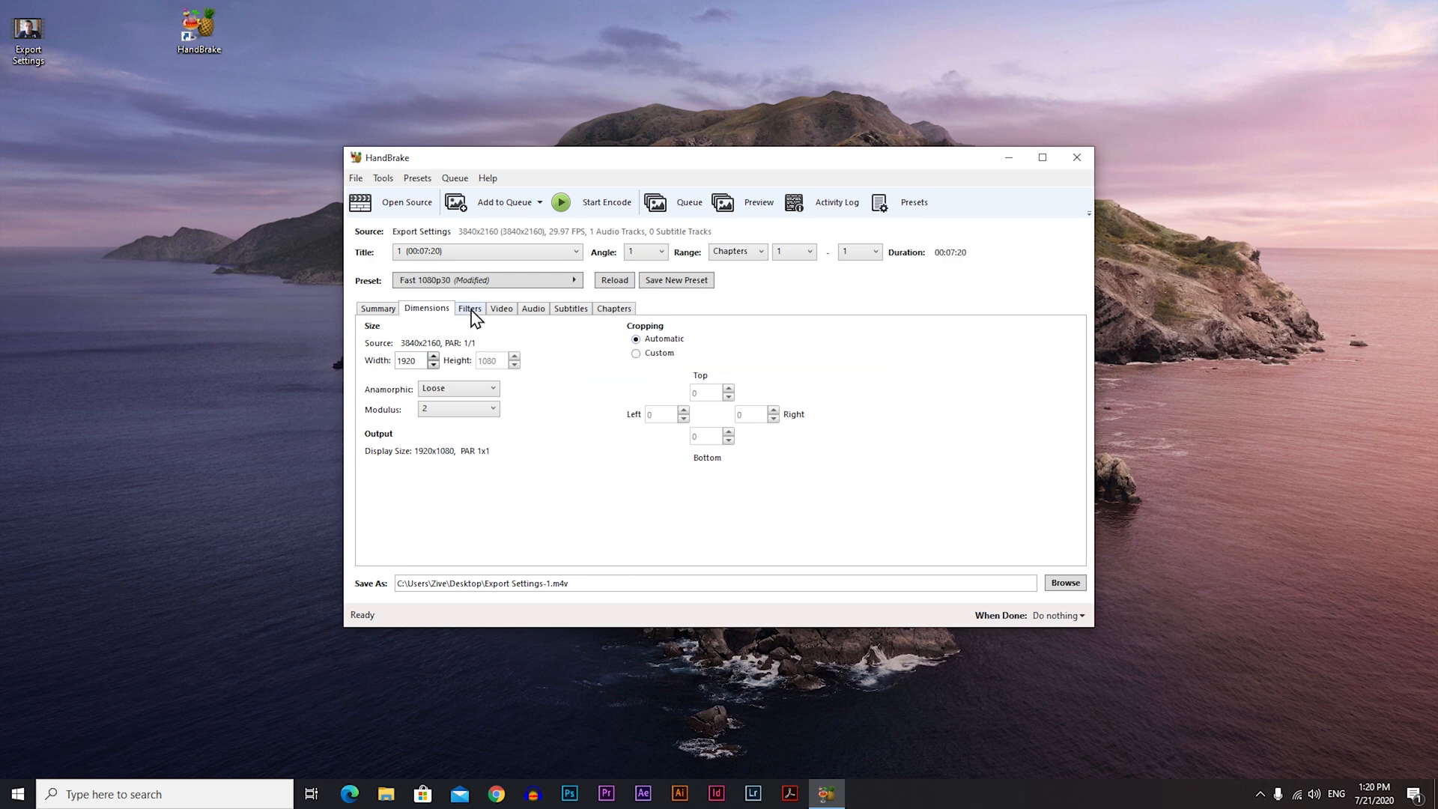
Step: After checking Filters, keep H.264 (x264) and set Framerate to Same as source
left_click(469, 308)
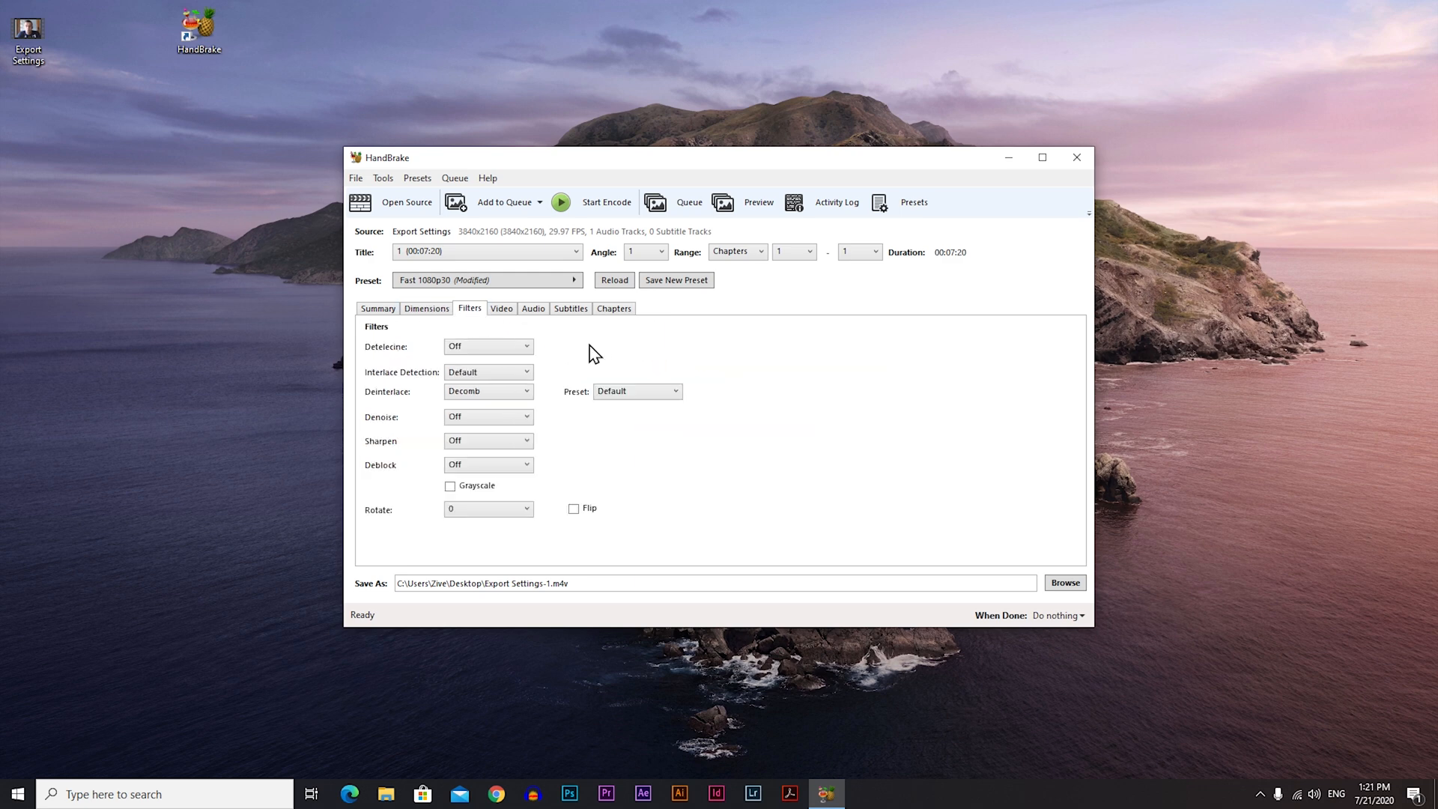
left_click(500, 308)
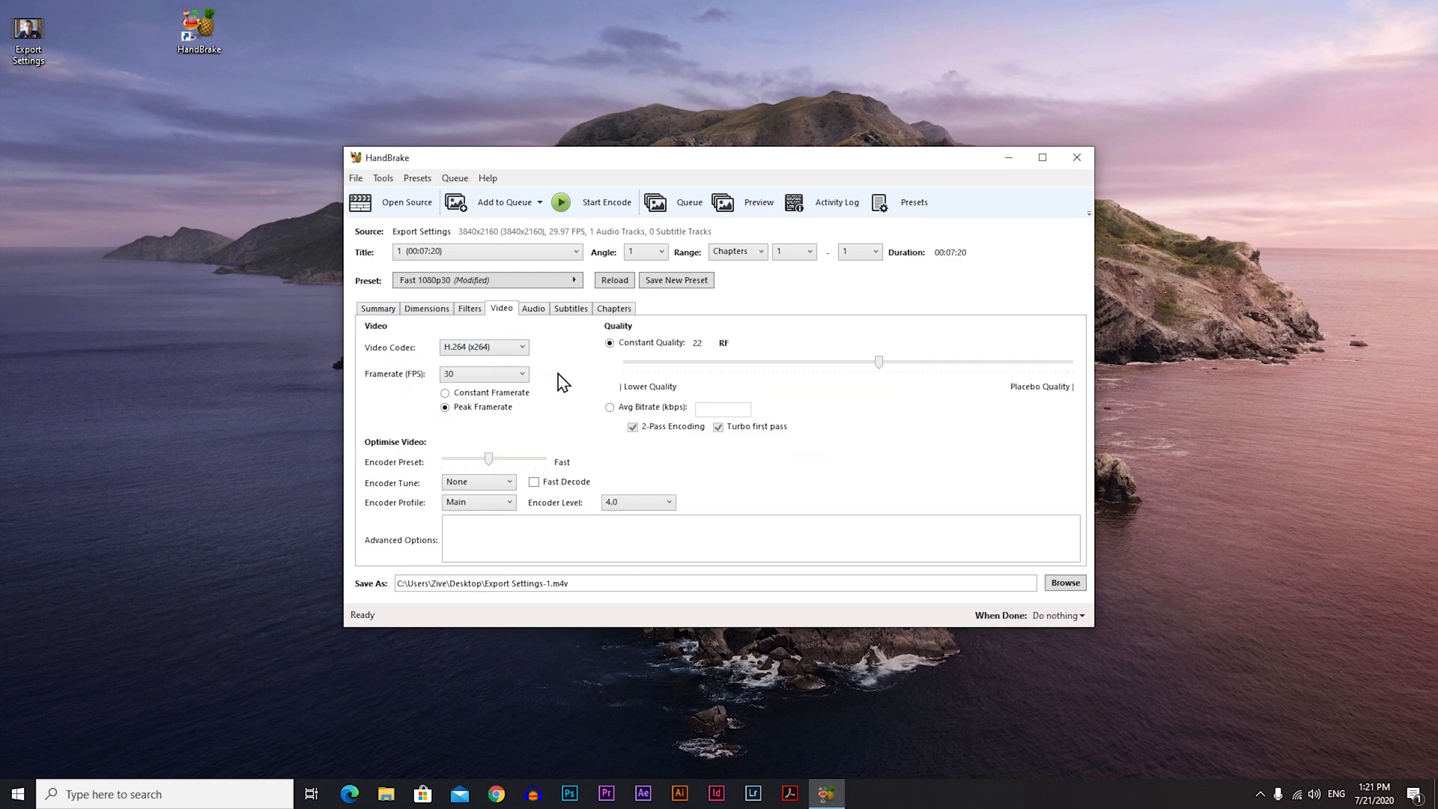
mouse_move(584, 382)
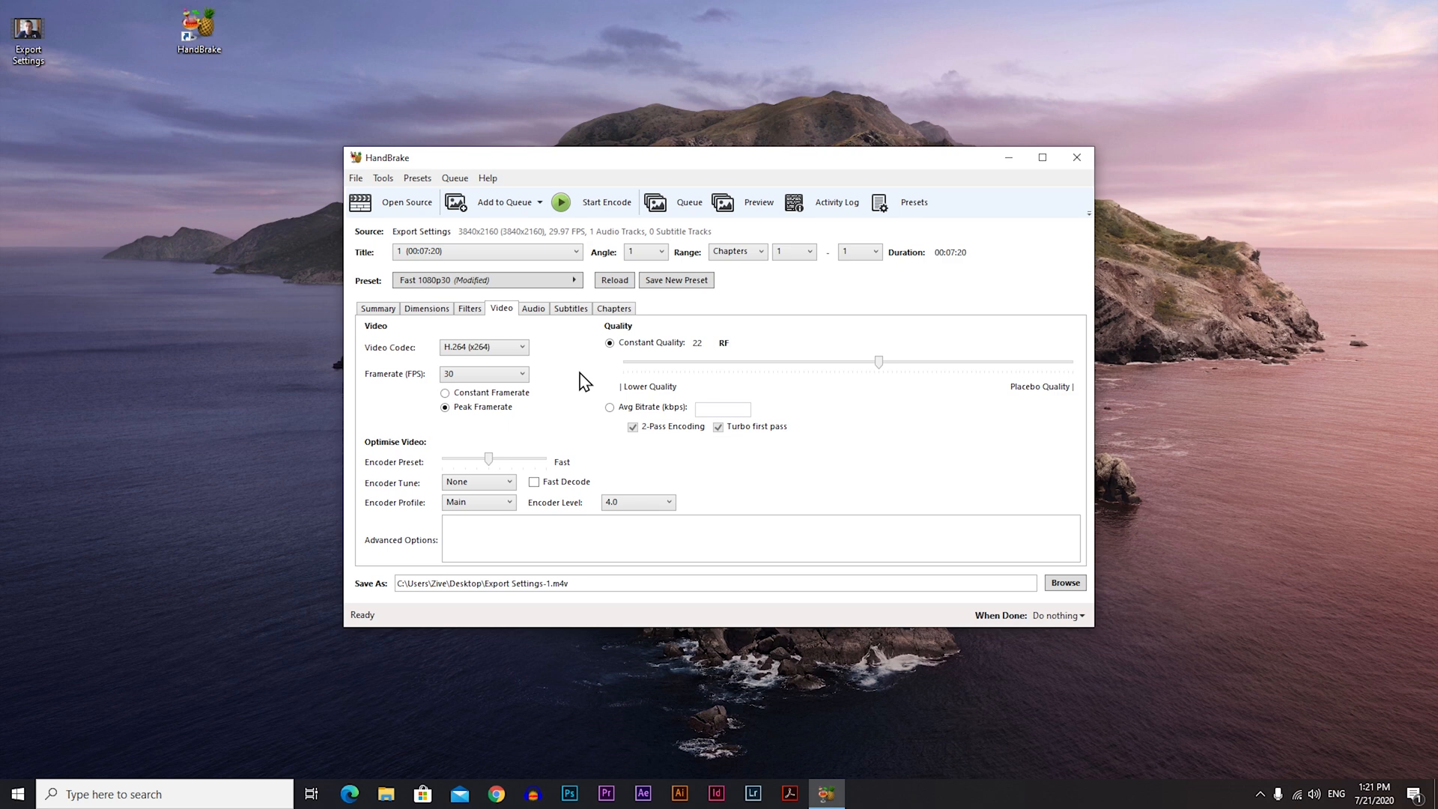
mouse_move(569, 362)
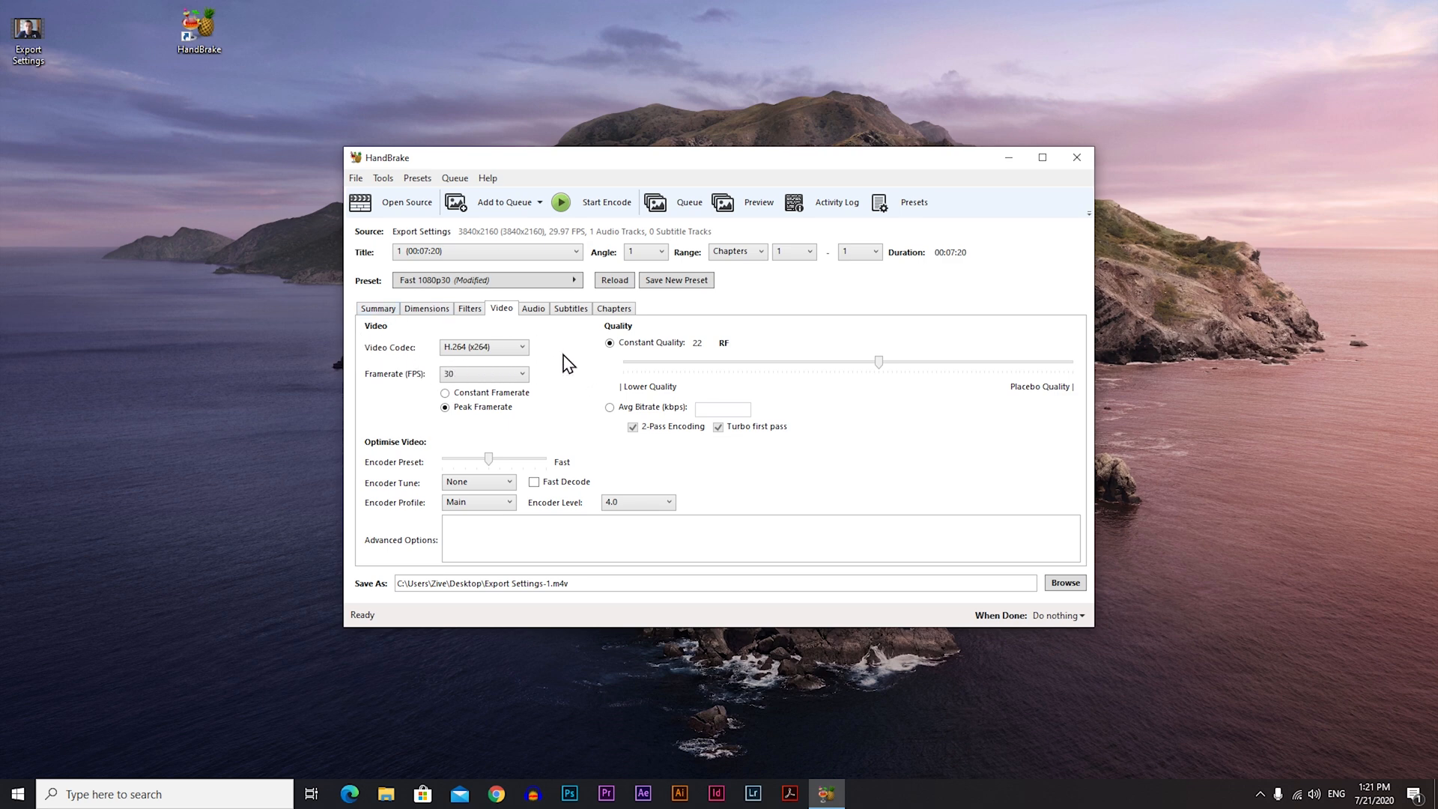
mouse_move(484, 346)
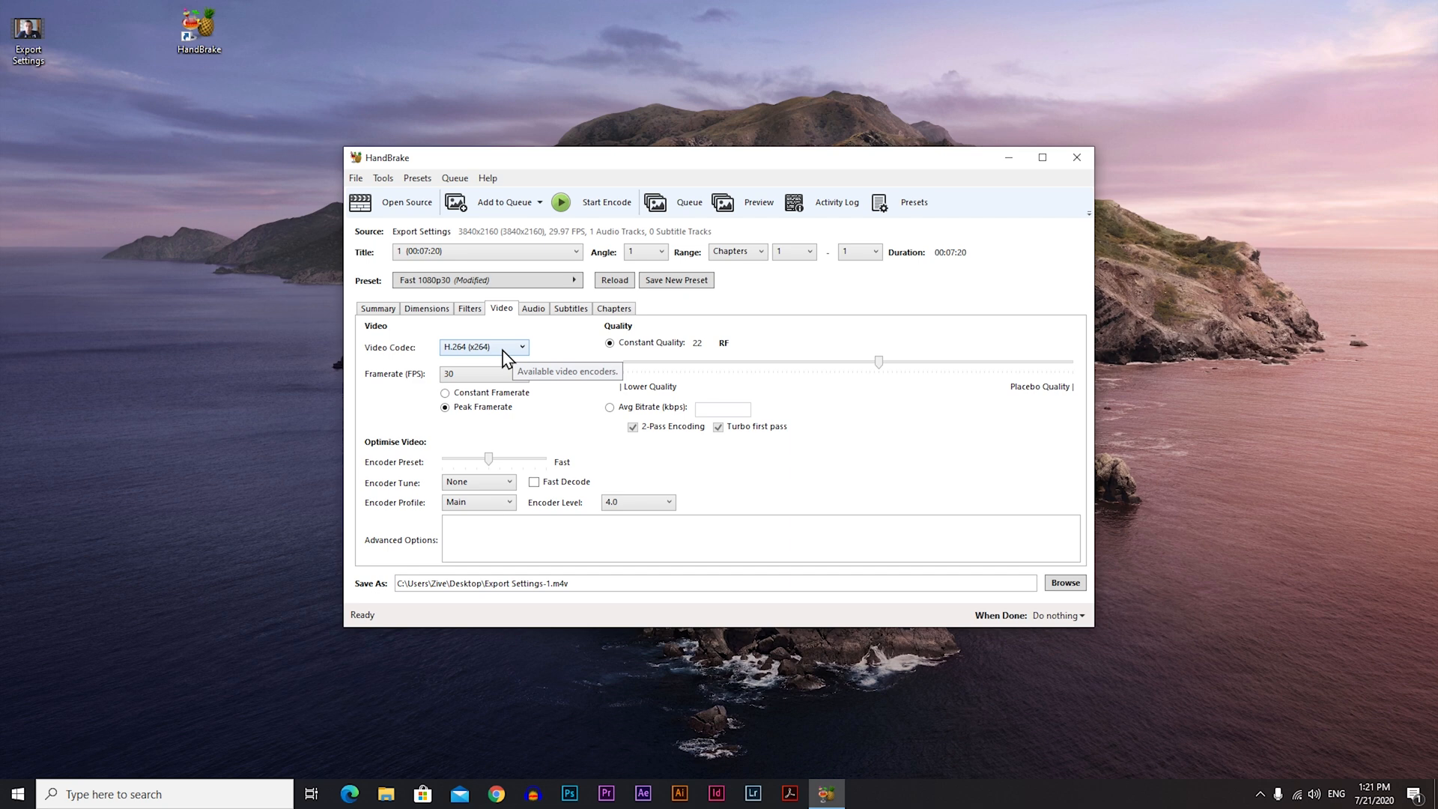
left_click(484, 346)
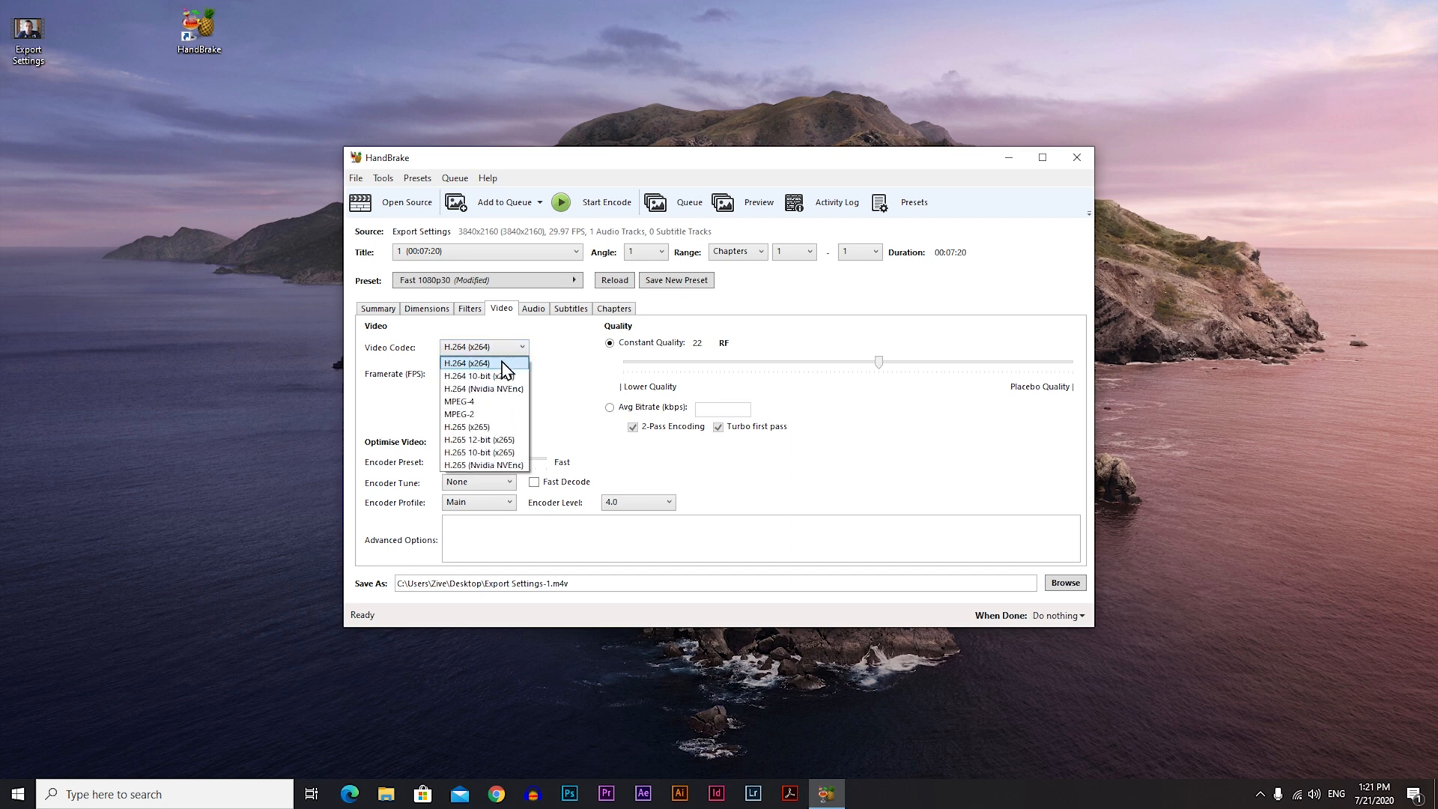
left_click(466, 362)
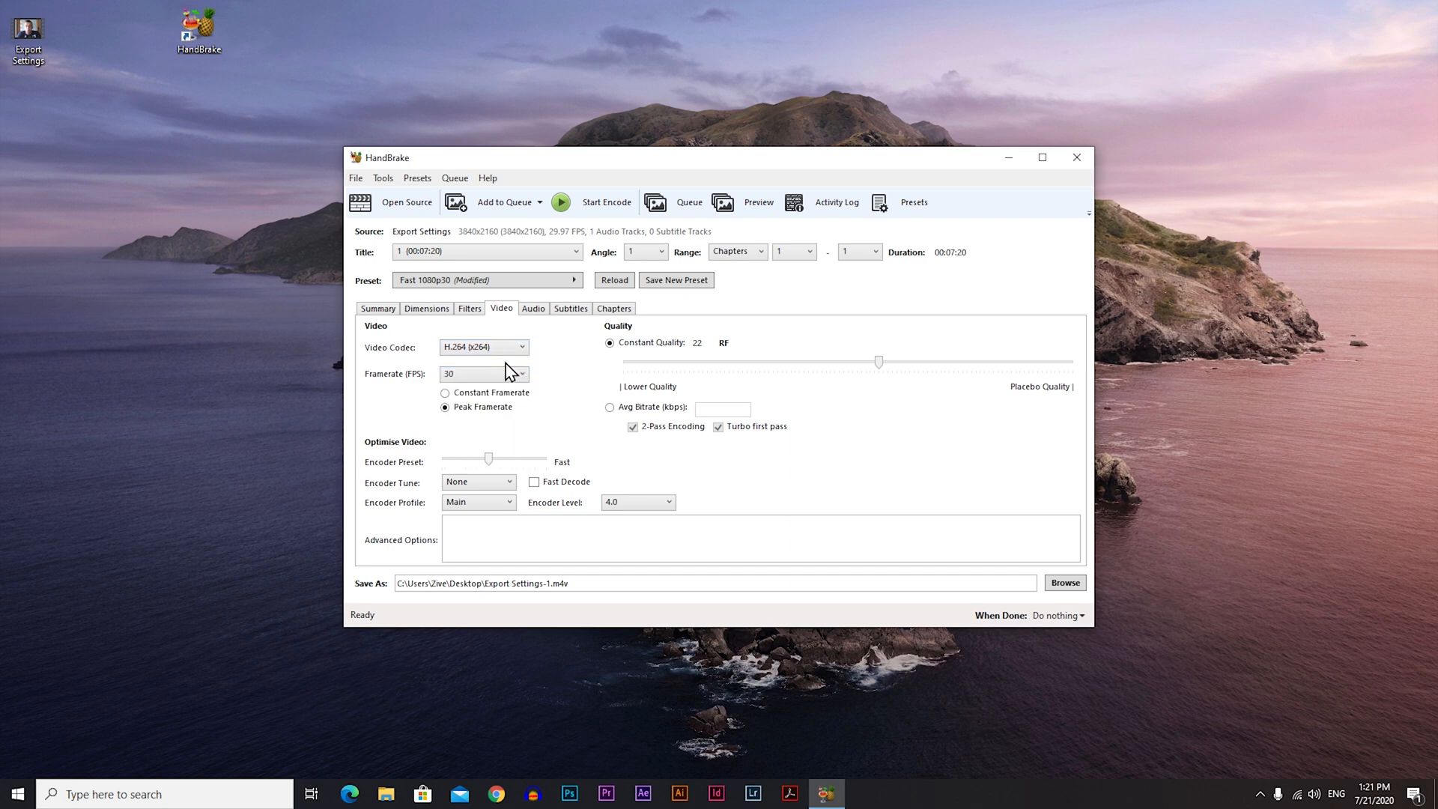
left_click(484, 373)
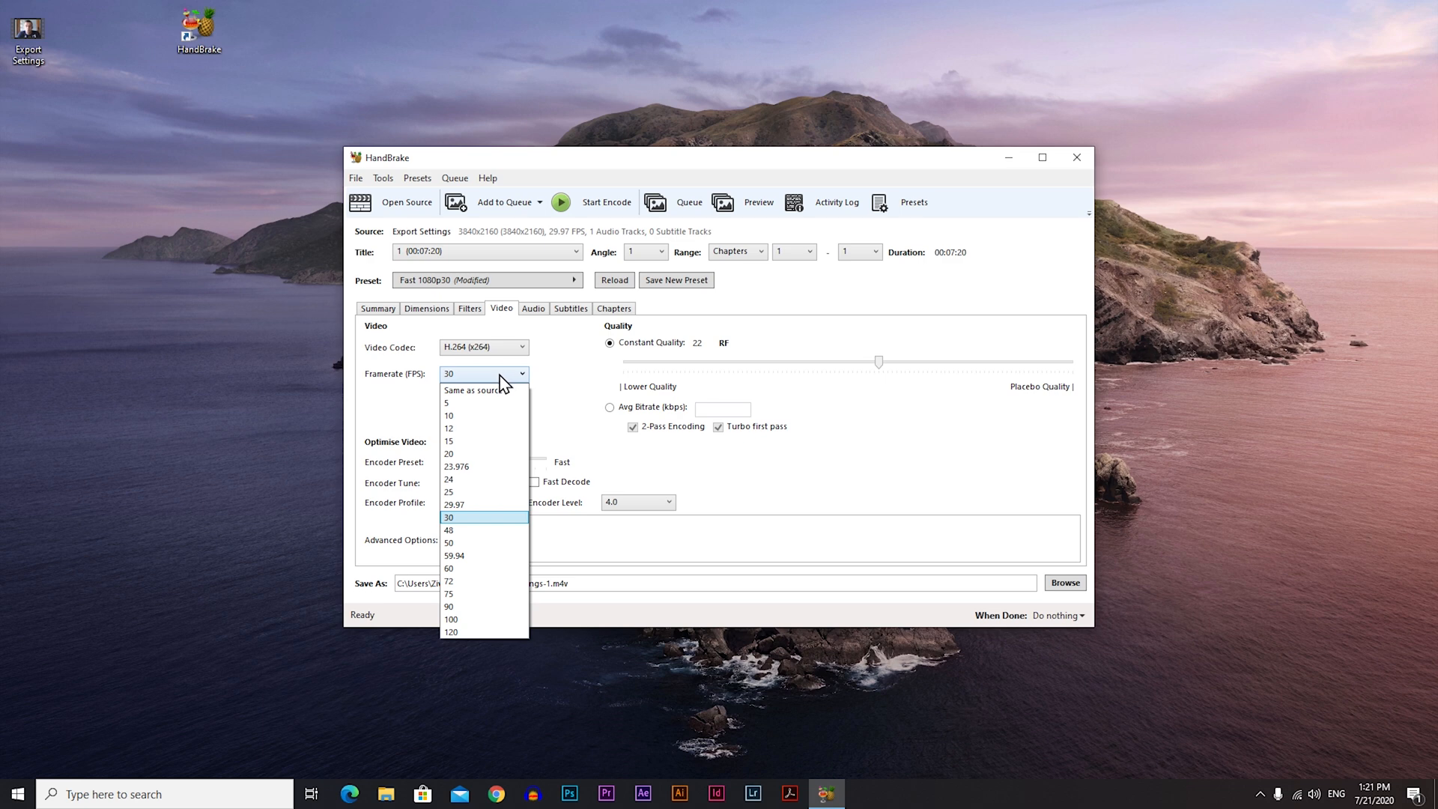
mouse_move(484, 492)
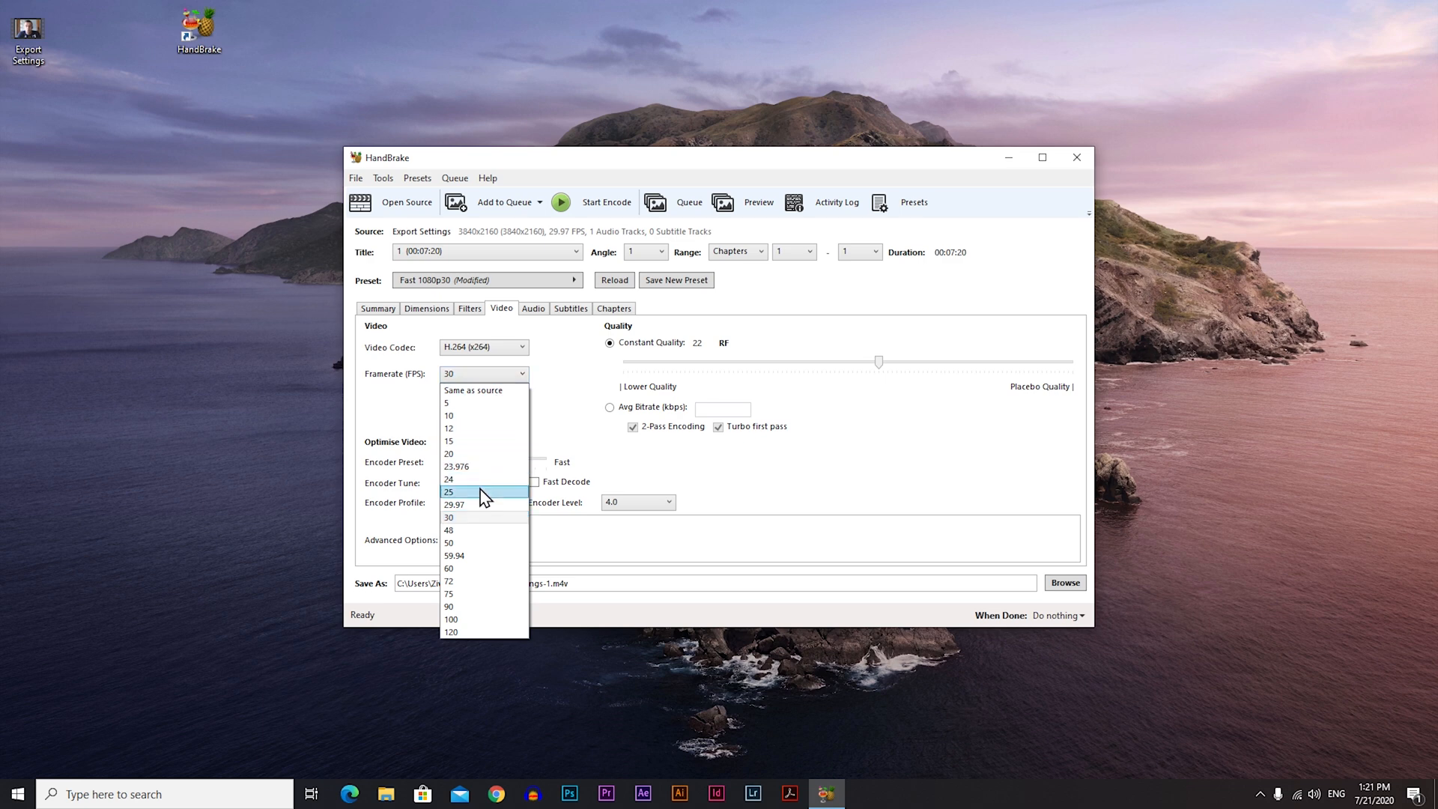
mouse_move(485, 471)
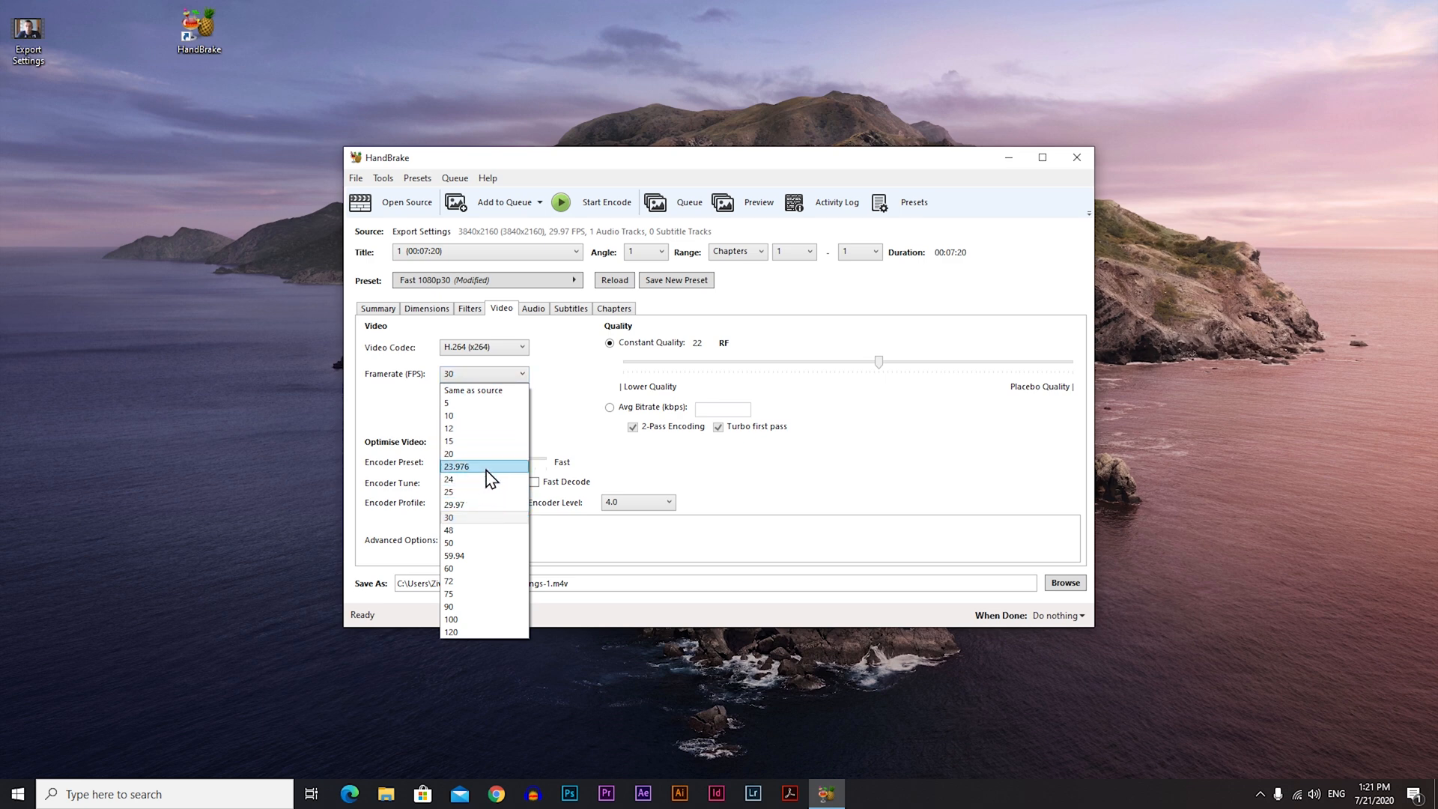
left_click(473, 389)
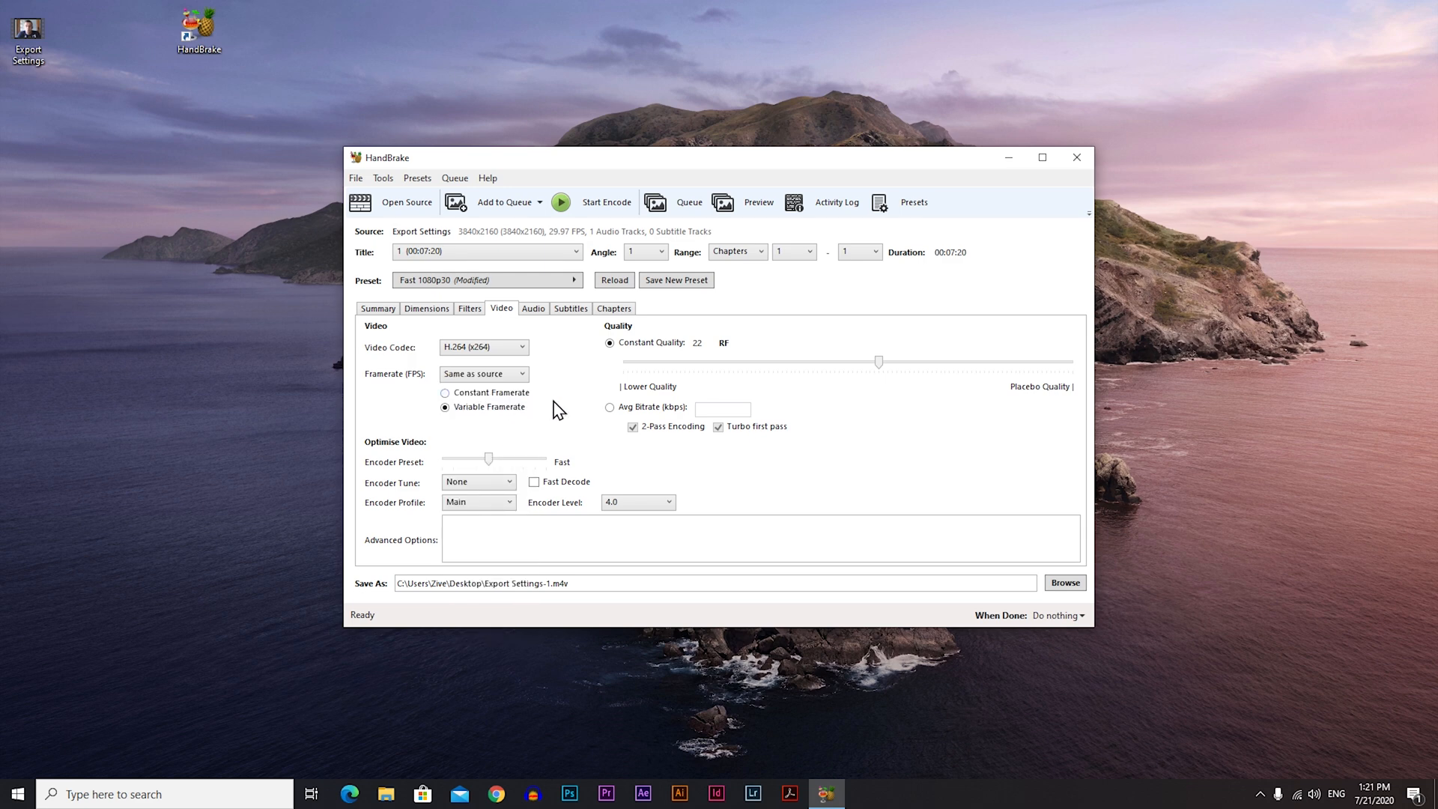
mouse_move(566, 409)
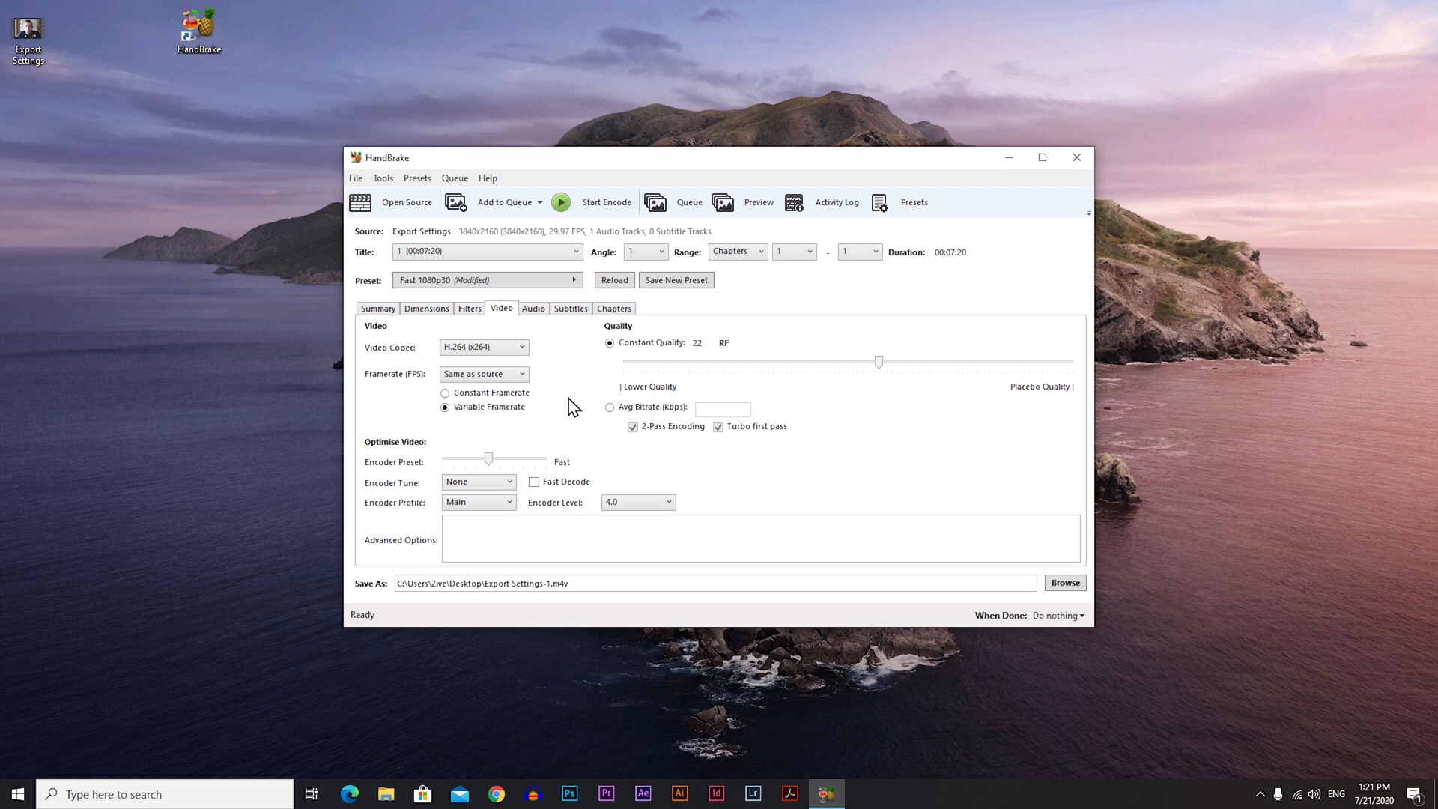
mouse_move(378, 463)
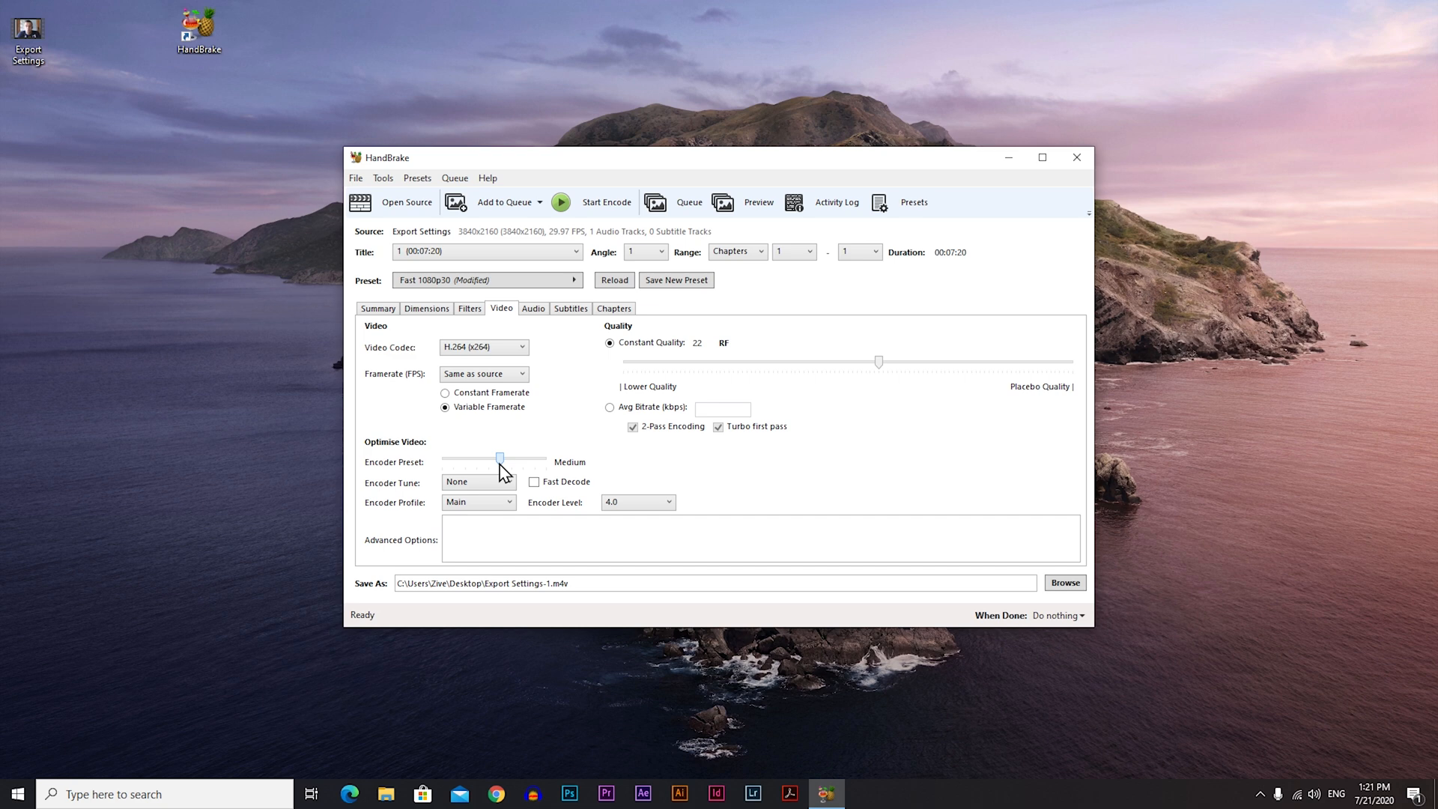
mouse_move(476, 480)
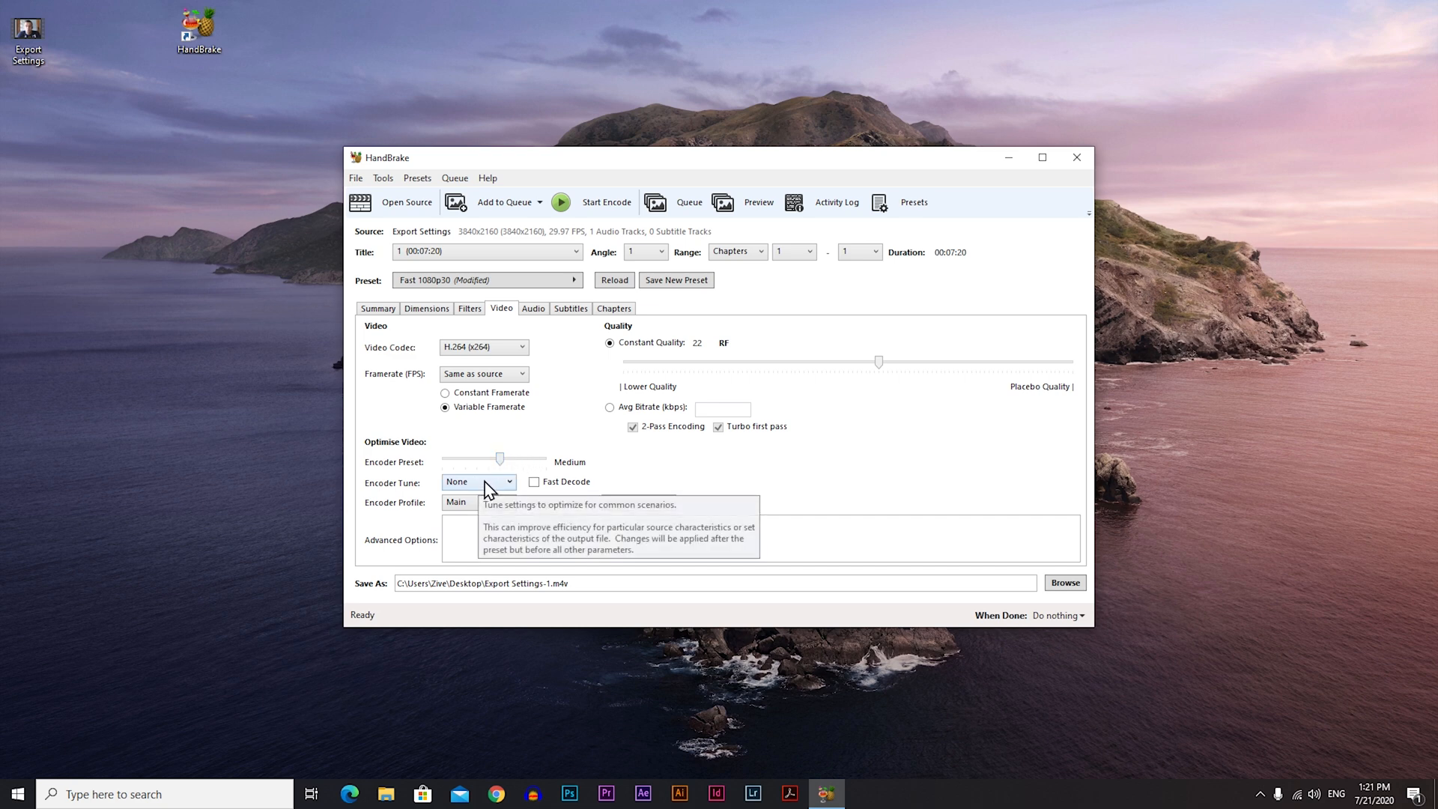
Step: Set the x264 Encoder Profile and Encoder Level both to Auto
left_click(477, 502)
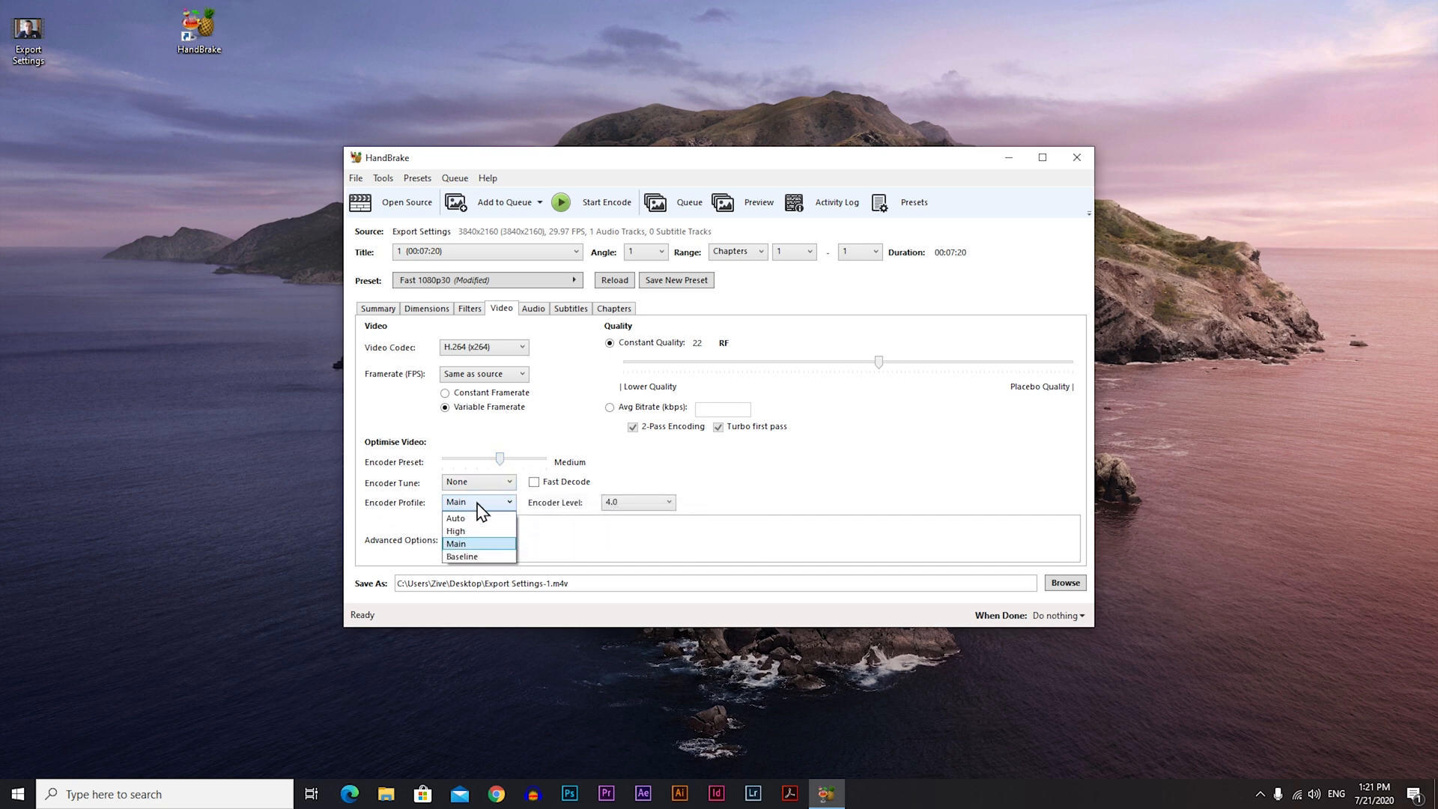
left_click(455, 518)
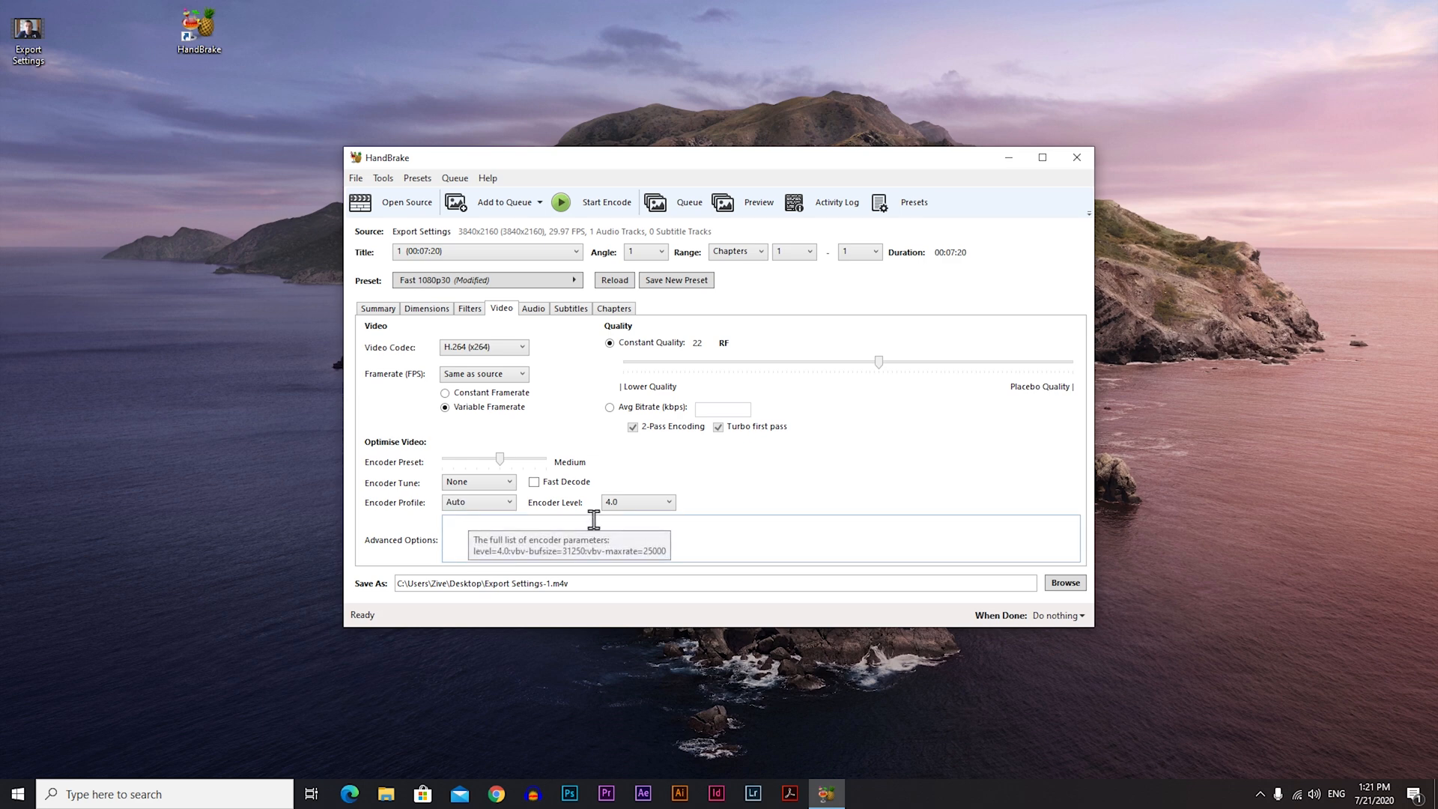
mouse_move(635, 502)
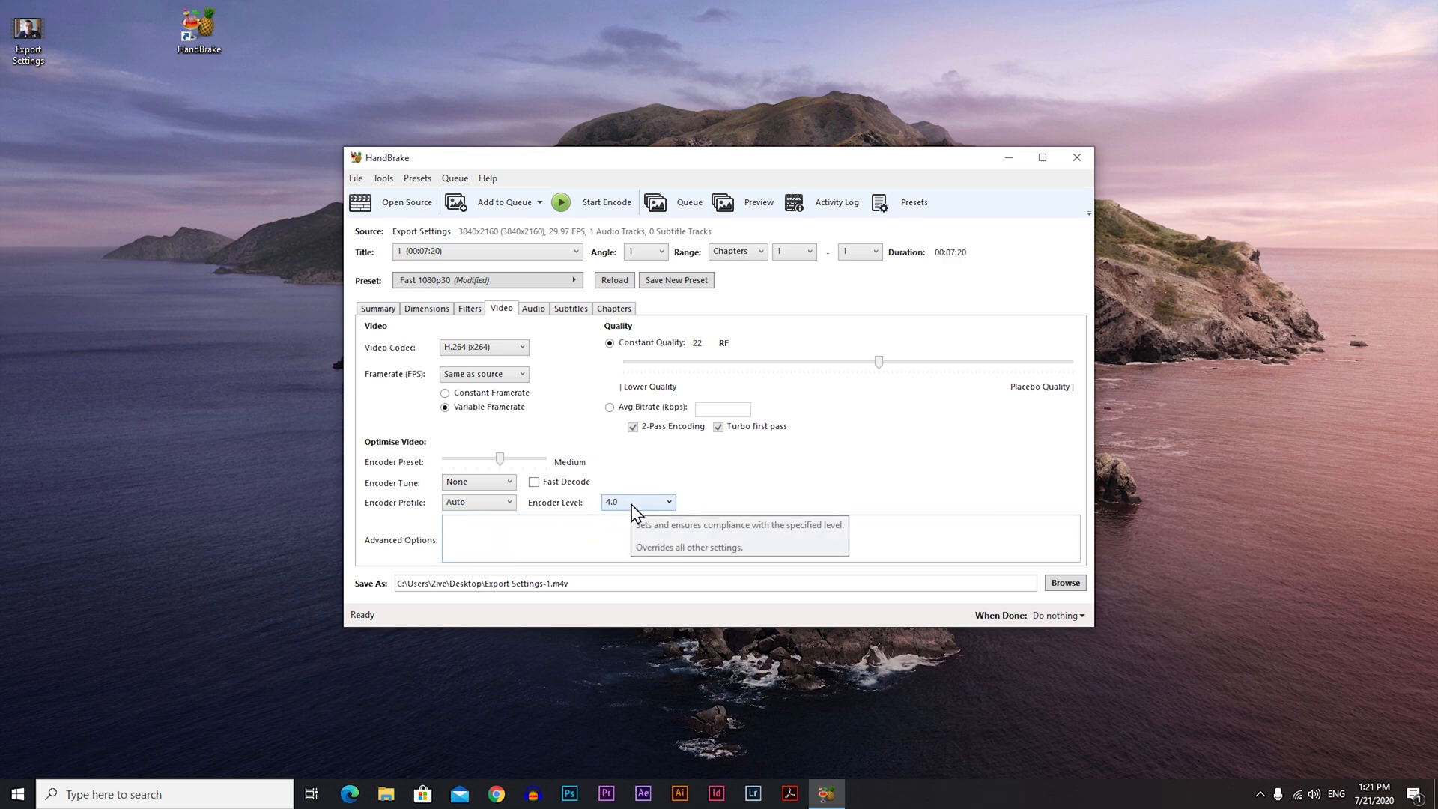
left_click(636, 501)
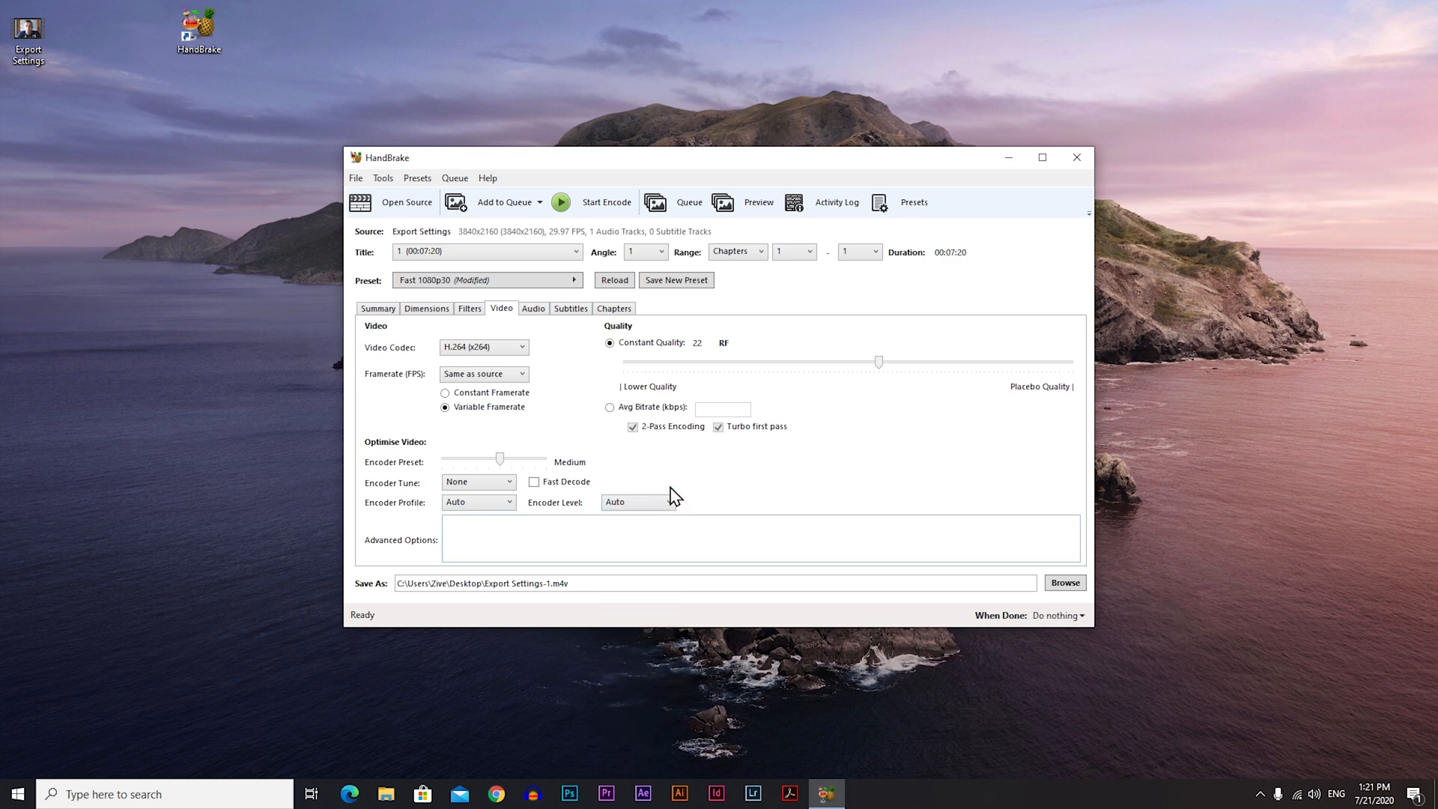
mouse_move(614, 339)
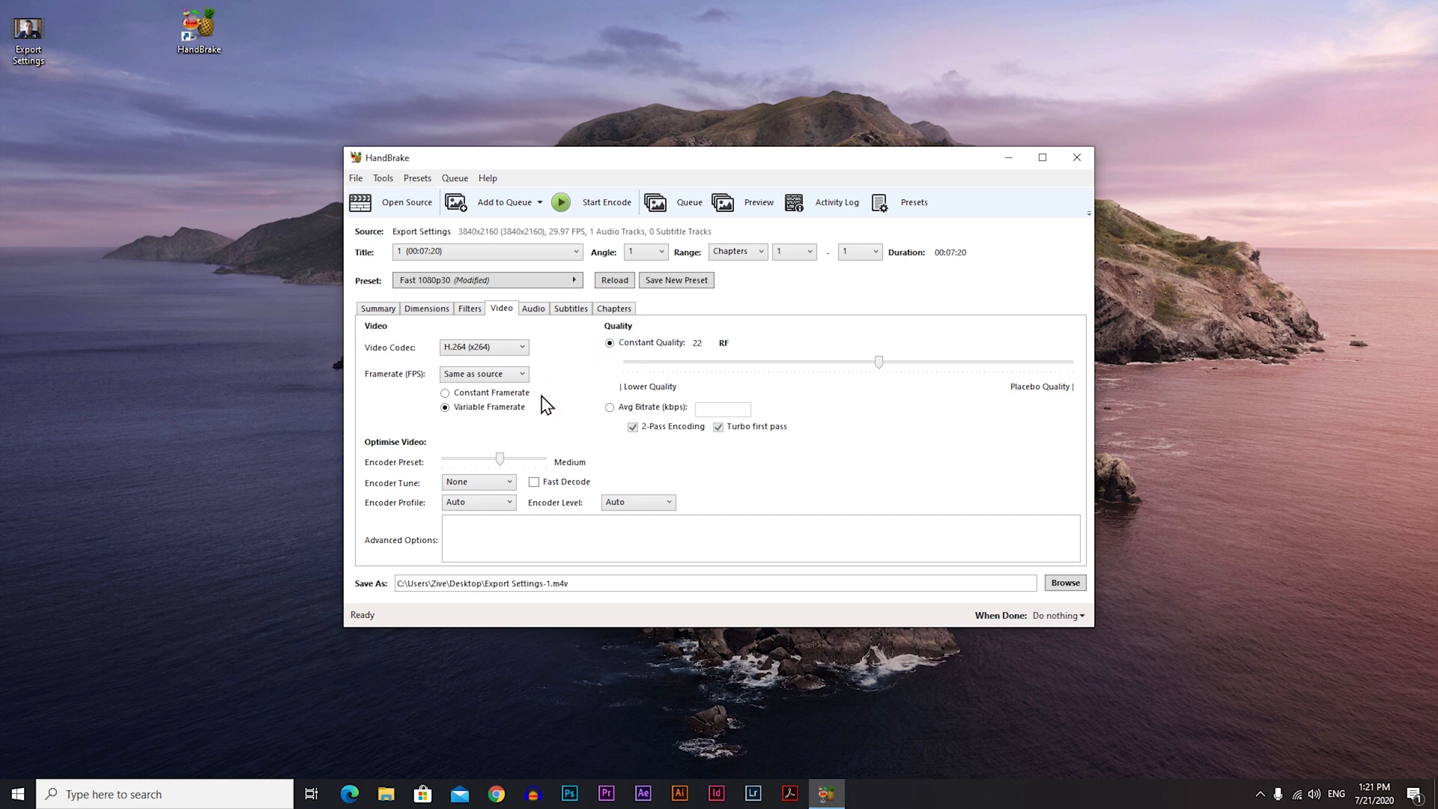
mouse_move(678, 418)
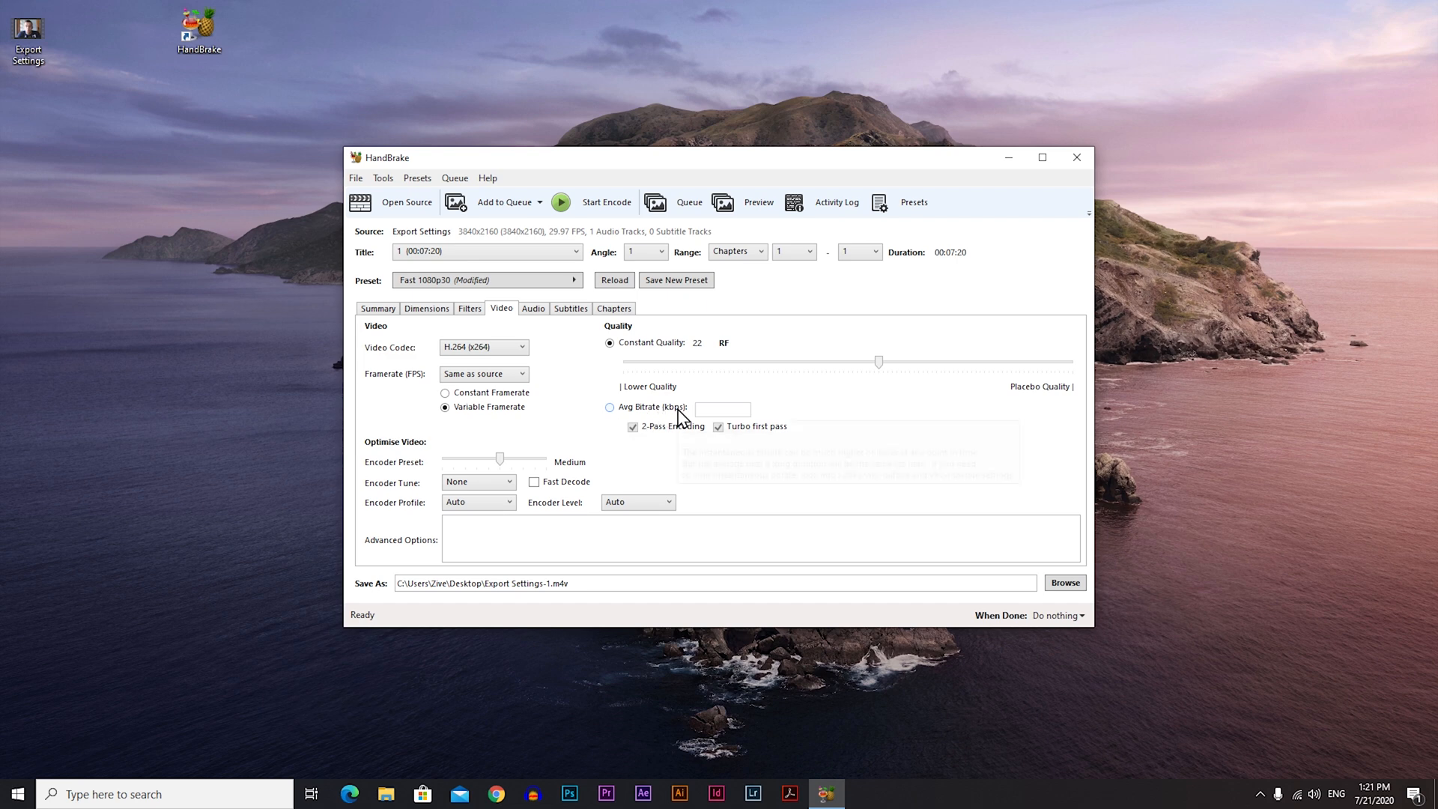
mouse_move(592, 358)
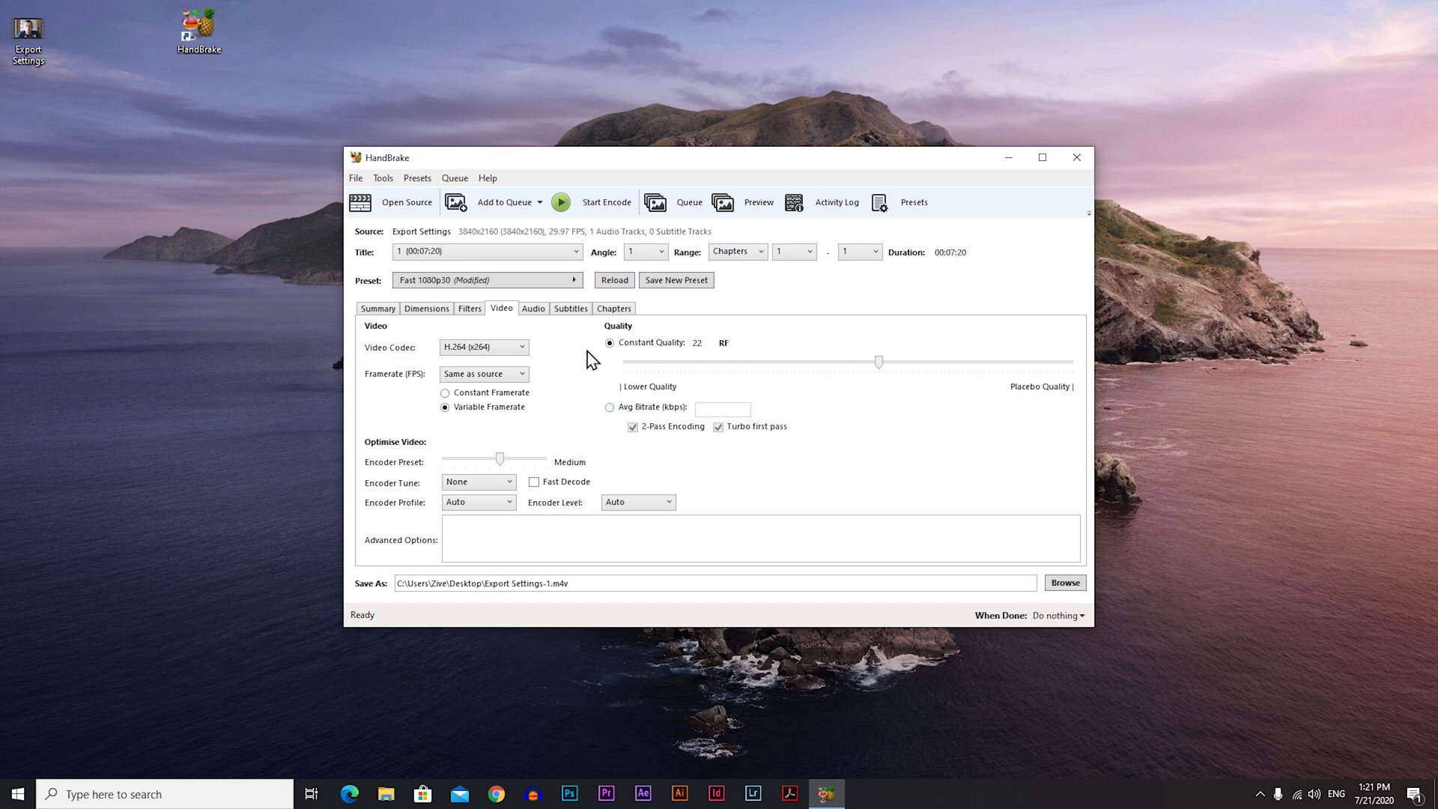
mouse_move(879, 406)
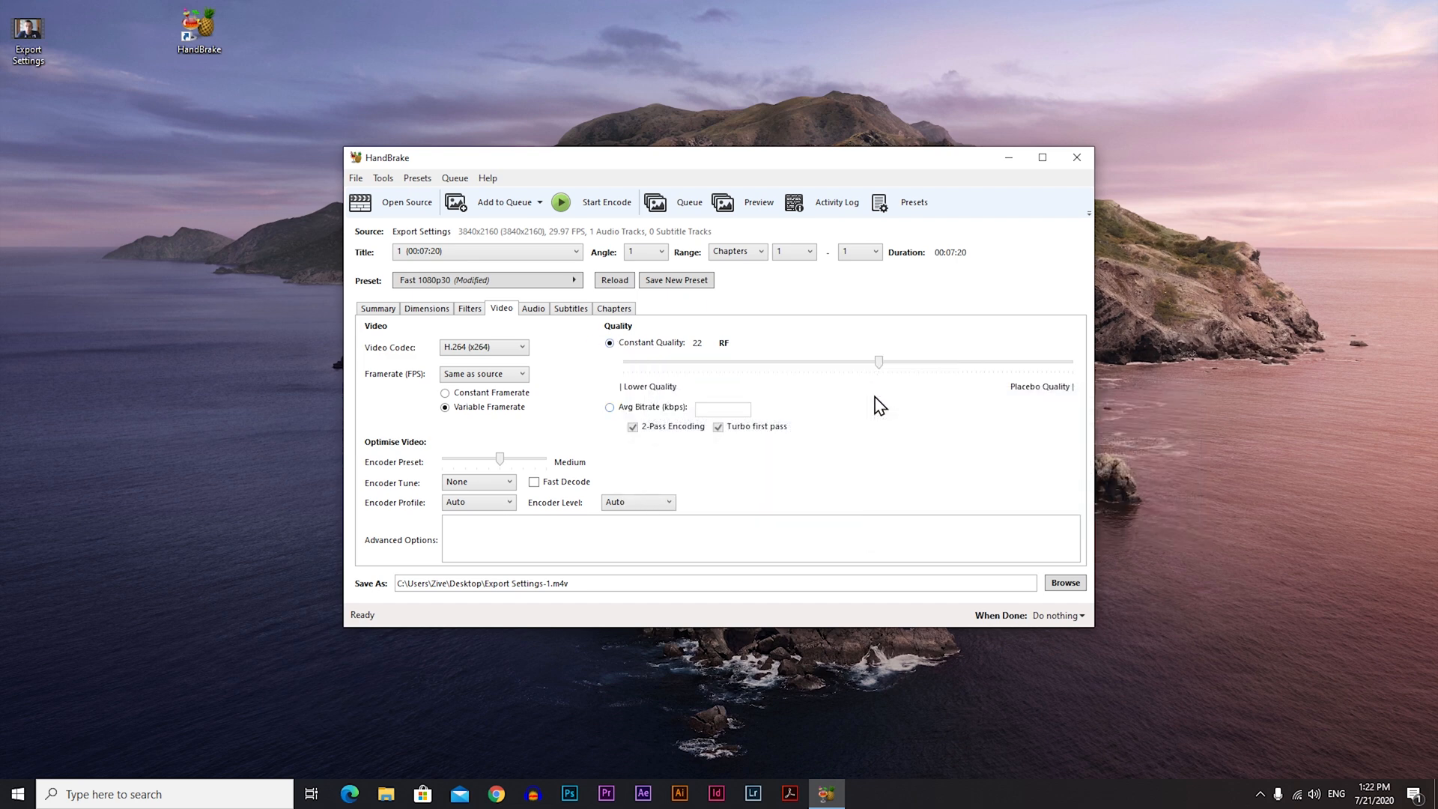
mouse_move(431, 470)
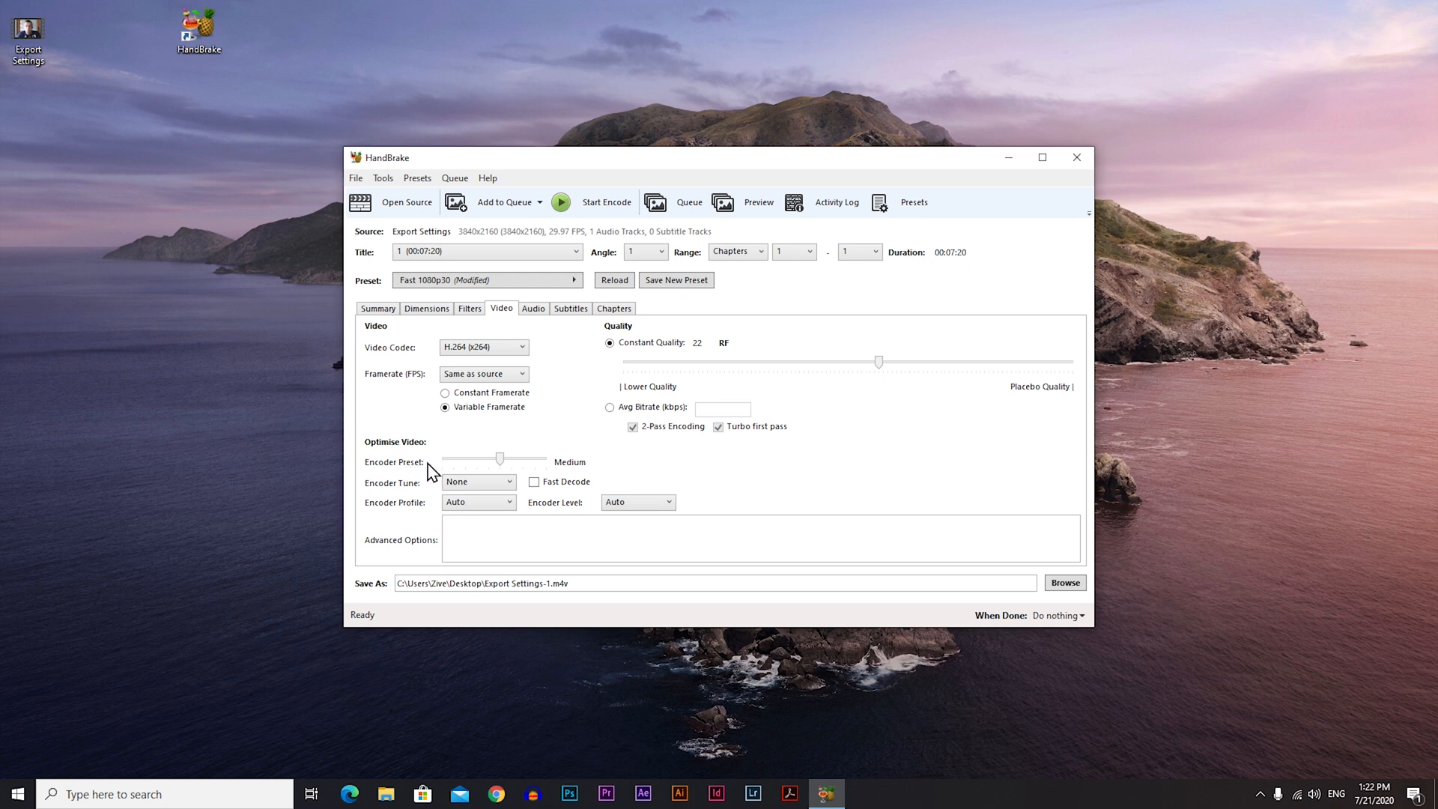
mouse_move(889, 379)
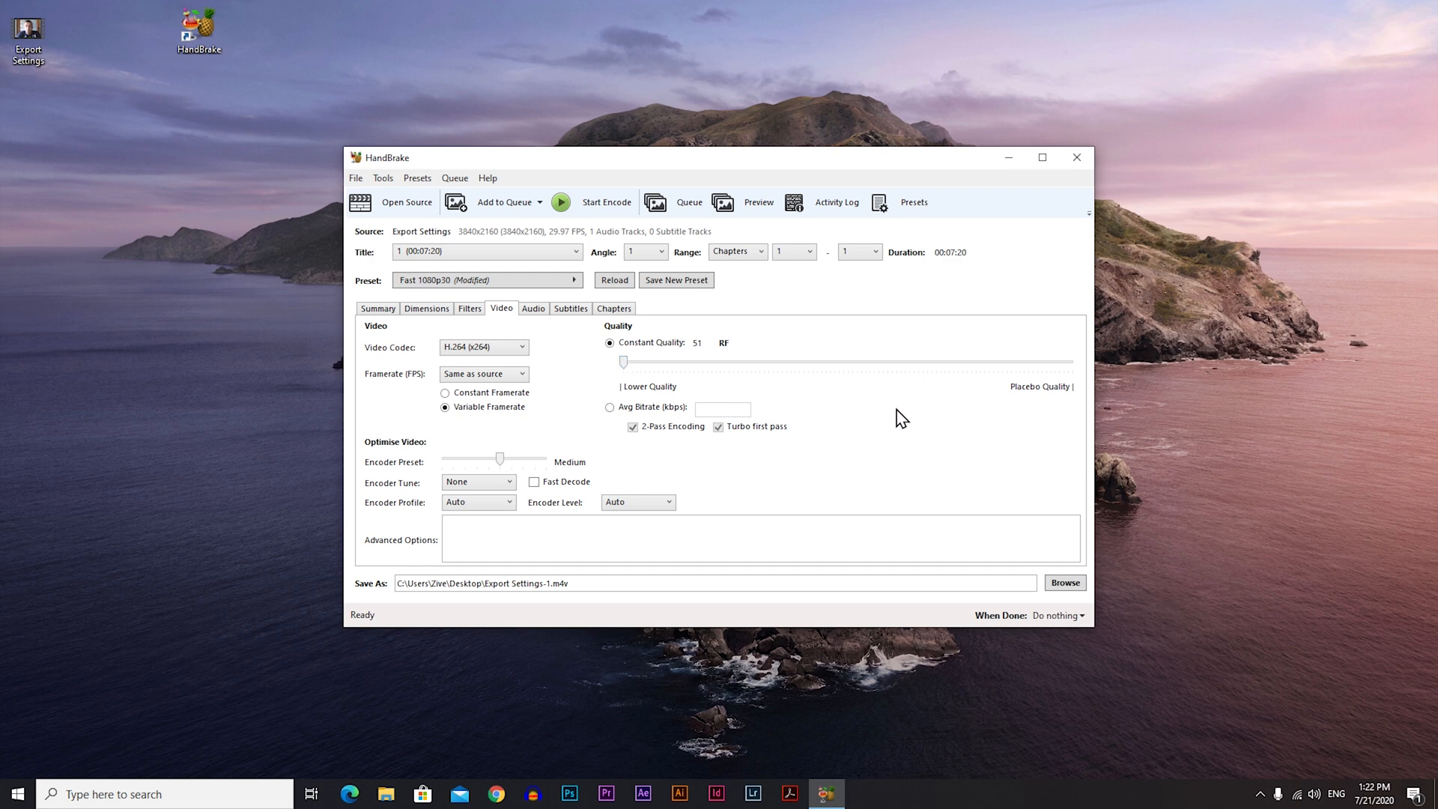
mouse_move(876, 414)
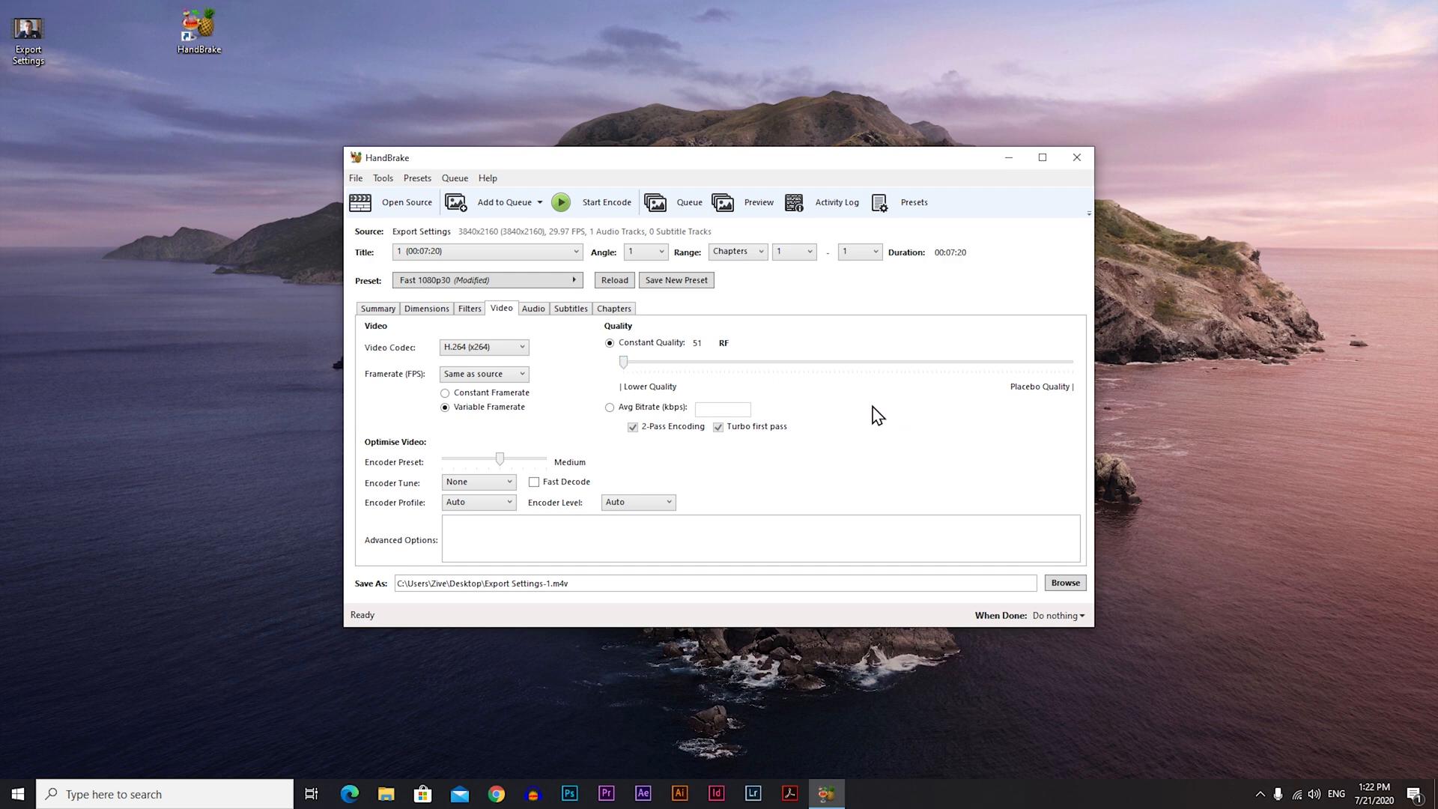
mouse_move(695, 382)
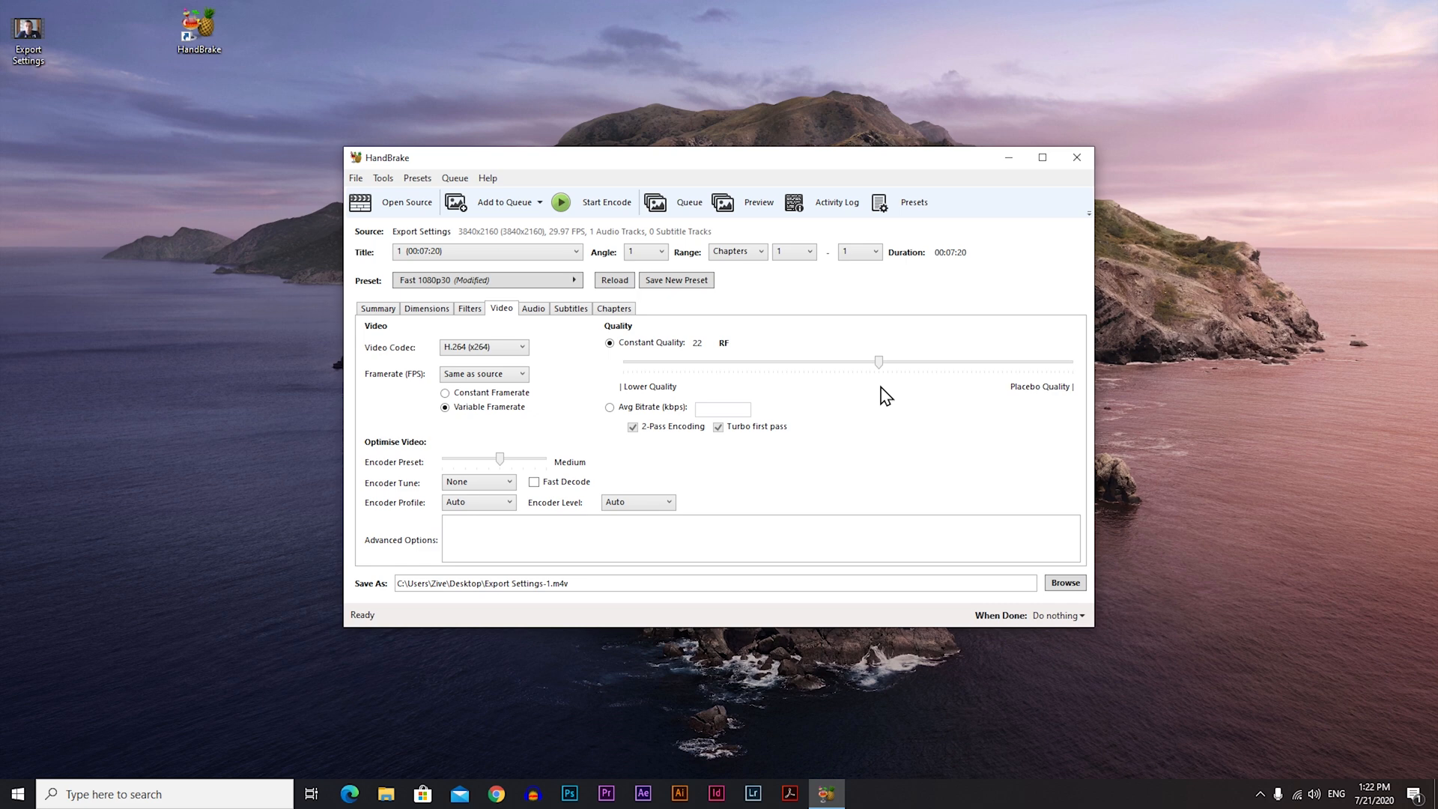
mouse_move(891, 401)
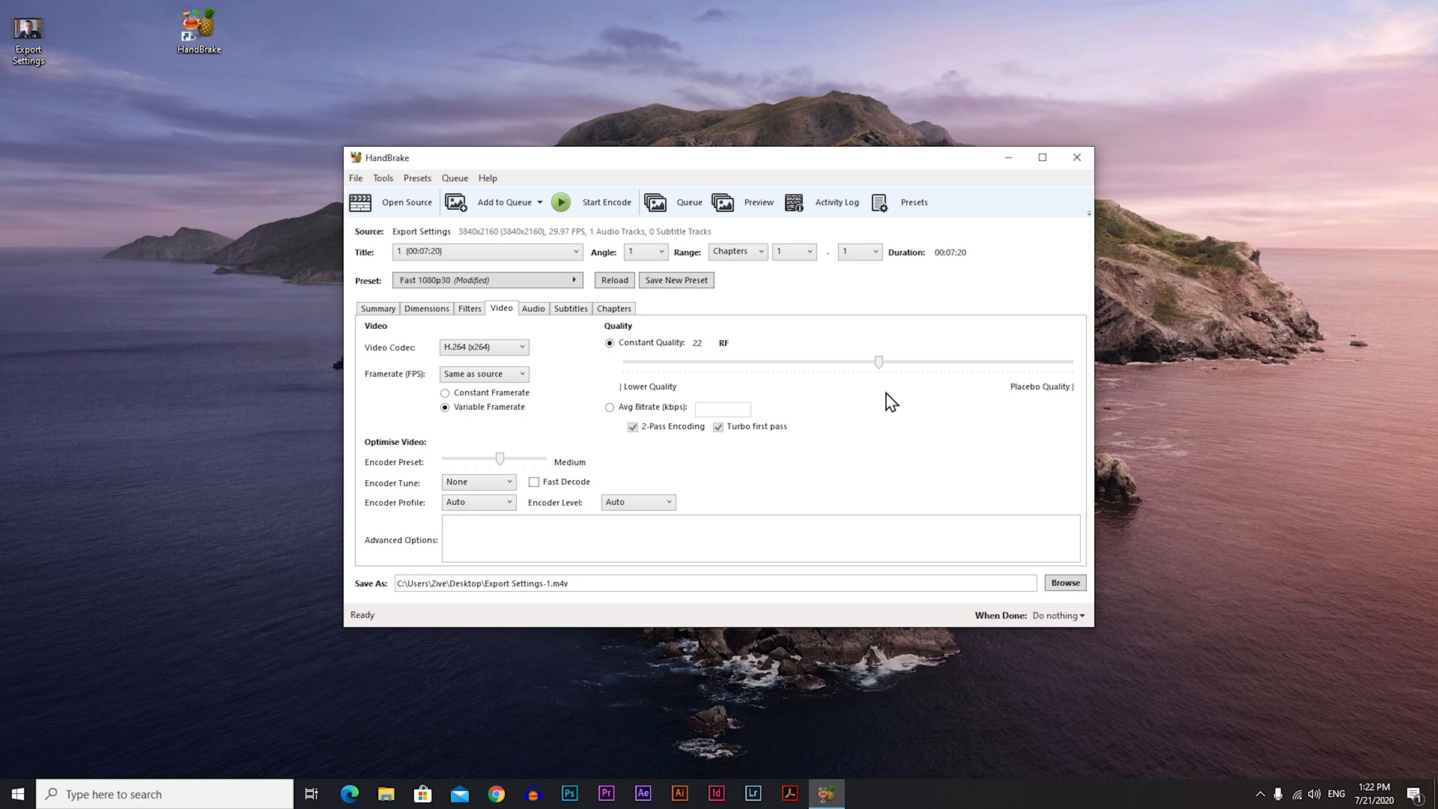
mouse_move(533, 312)
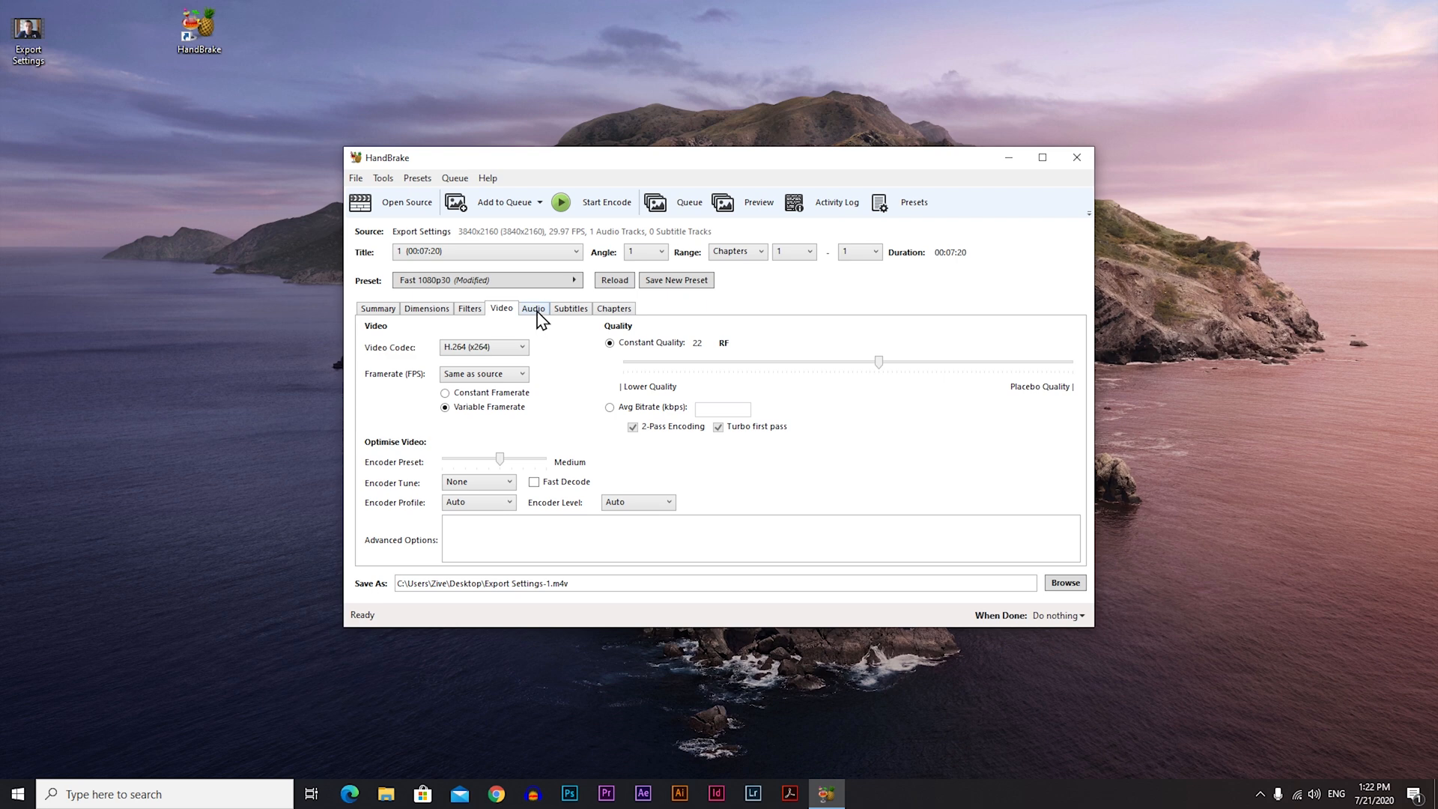
Step: Raise the AAC audio bitrate from 160 to 320 kbps and return to Summary
left_click(533, 309)
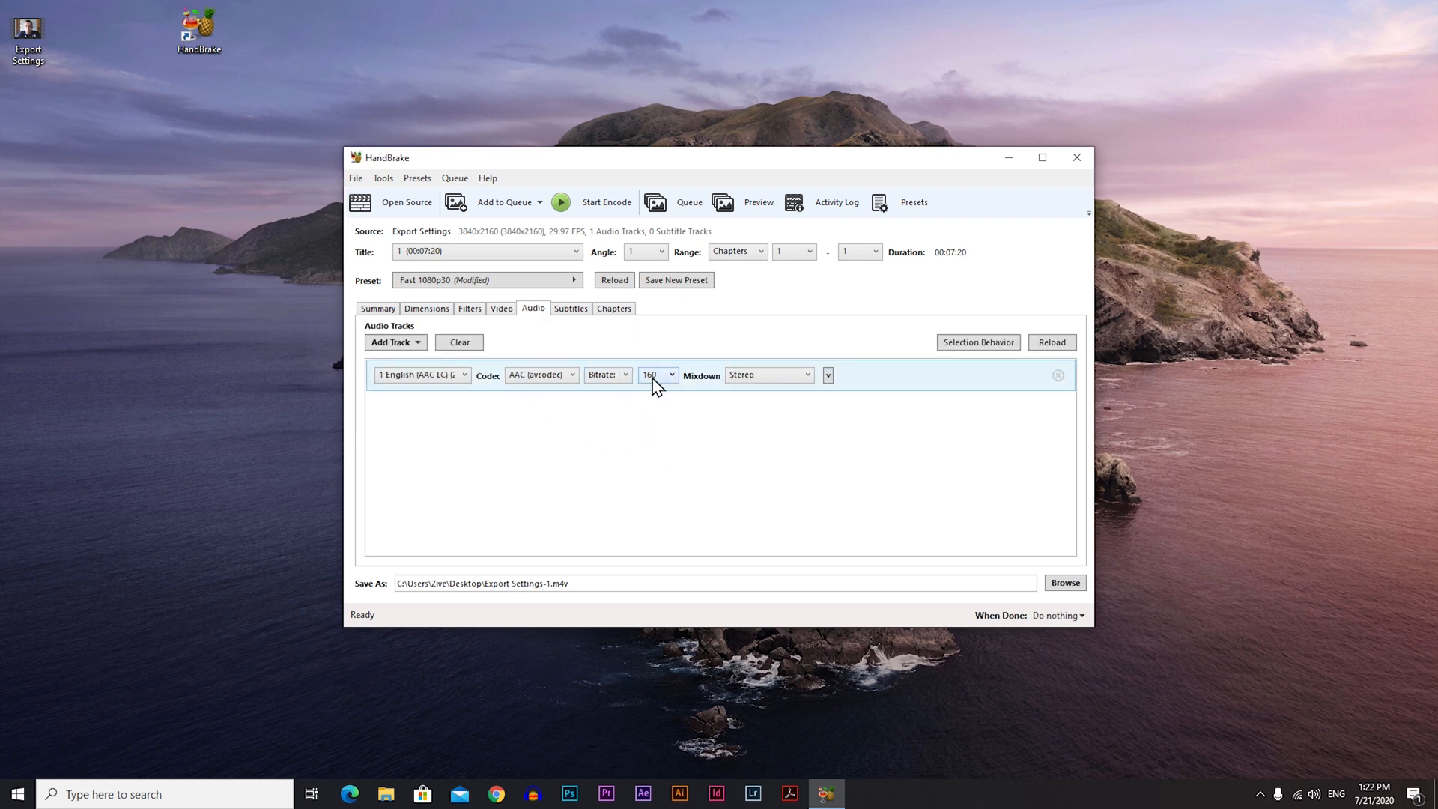
left_click(658, 374)
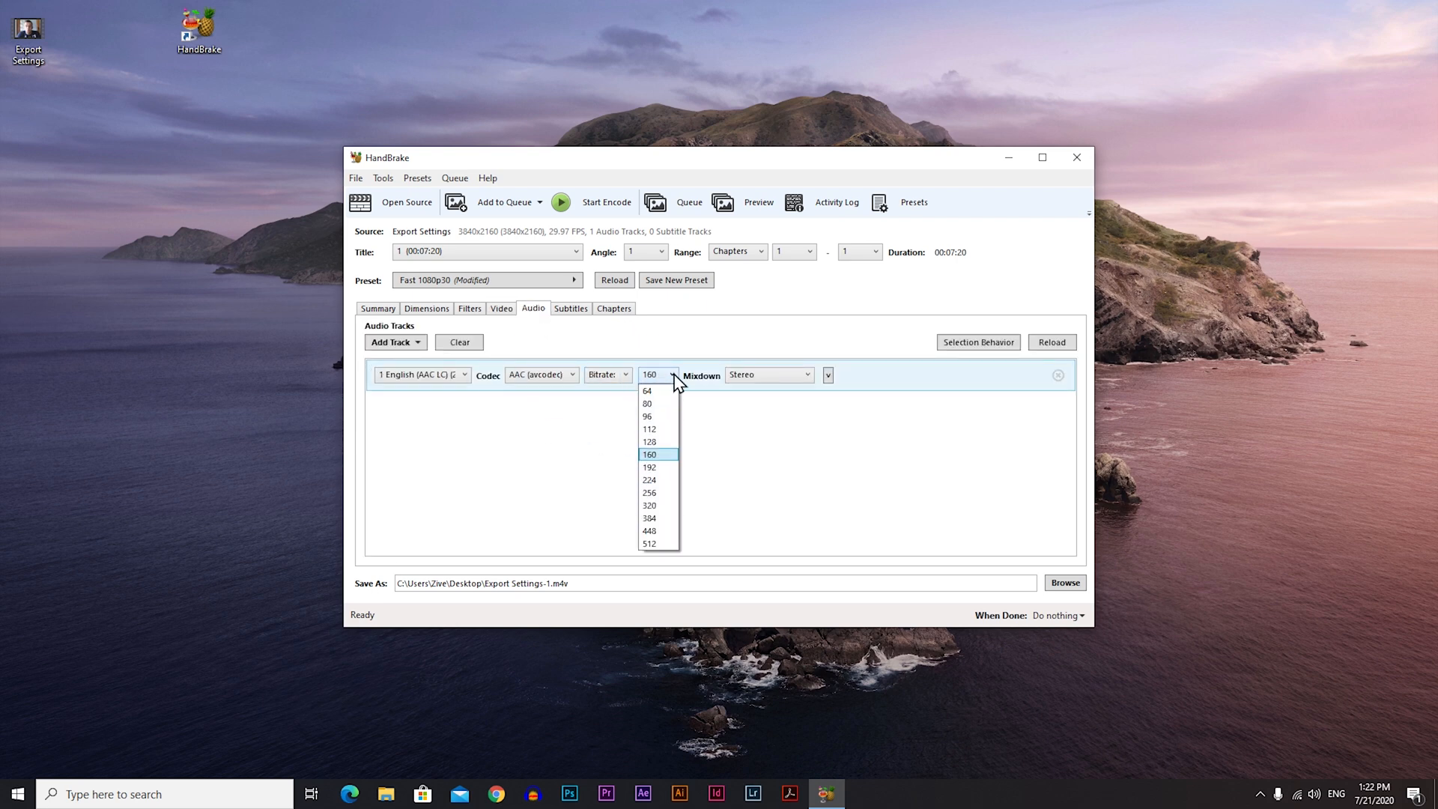
left_click(648, 504)
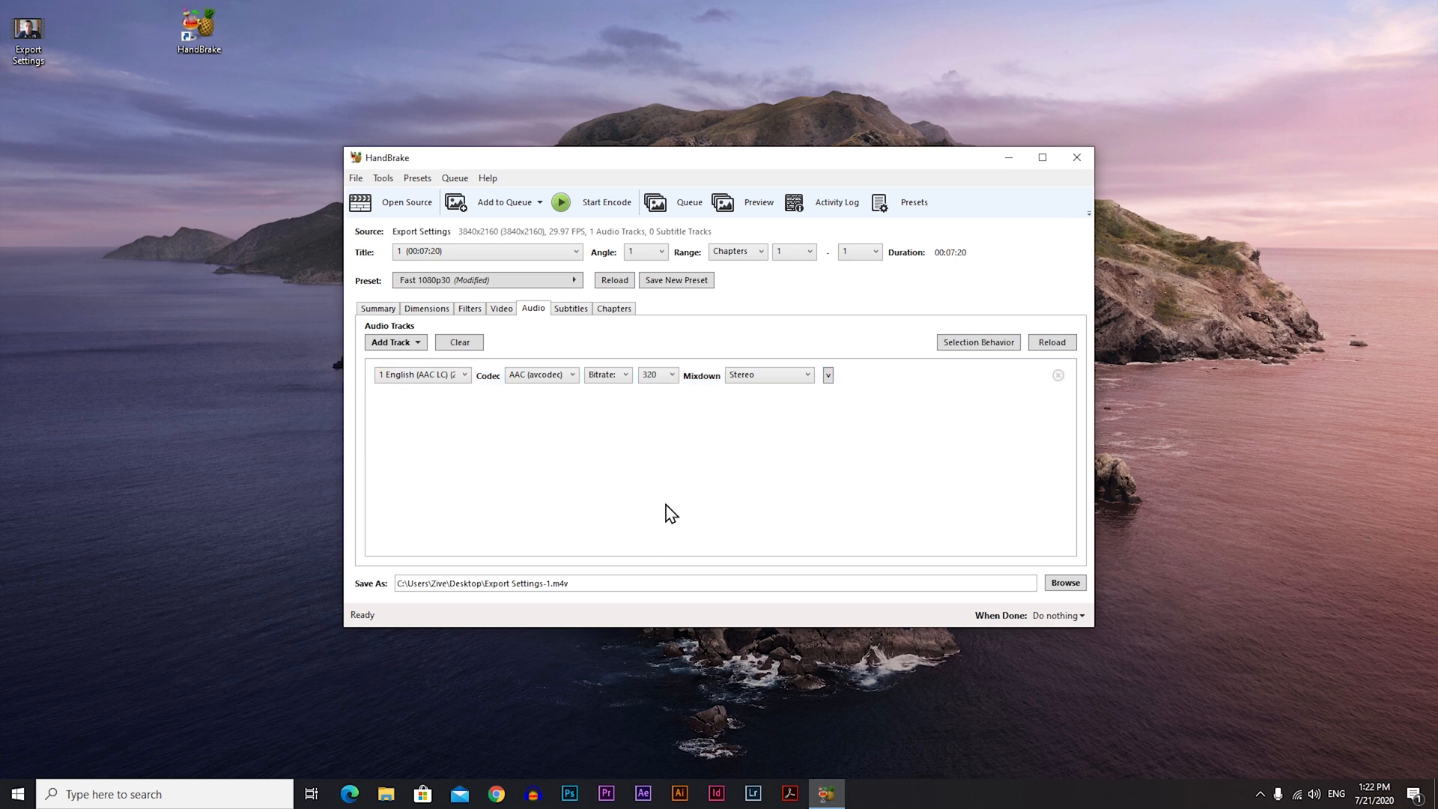
mouse_move(687, 481)
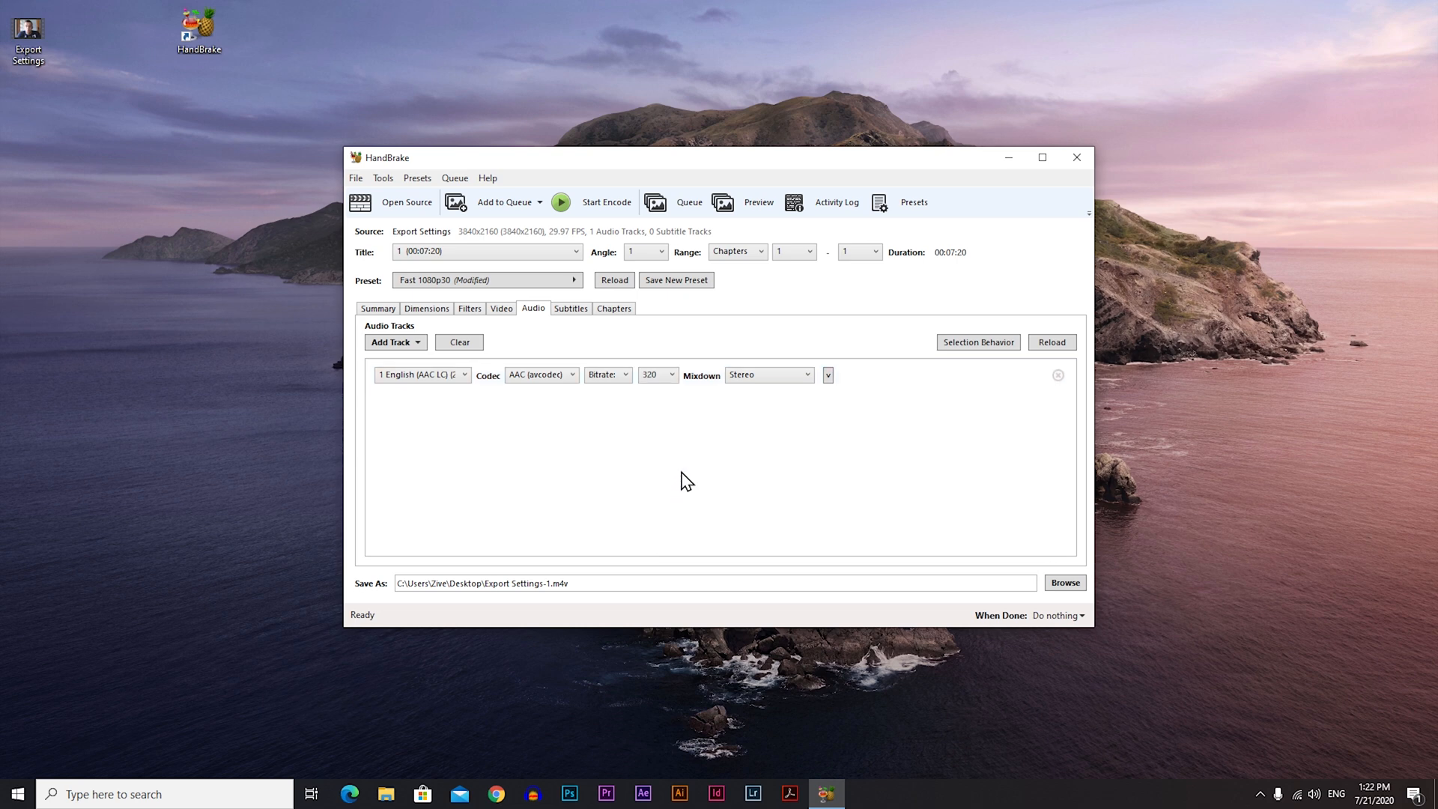
left_click(378, 308)
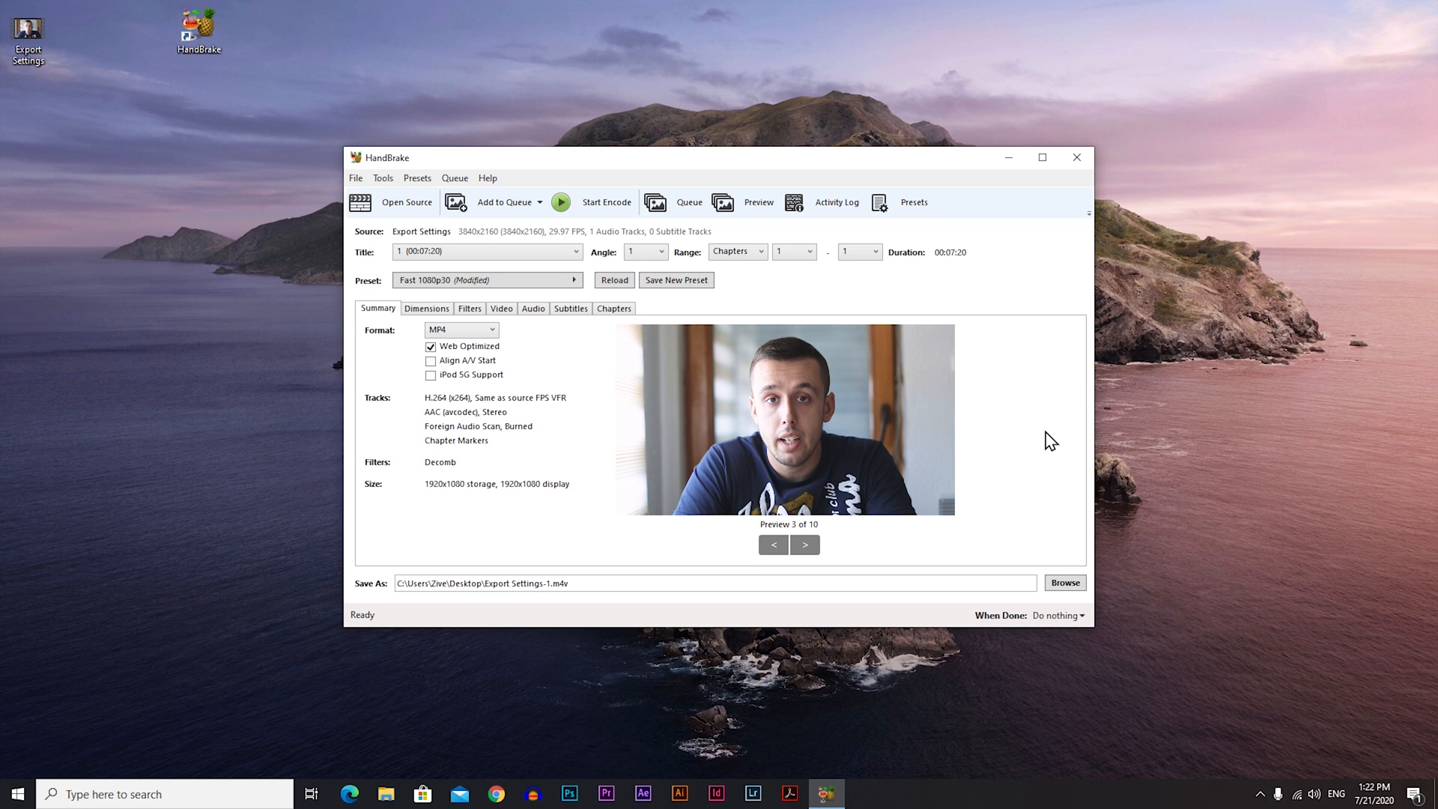
mouse_move(574, 224)
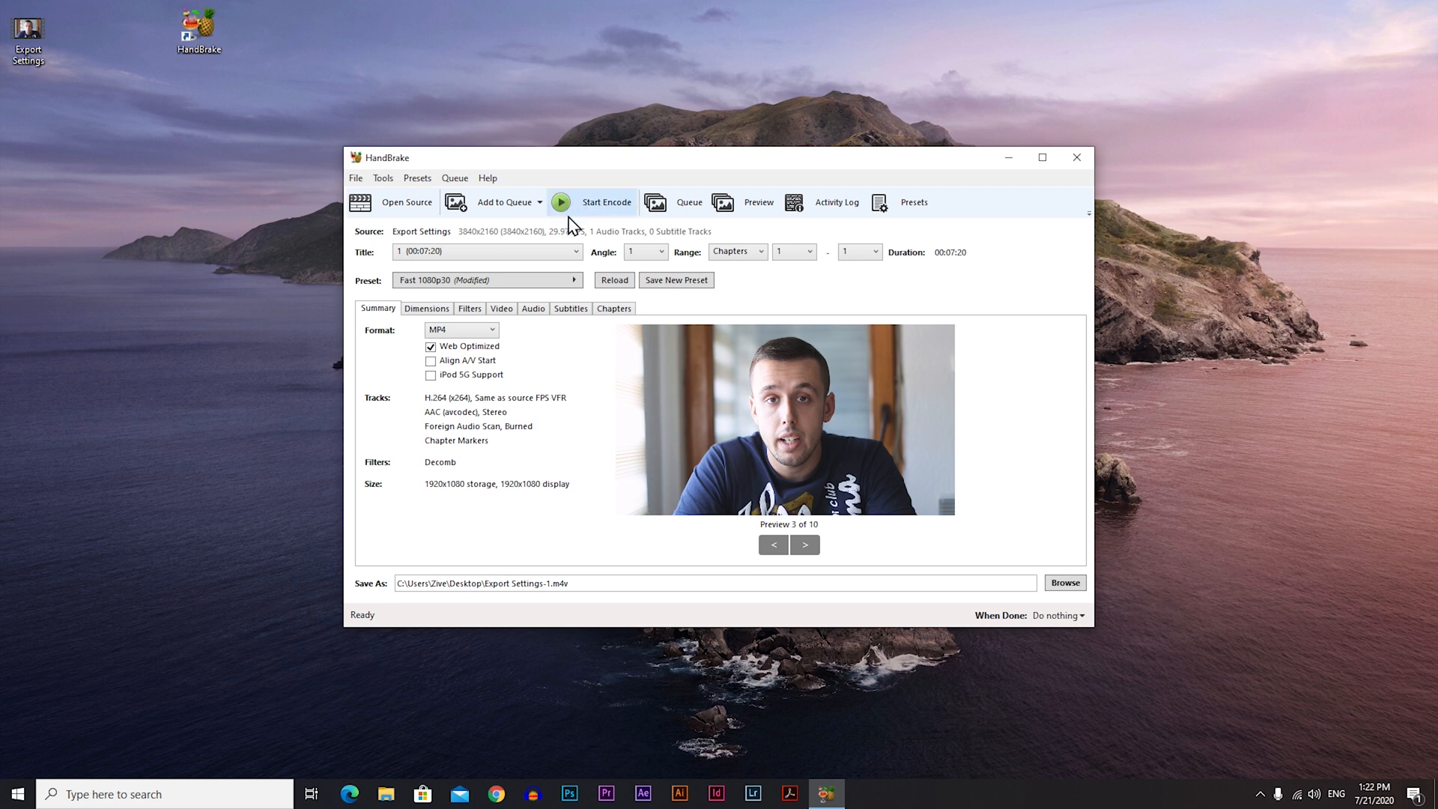
mouse_move(609, 213)
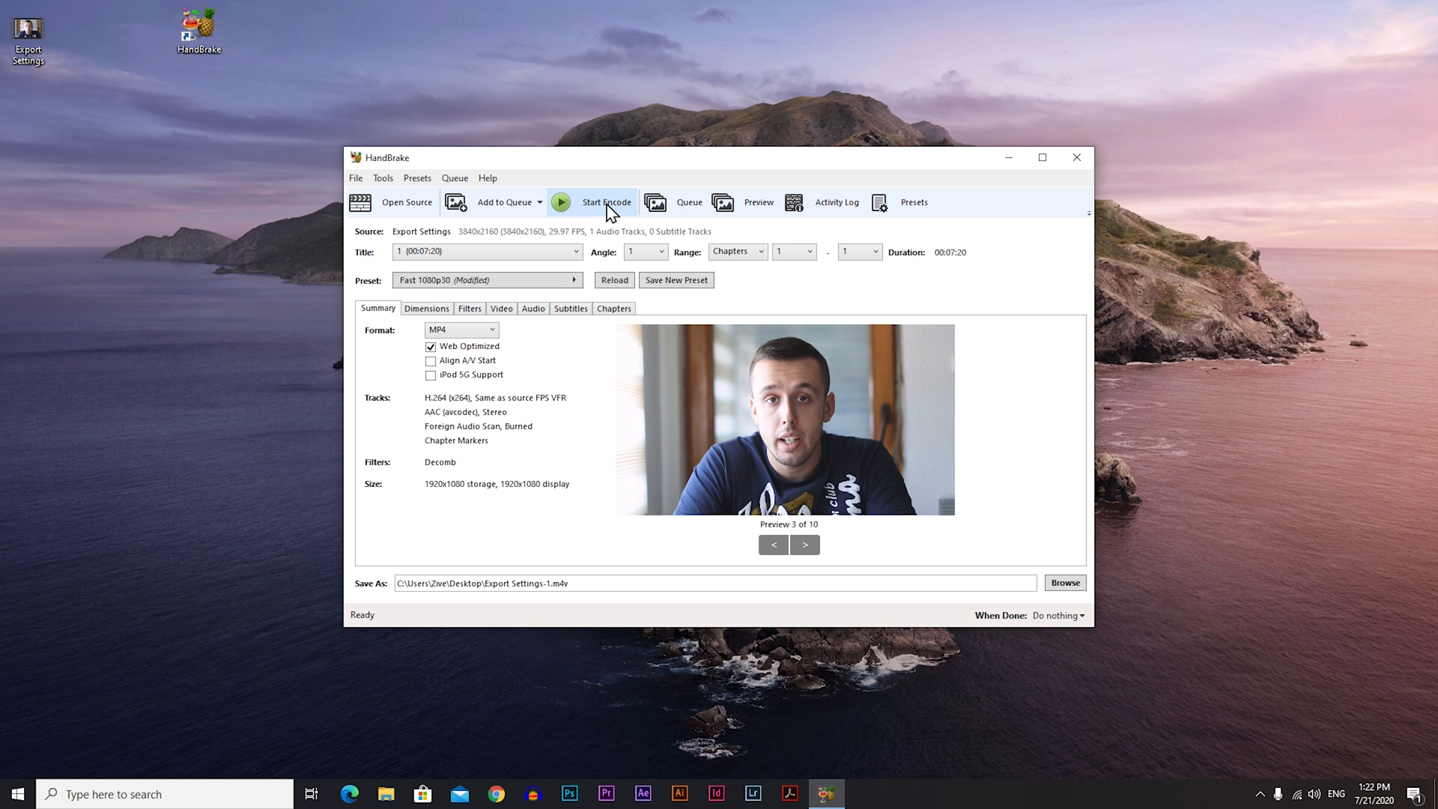
Step: Start the encode to produce the compressed 1080p web-optimized file
left_click(592, 203)
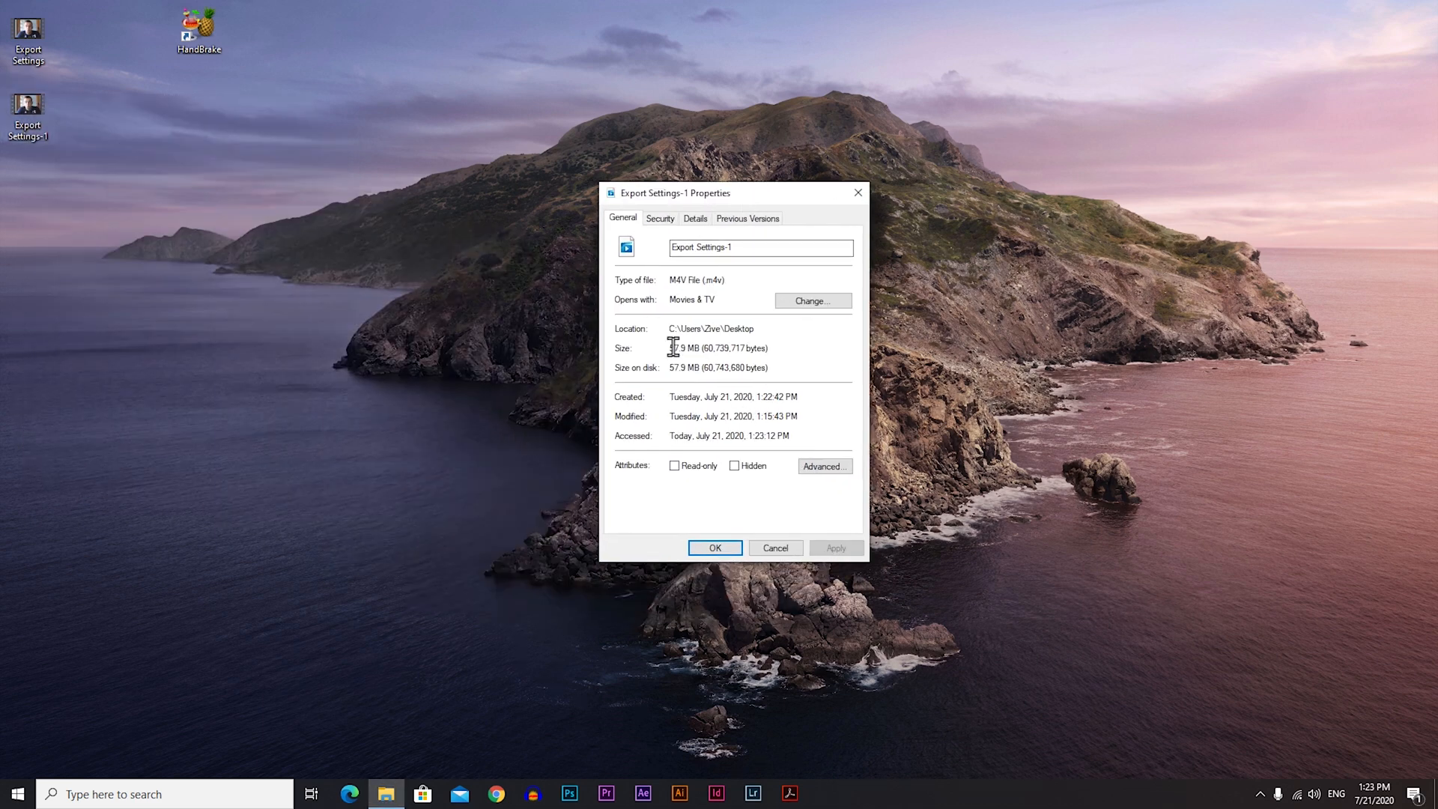
mouse_move(766, 372)
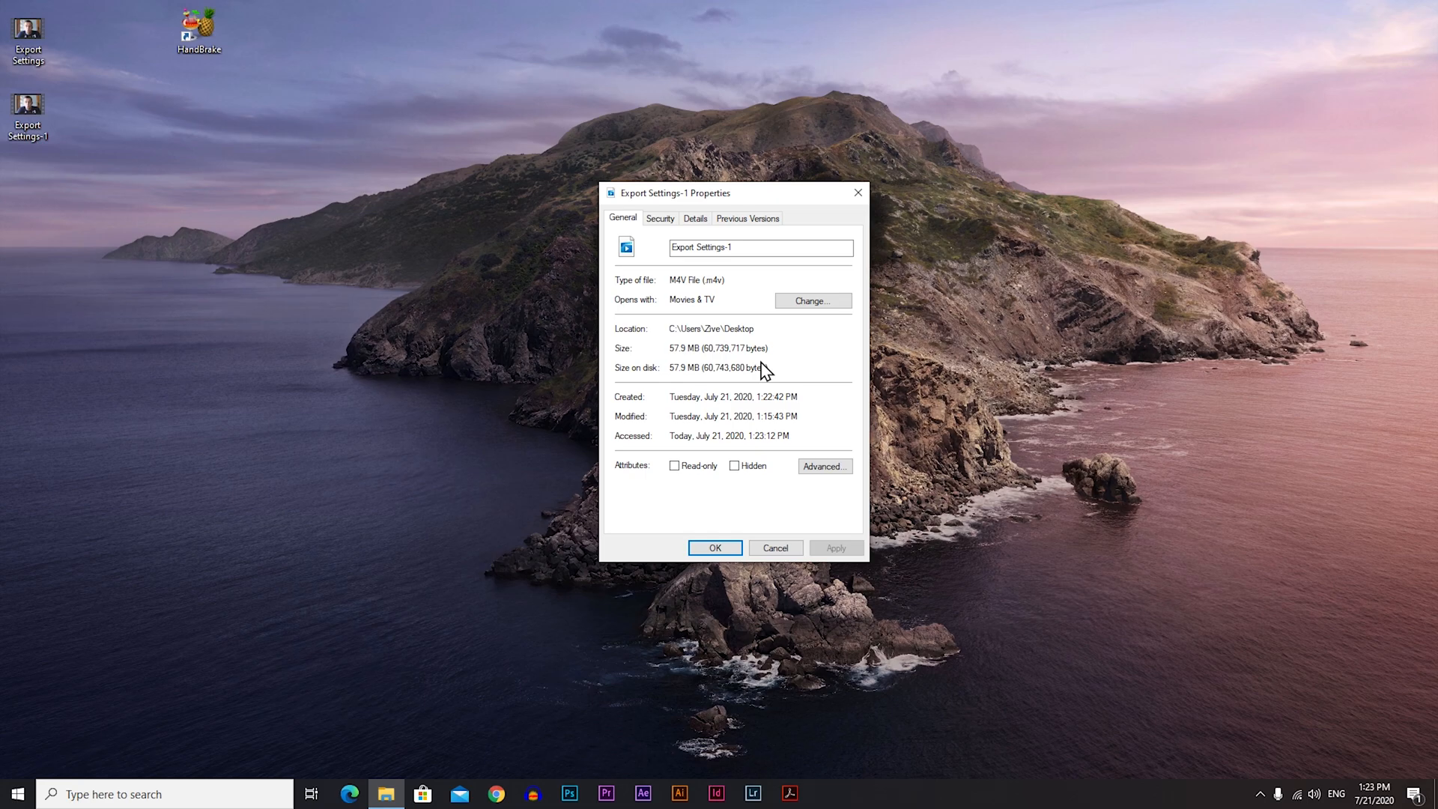